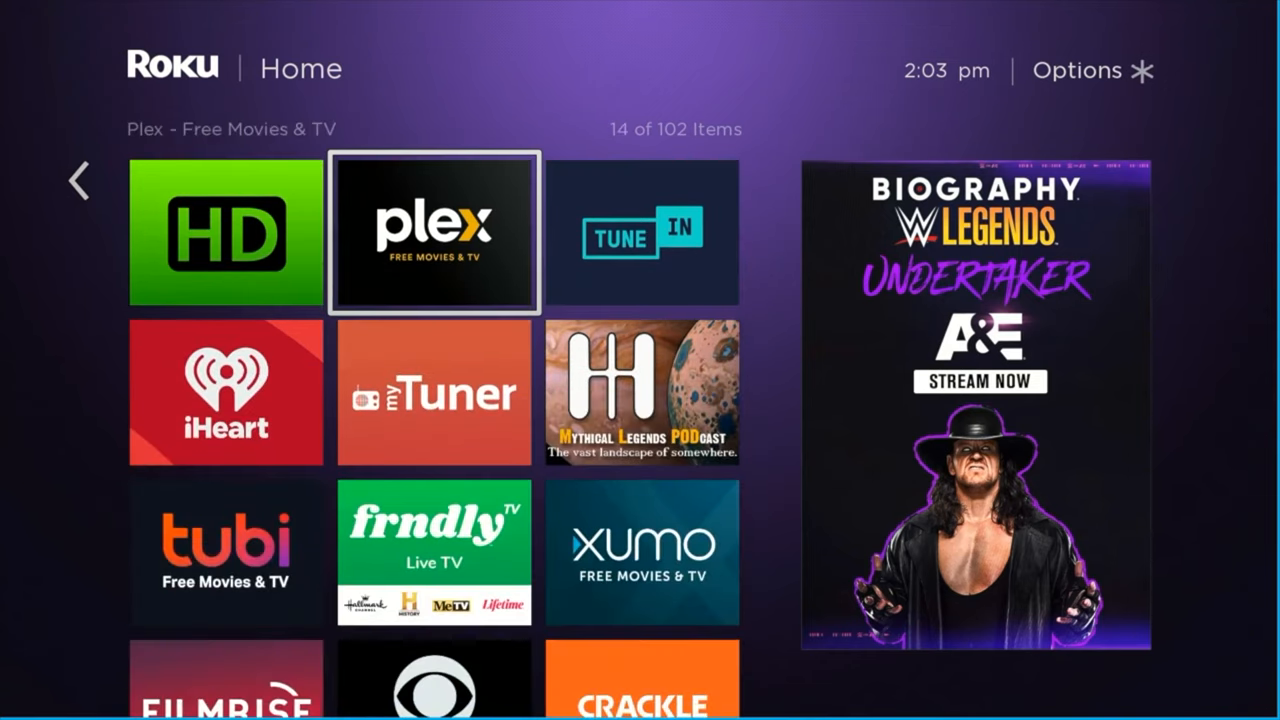
# - Scroll down the 102-channel Home grid toward the New & Updated channel store listing
pyautogui.scroll(-3)
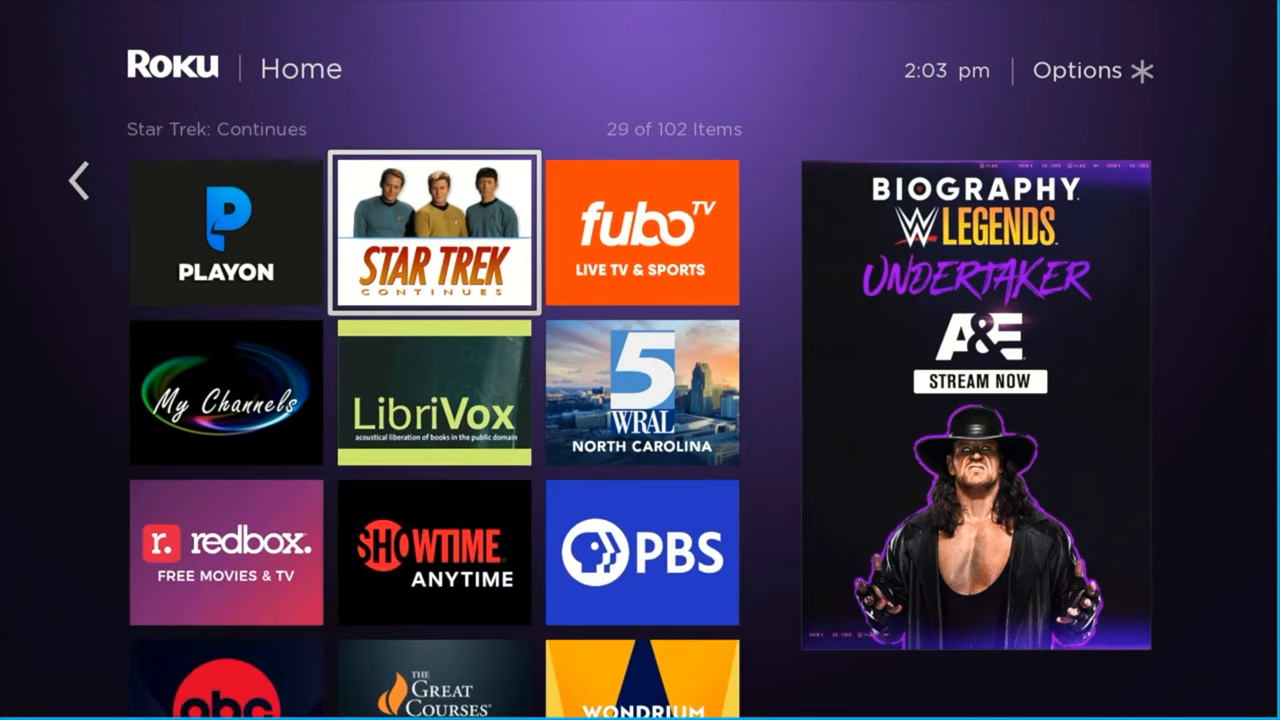
pyautogui.scroll(-3)
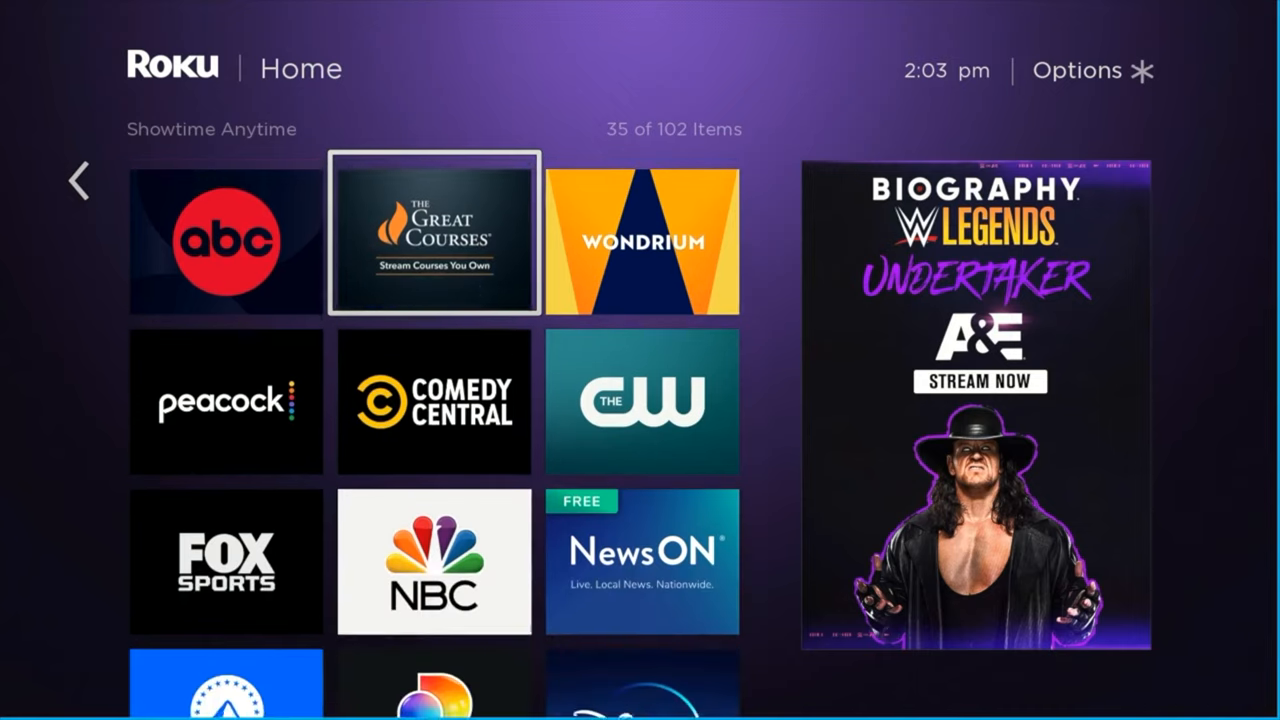
pyautogui.scroll(-3)
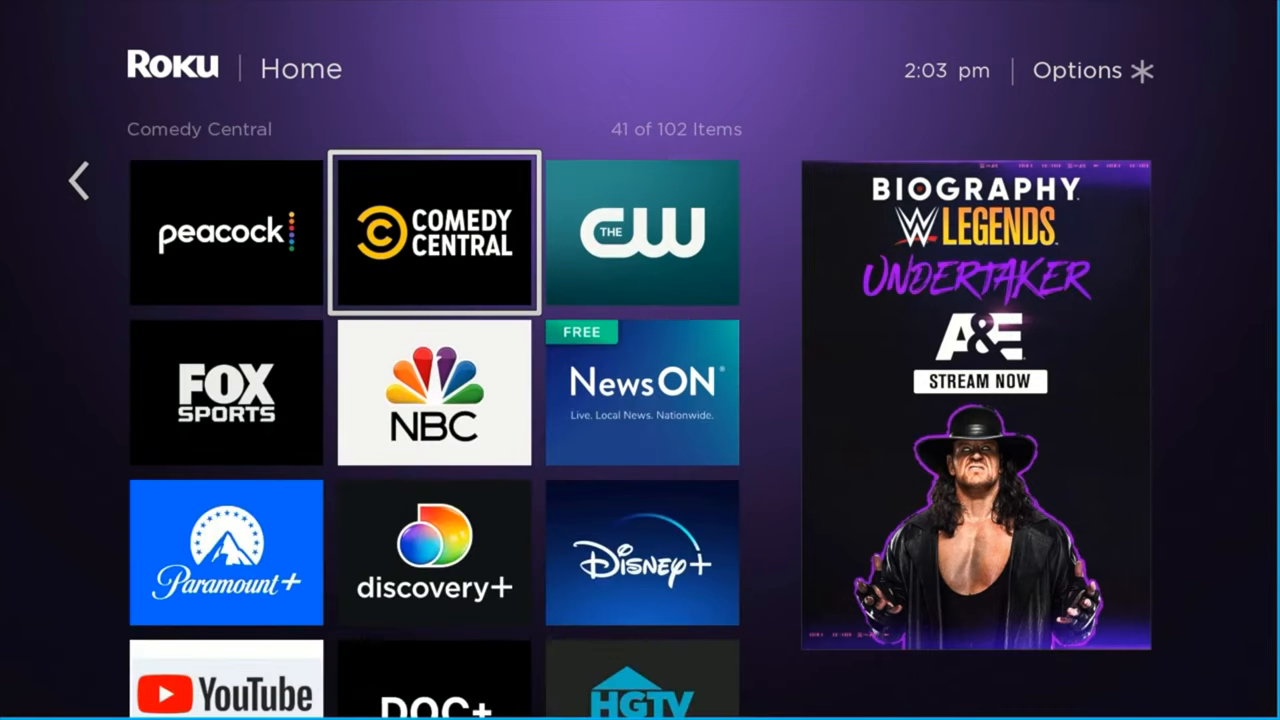
pyautogui.scroll(-3)
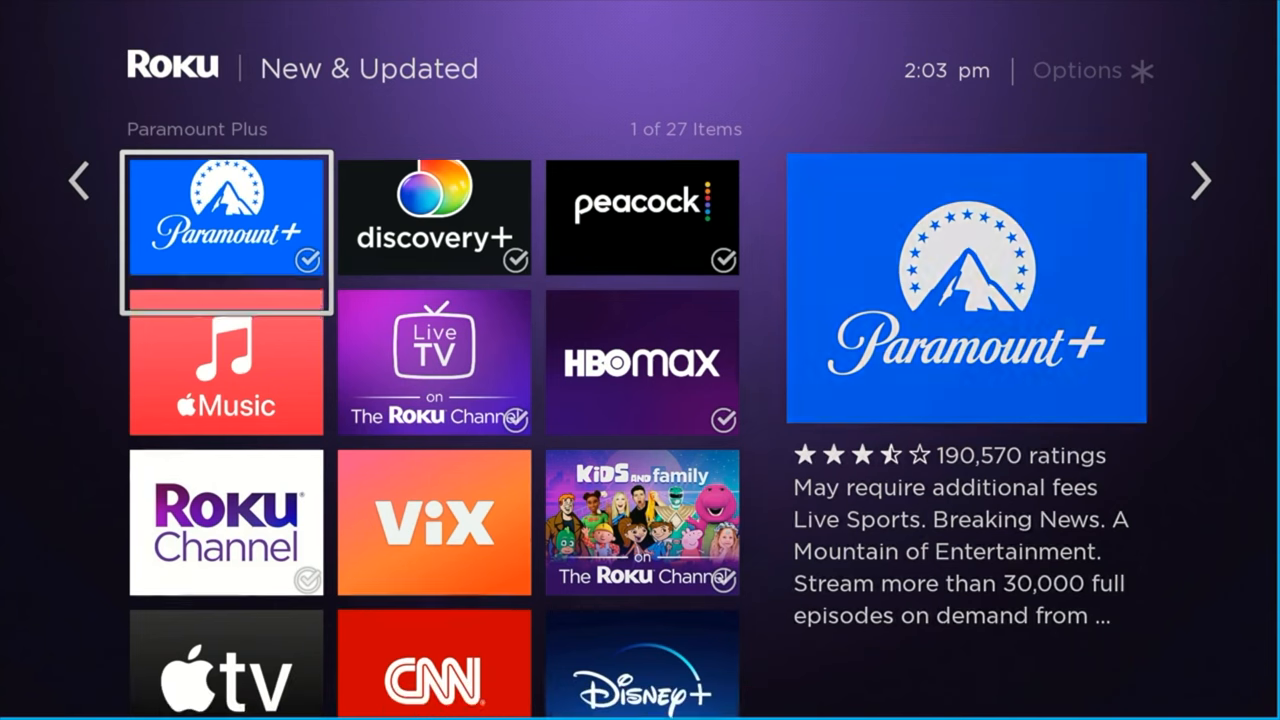
# - Add Discovery GO to the end of Home, re-entering the PIN after an Invalid PIN error
pyautogui.hscroll(3)
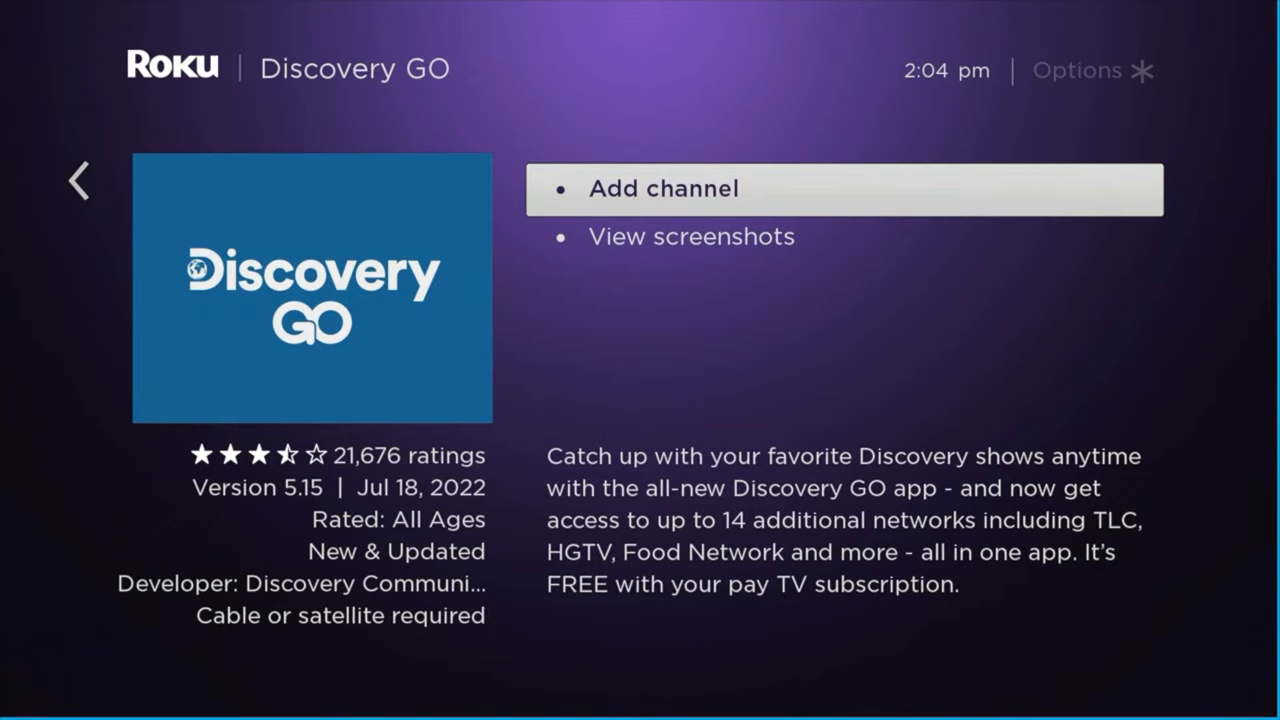
pyautogui.click(663, 189)
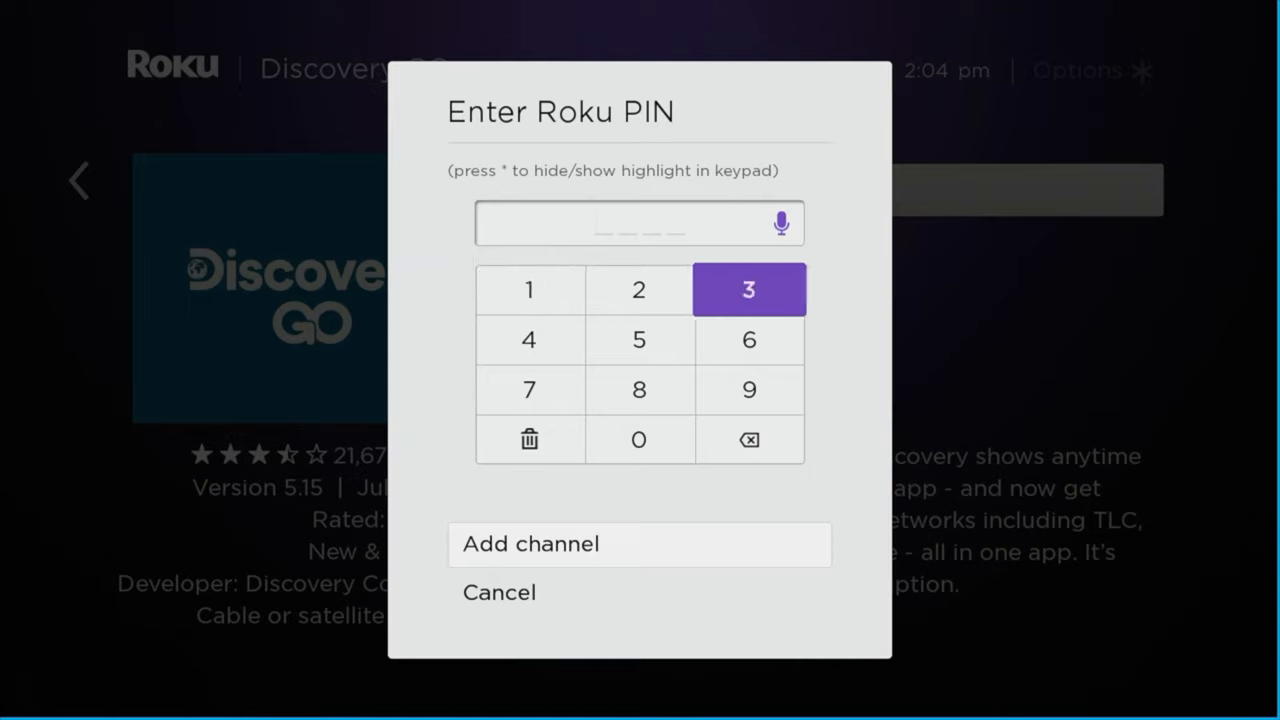
pyautogui.click(529, 389)
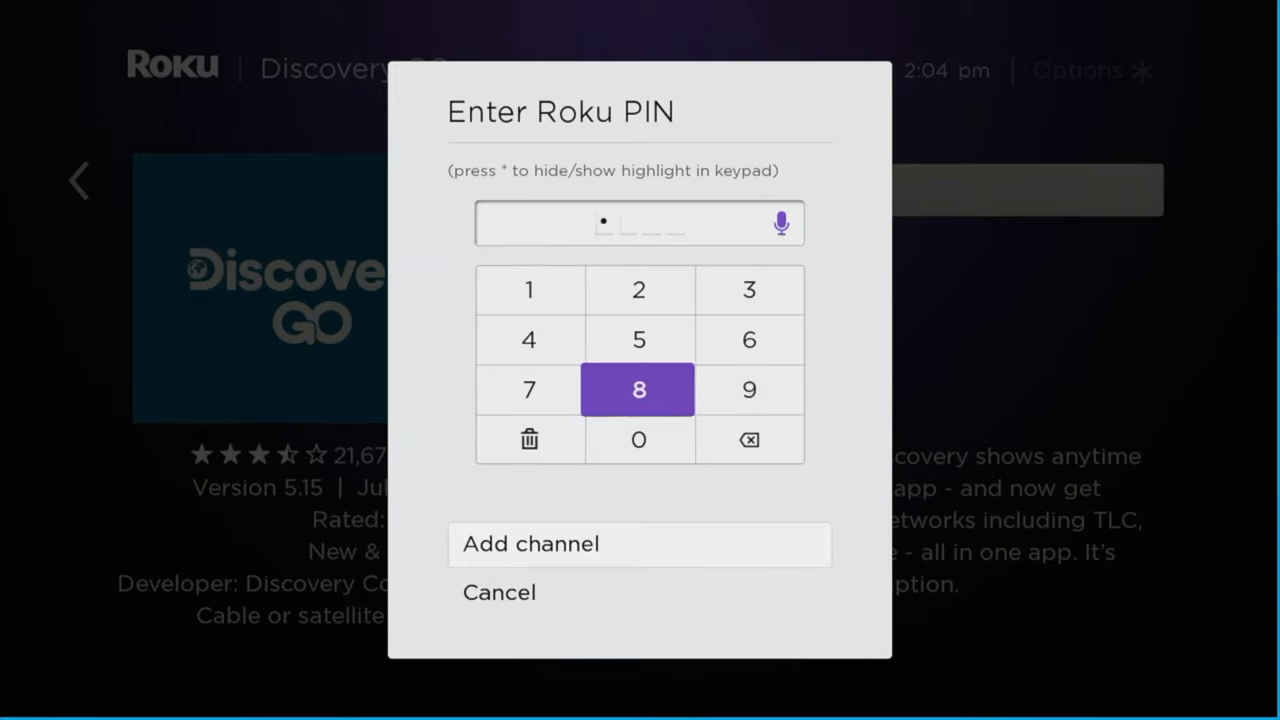
pyautogui.click(639, 389)
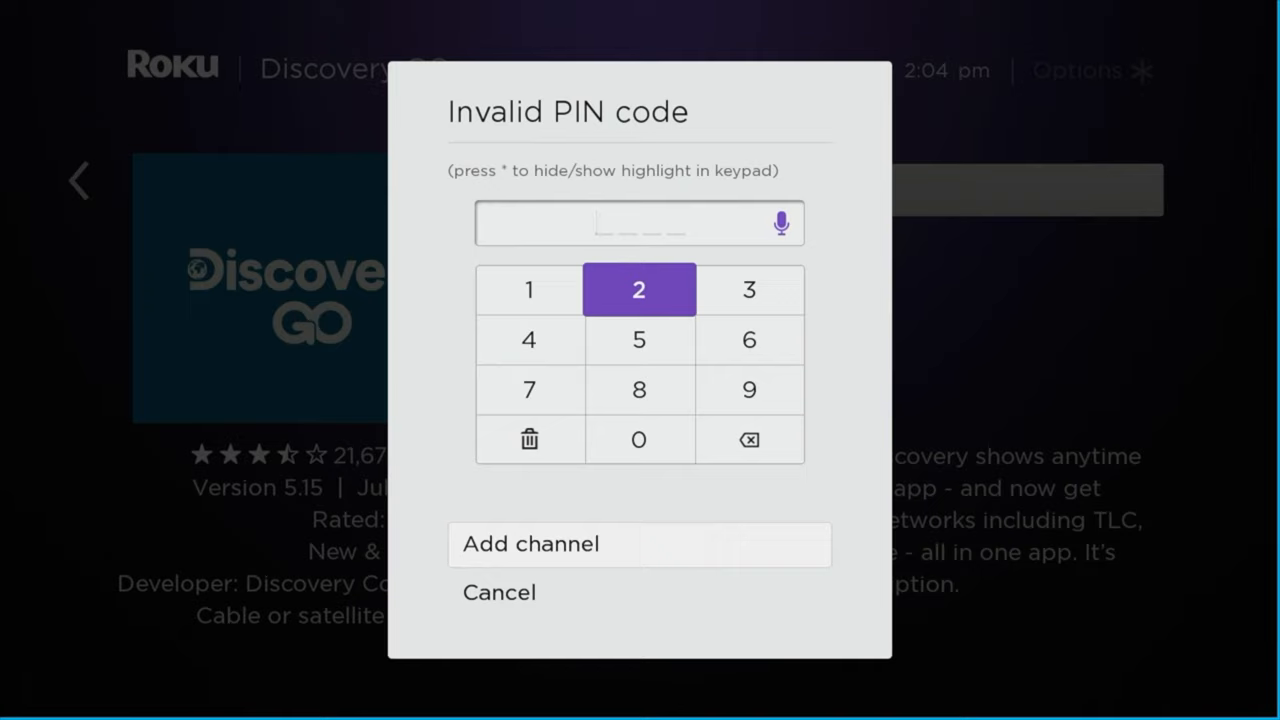
pyautogui.click(638, 289)
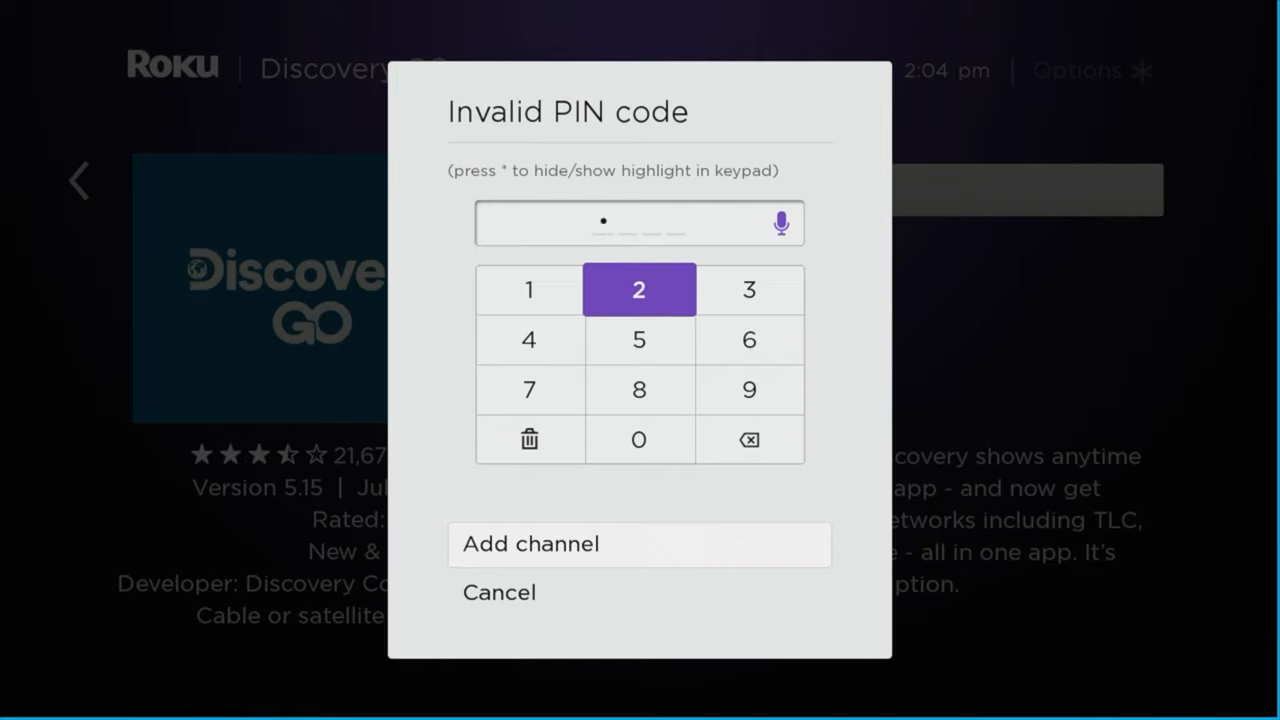
pyautogui.click(639, 289)
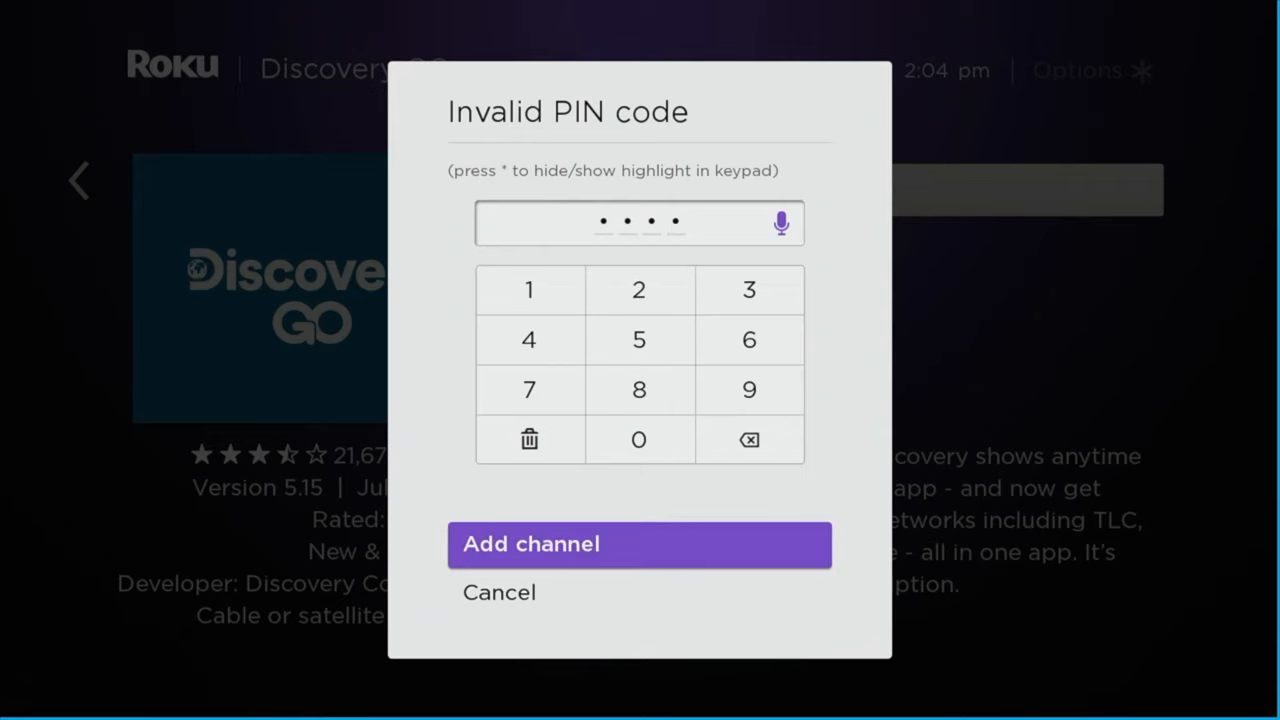
pyautogui.click(639, 544)
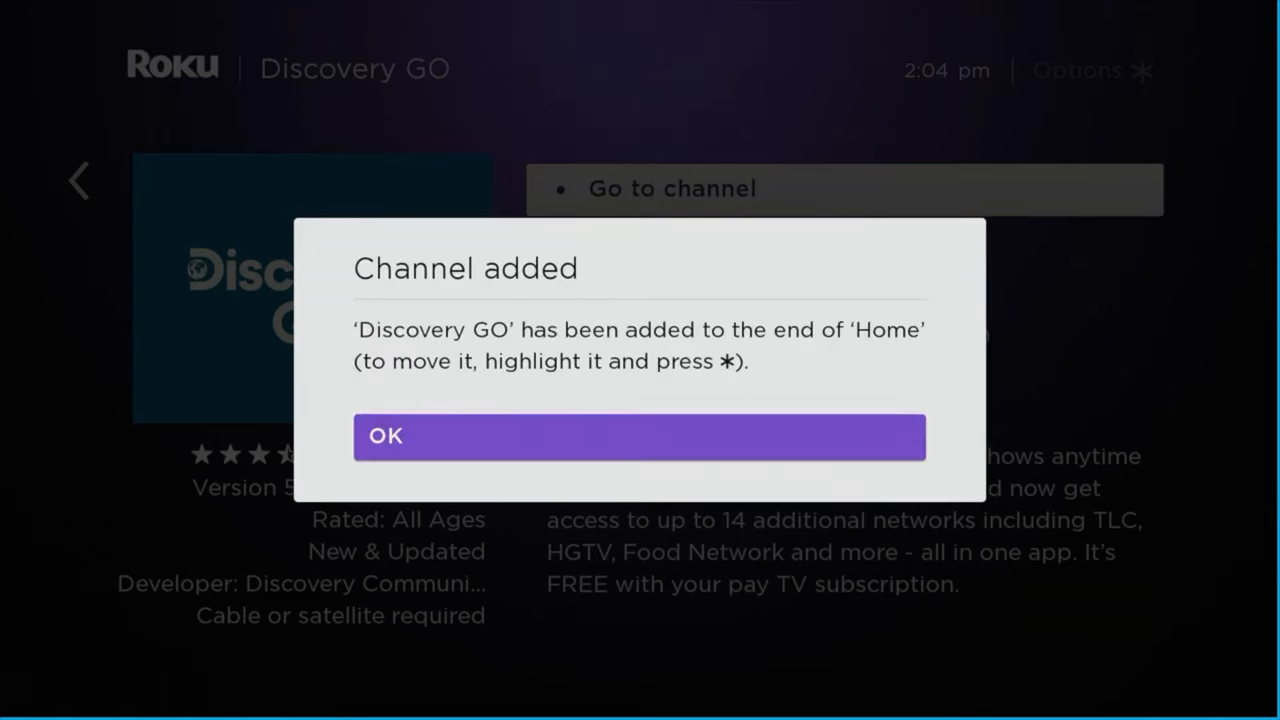
# - Dismiss the confirmation and remove Discovery GO from Home, back to 102 channels
pyautogui.click(639, 437)
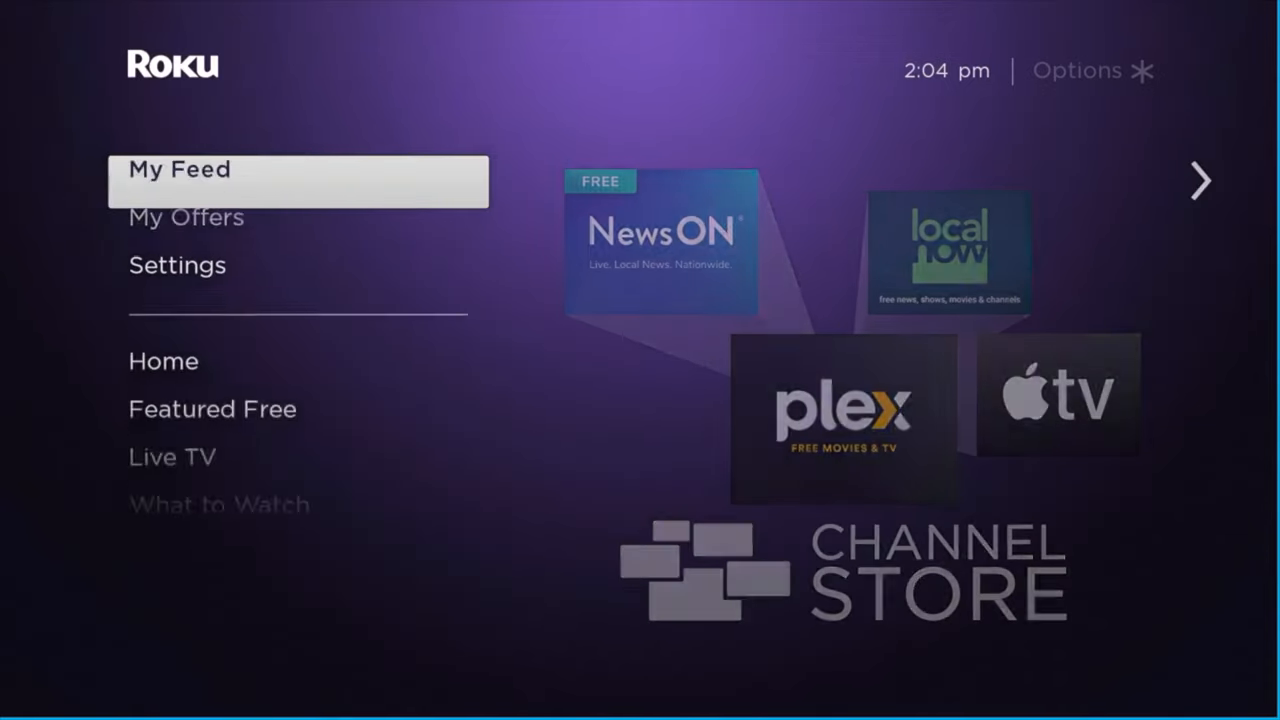
pyautogui.click(163, 361)
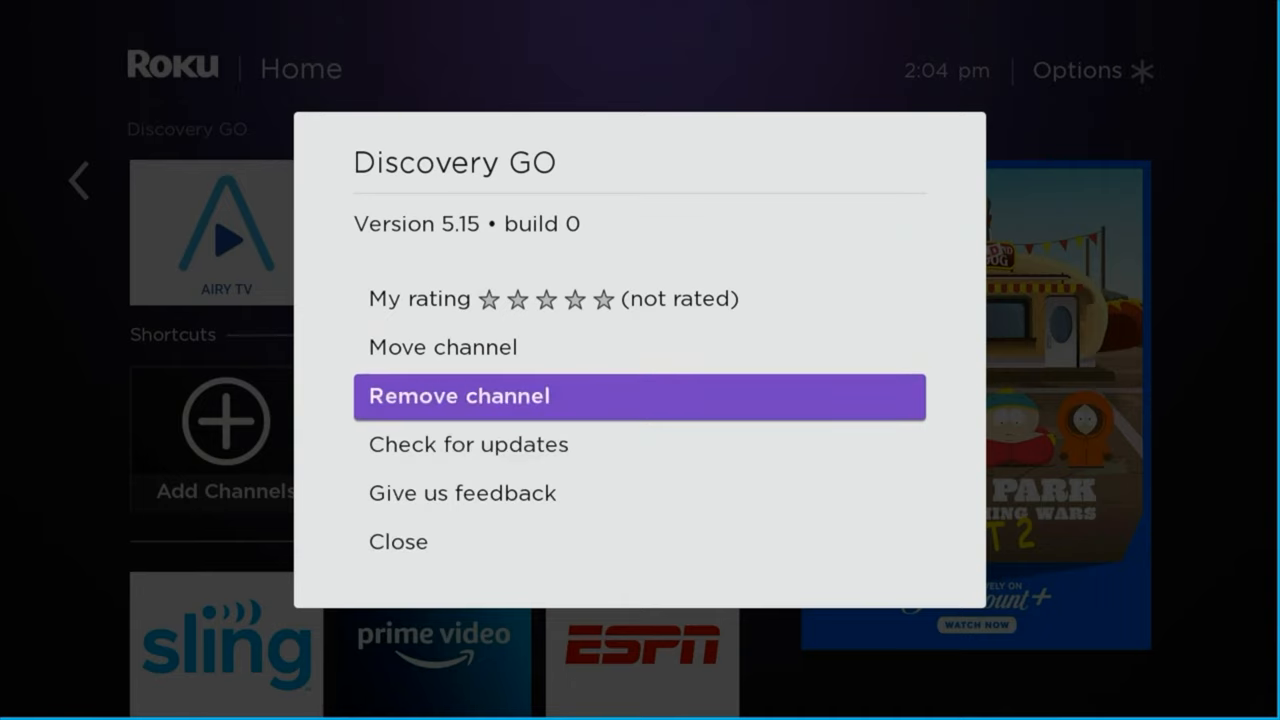
pyautogui.click(640, 396)
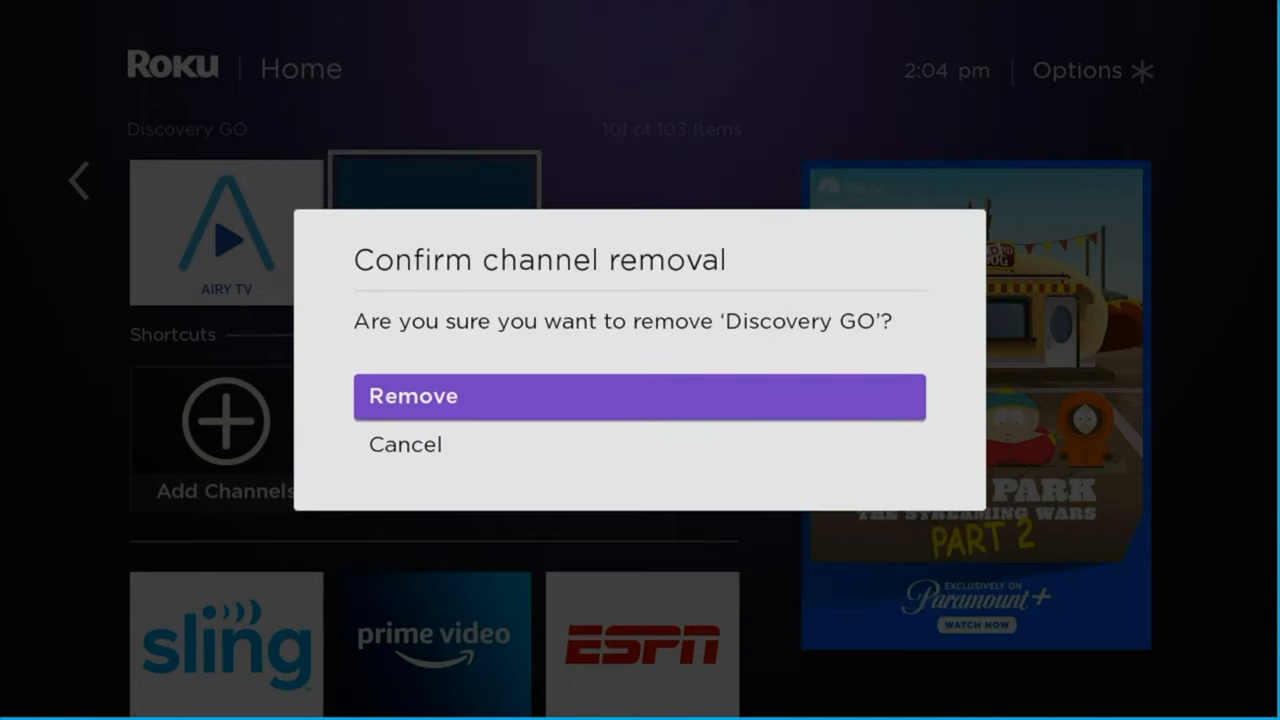
pyautogui.click(639, 396)
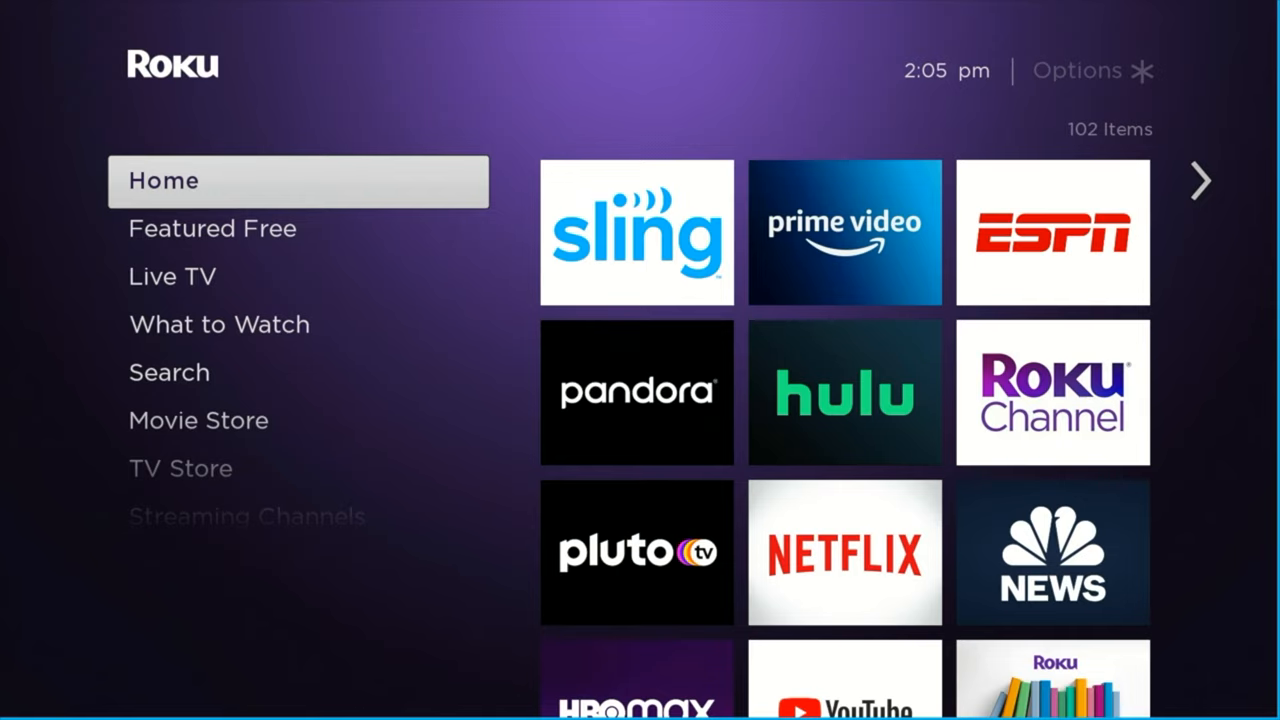
# - Glance at the Roku Settings categories, then switch to the roku.com homepage
pyautogui.click(172, 276)
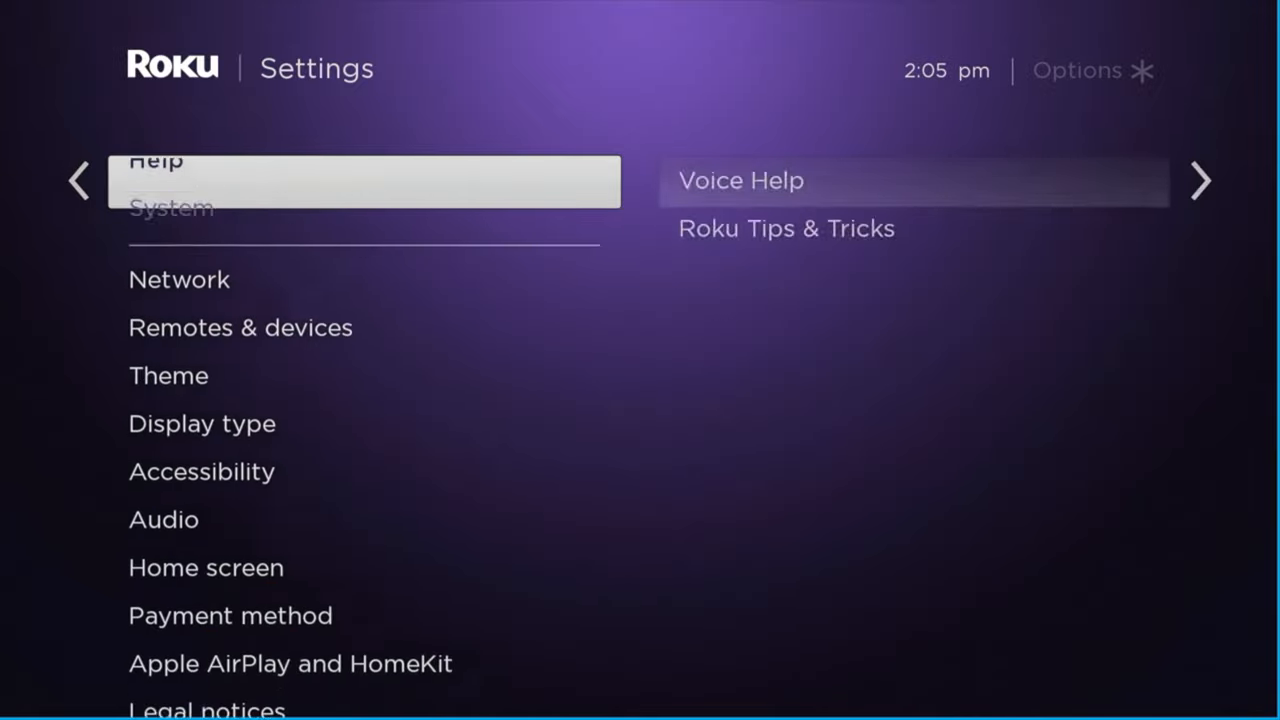
pyautogui.click(170, 207)
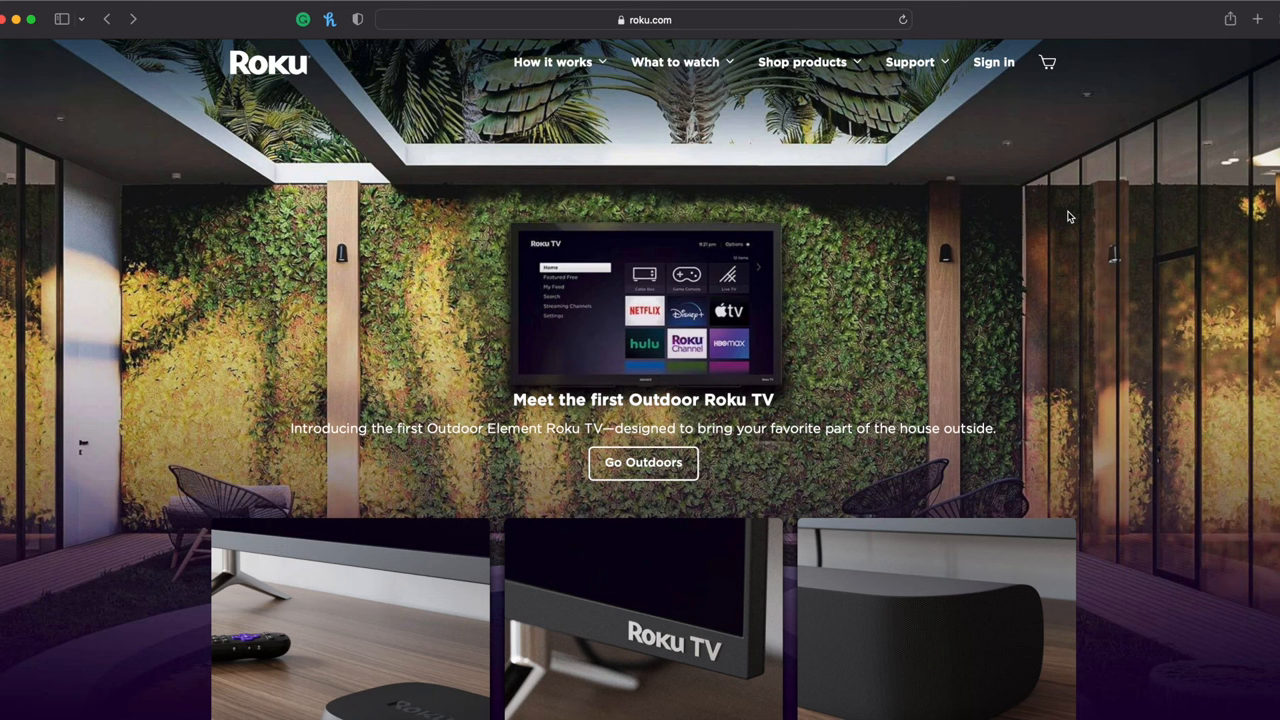
# - Open the roku.com sign-in page and tick Remember me and I'm not a robot
pyautogui.click(802, 61)
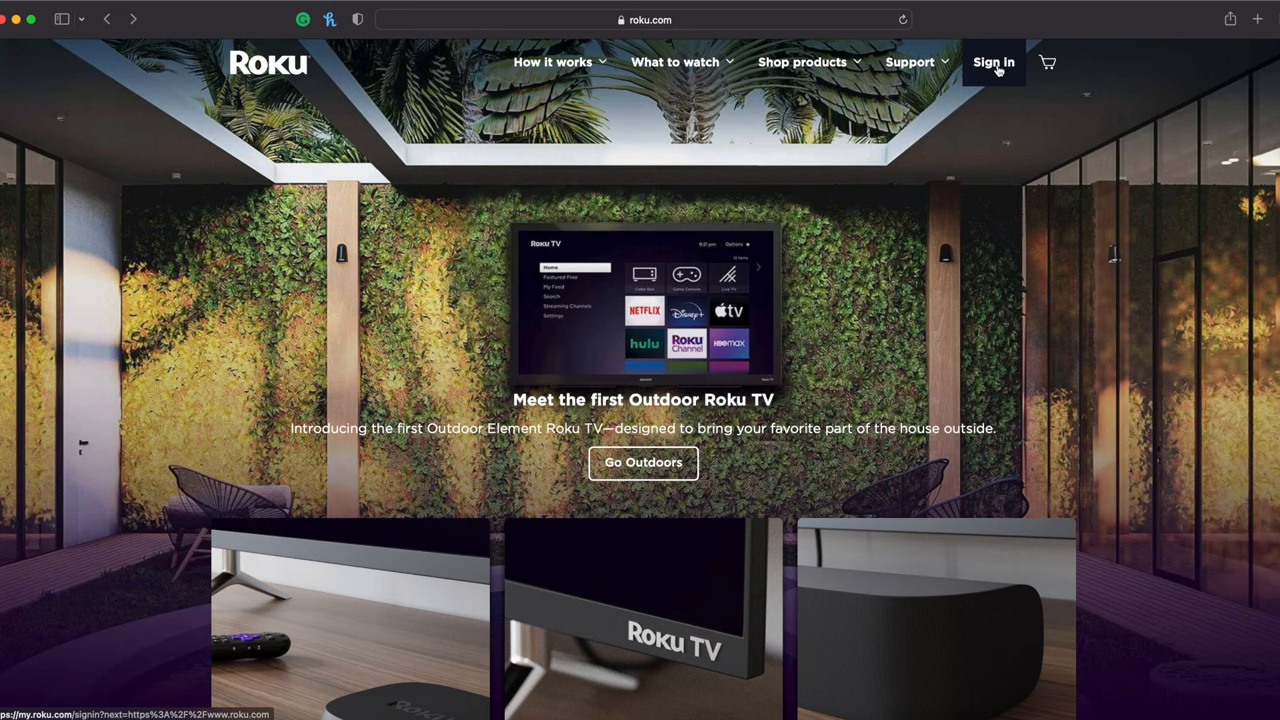
pyautogui.click(992, 62)
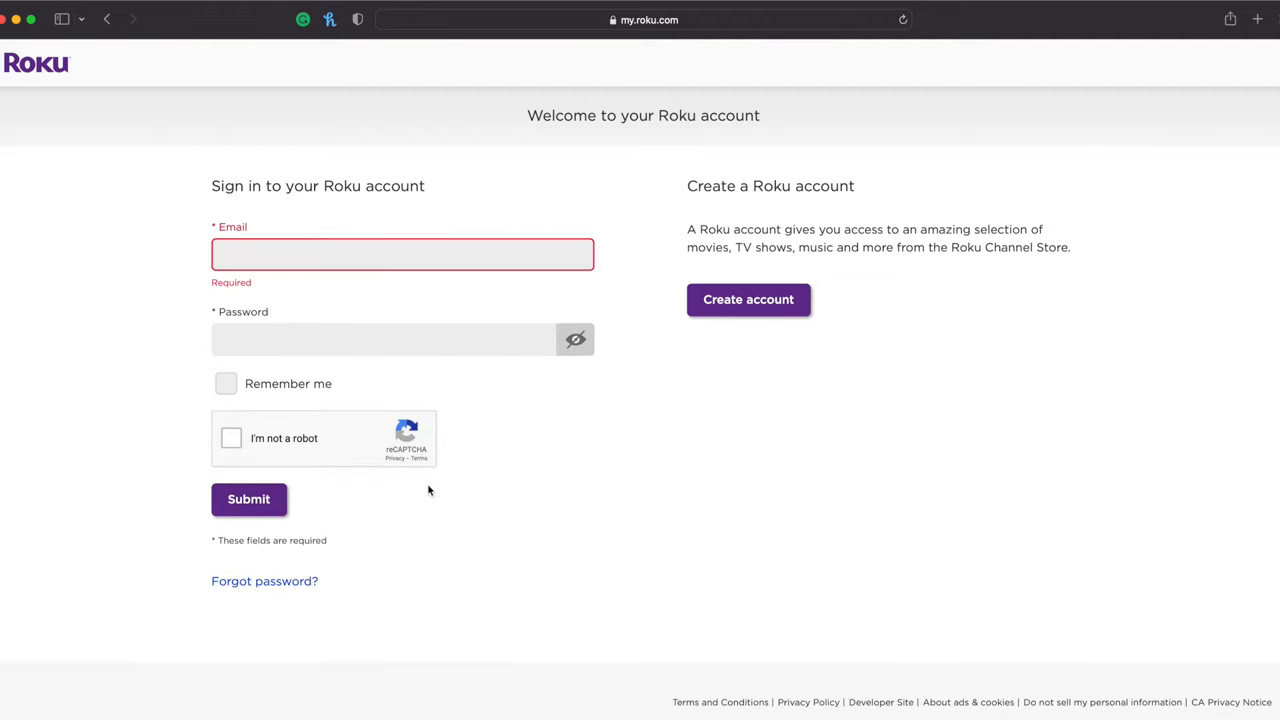
pyautogui.moveTo(393, 336)
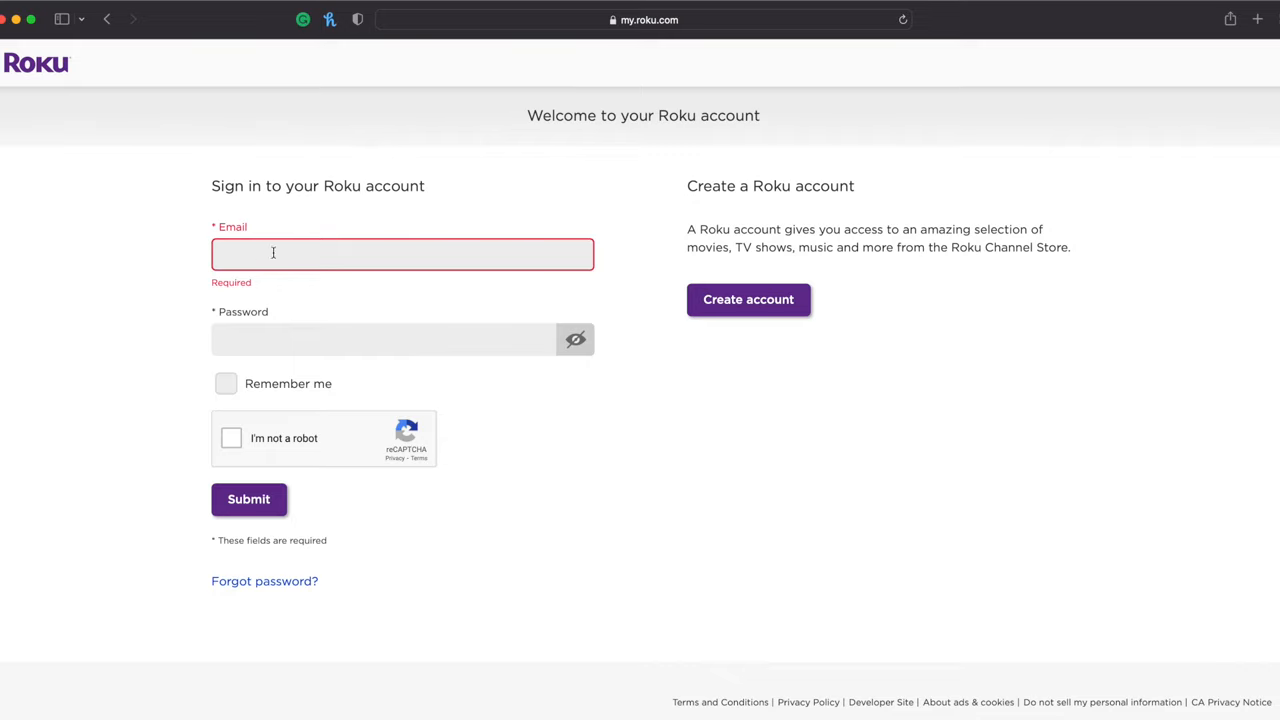
pyautogui.moveTo(148, 359)
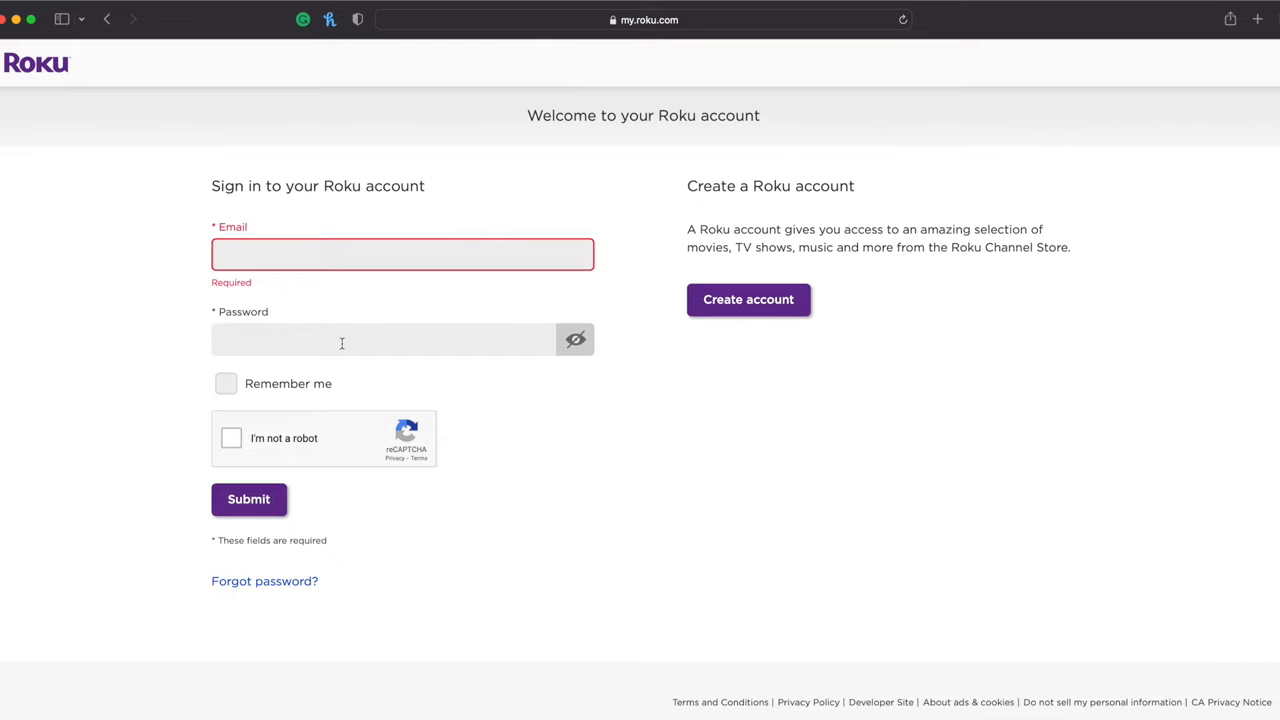
pyautogui.moveTo(231, 388)
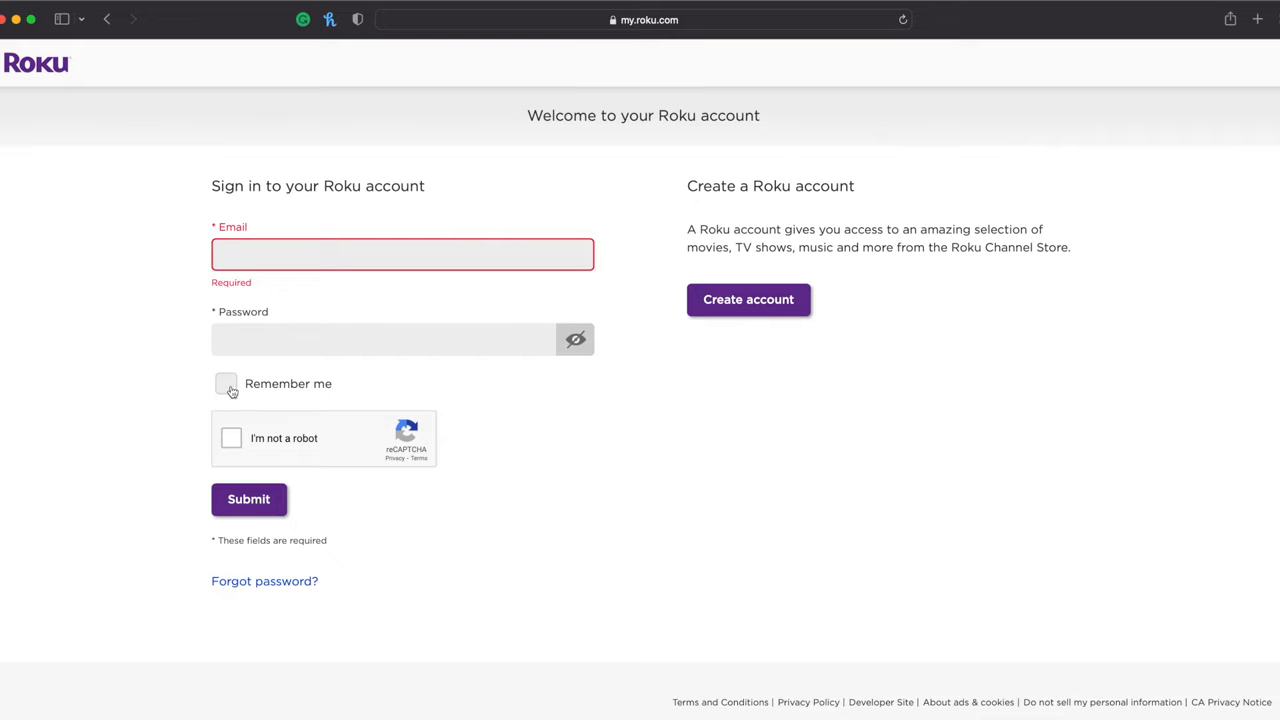
pyautogui.click(225, 383)
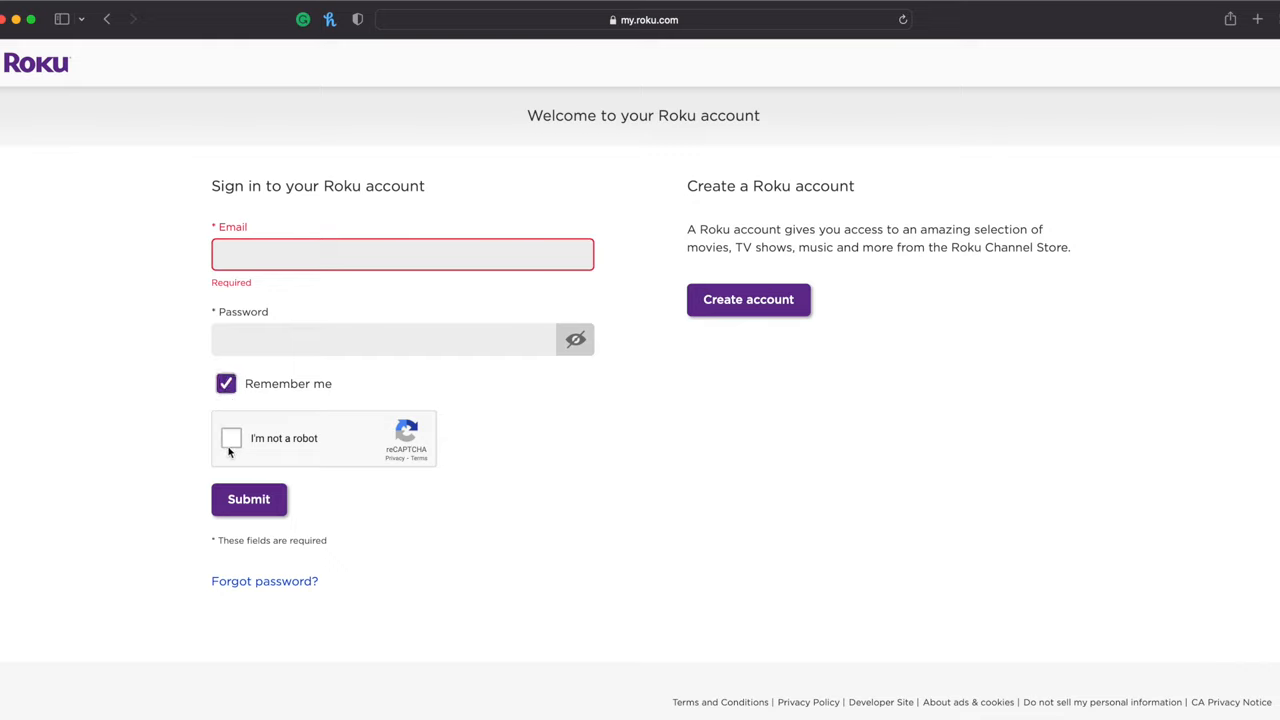
pyautogui.click(231, 438)
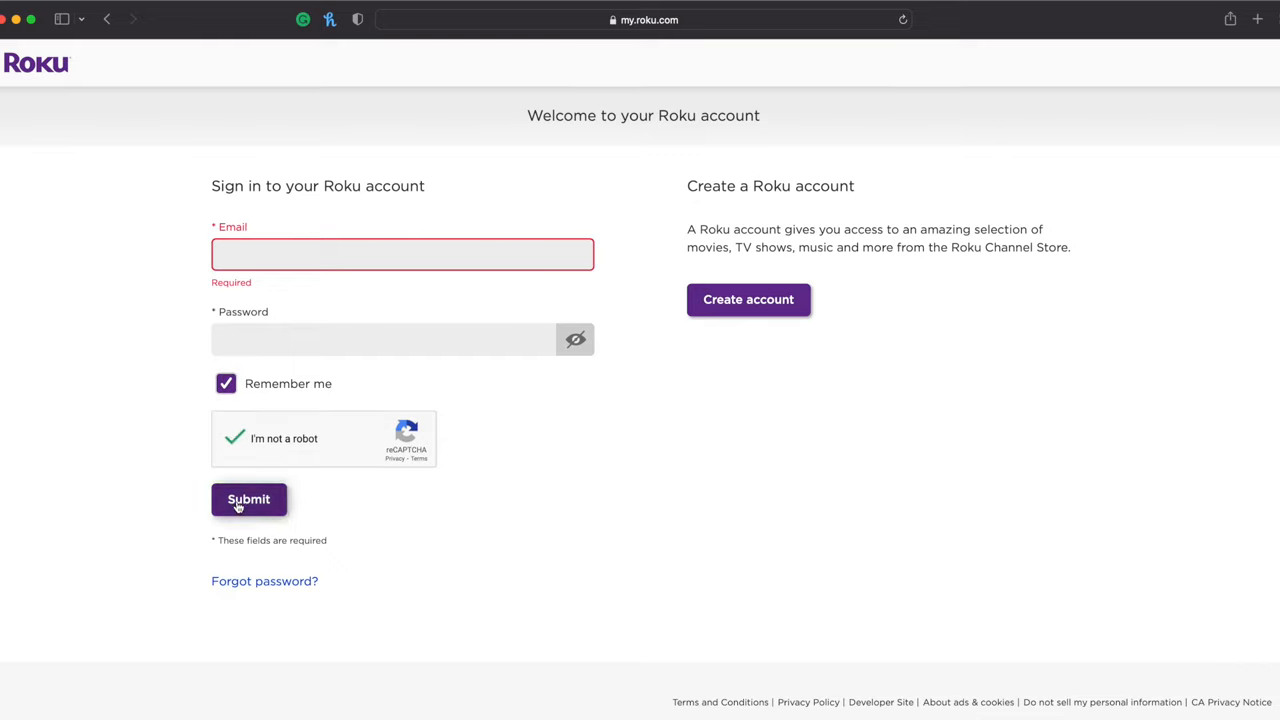
pyautogui.moveTo(248, 499)
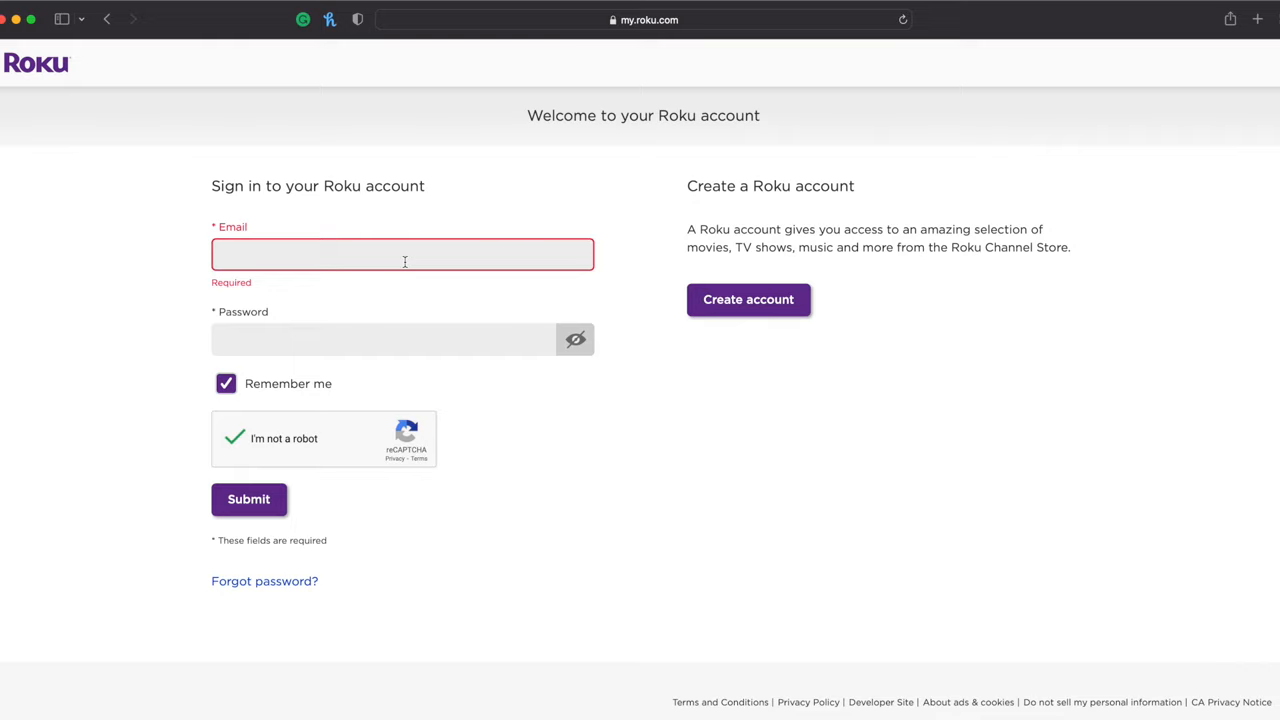
pyautogui.moveTo(201, 643)
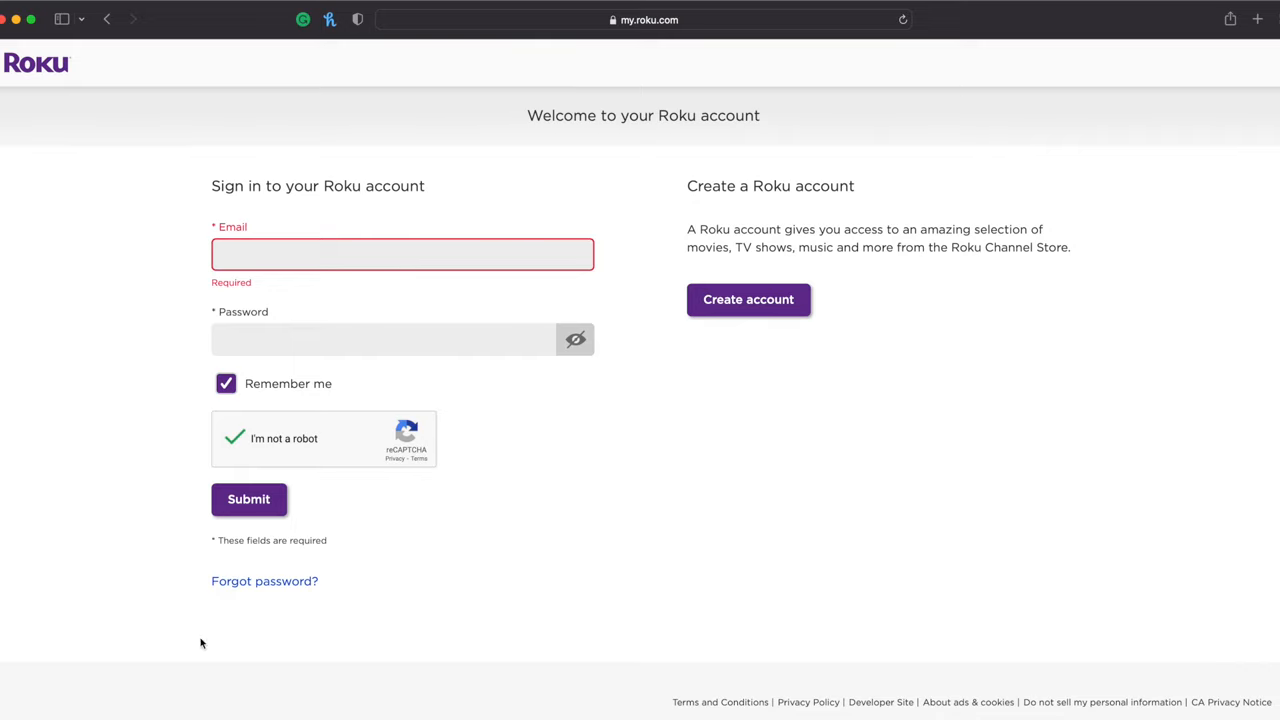
pyautogui.moveTo(264, 581)
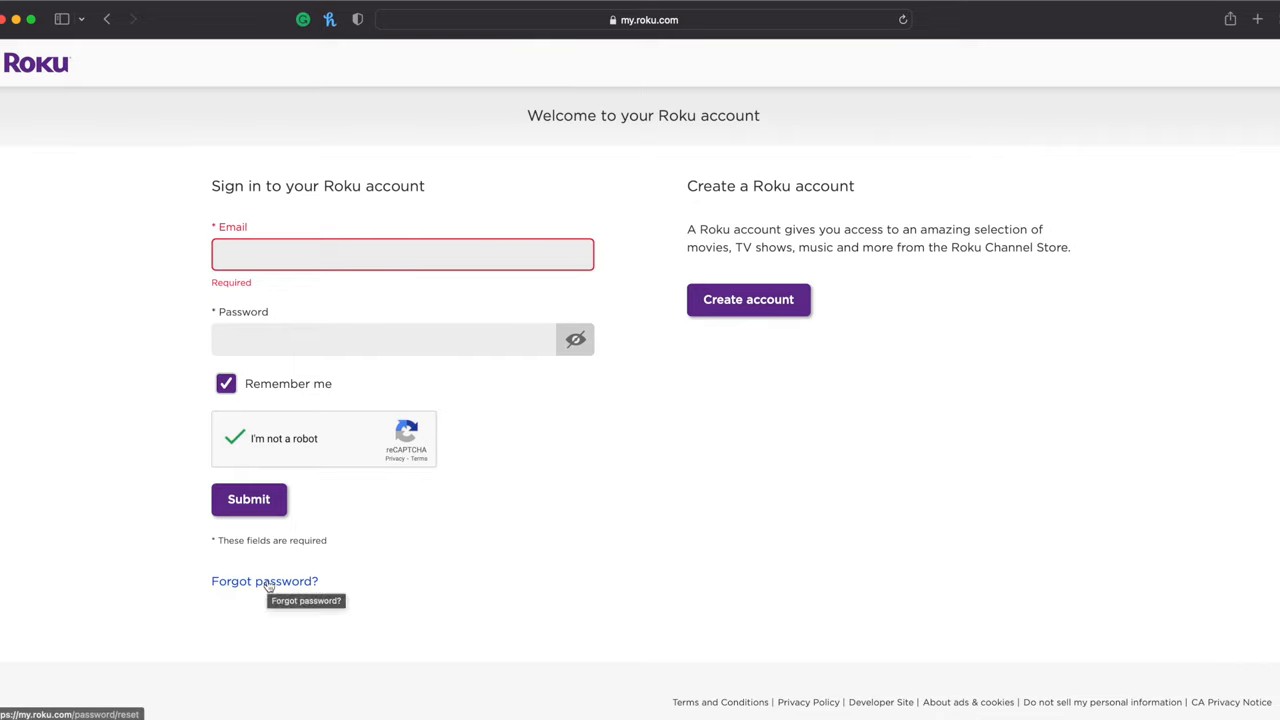
# - Open forgot password, pass the reCAPTCHA, then type and select a placeholder email to clear it
pyautogui.click(264, 581)
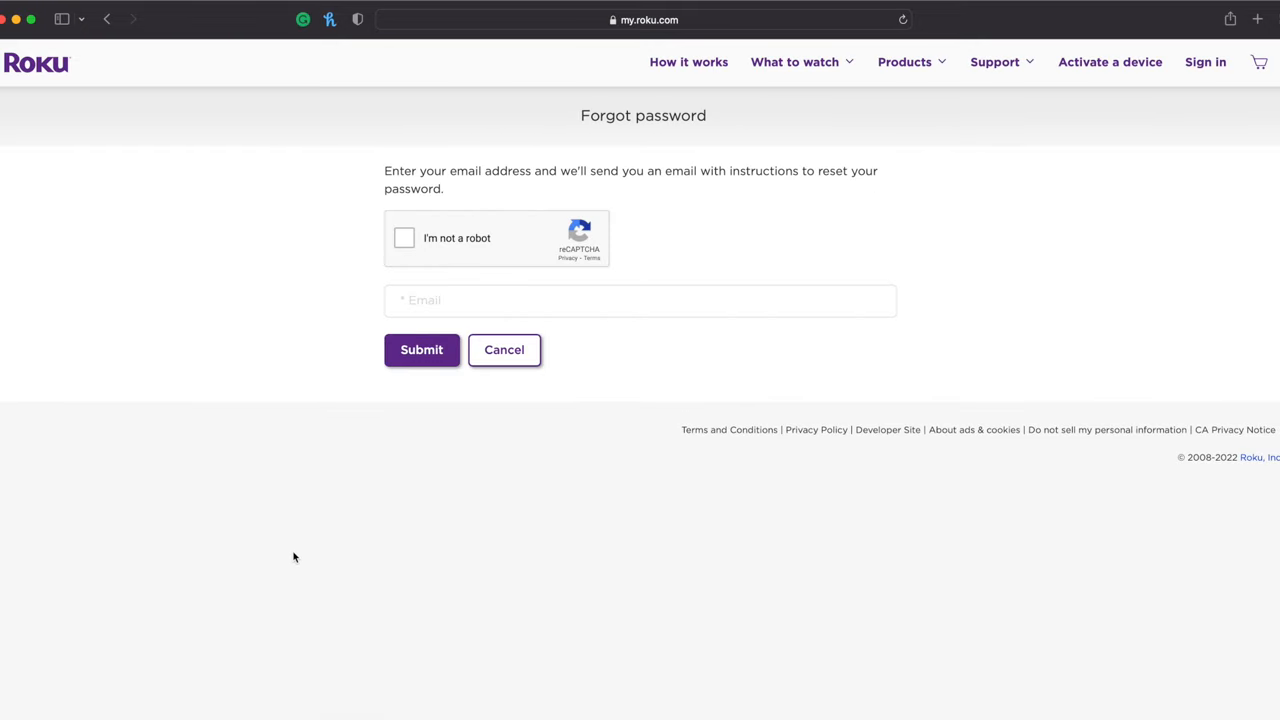
pyautogui.click(404, 238)
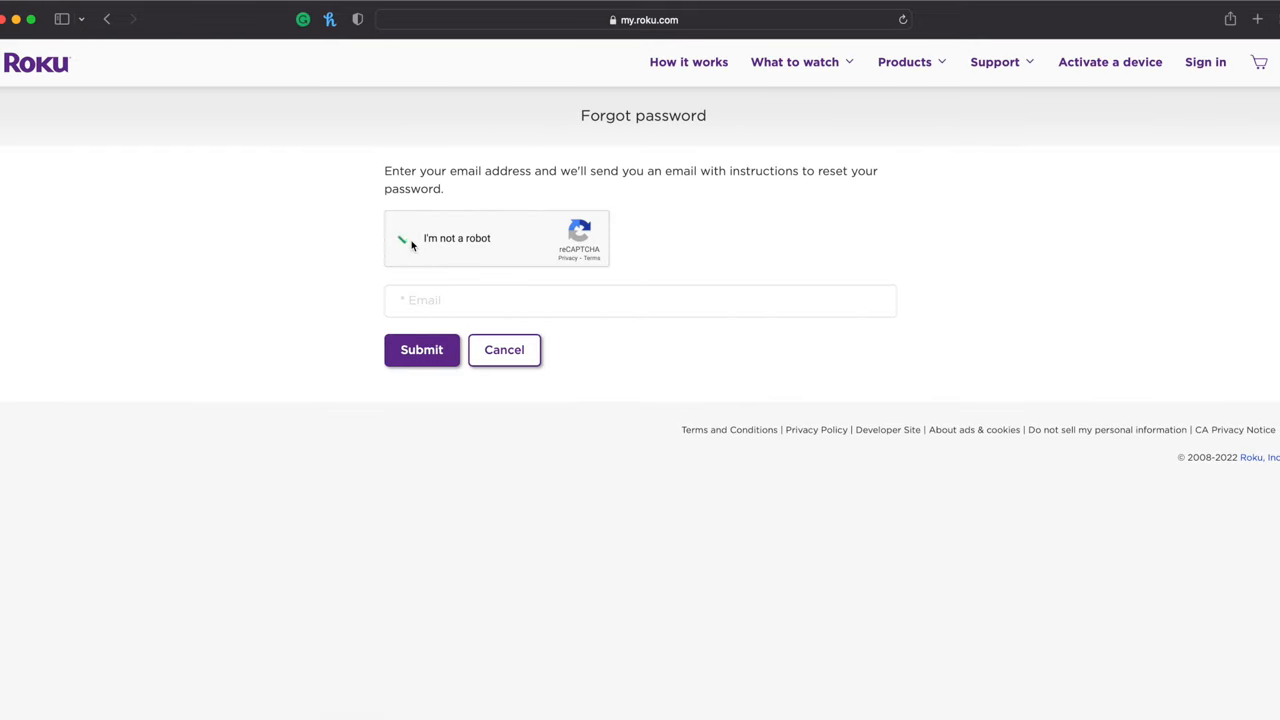
pyautogui.click(407, 238)
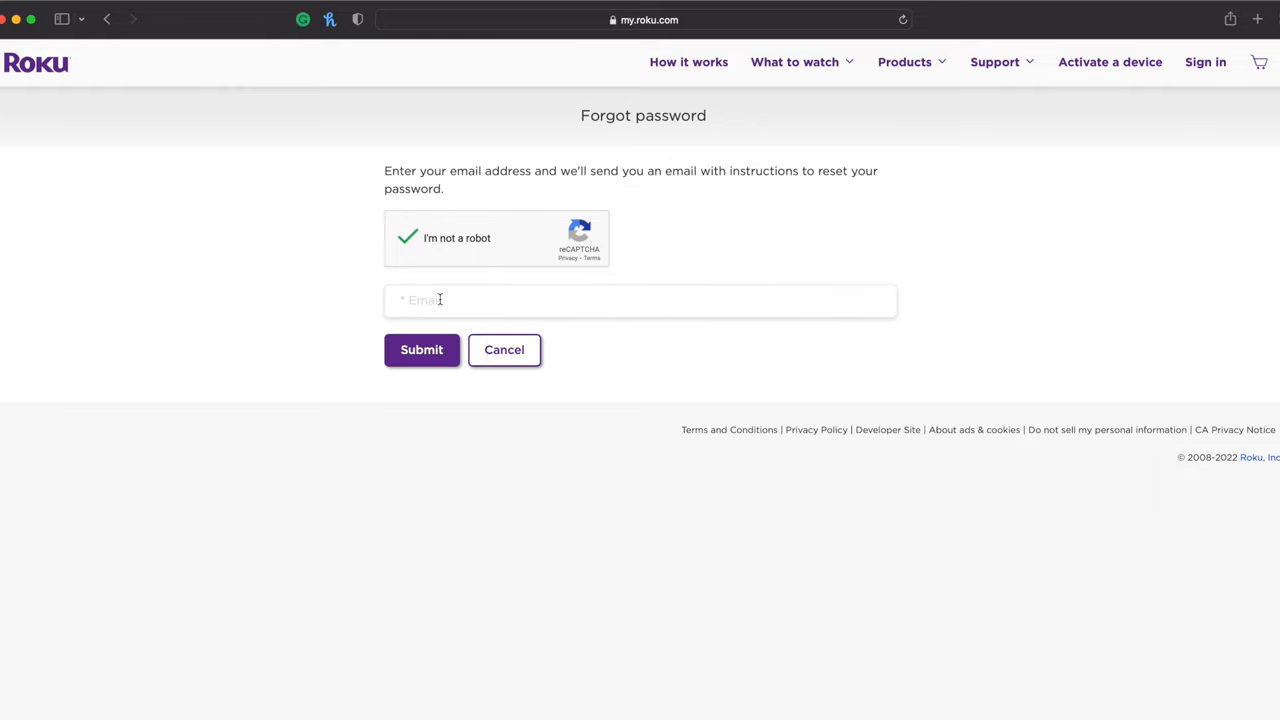
pyautogui.write('ajdlaskjalksdj')
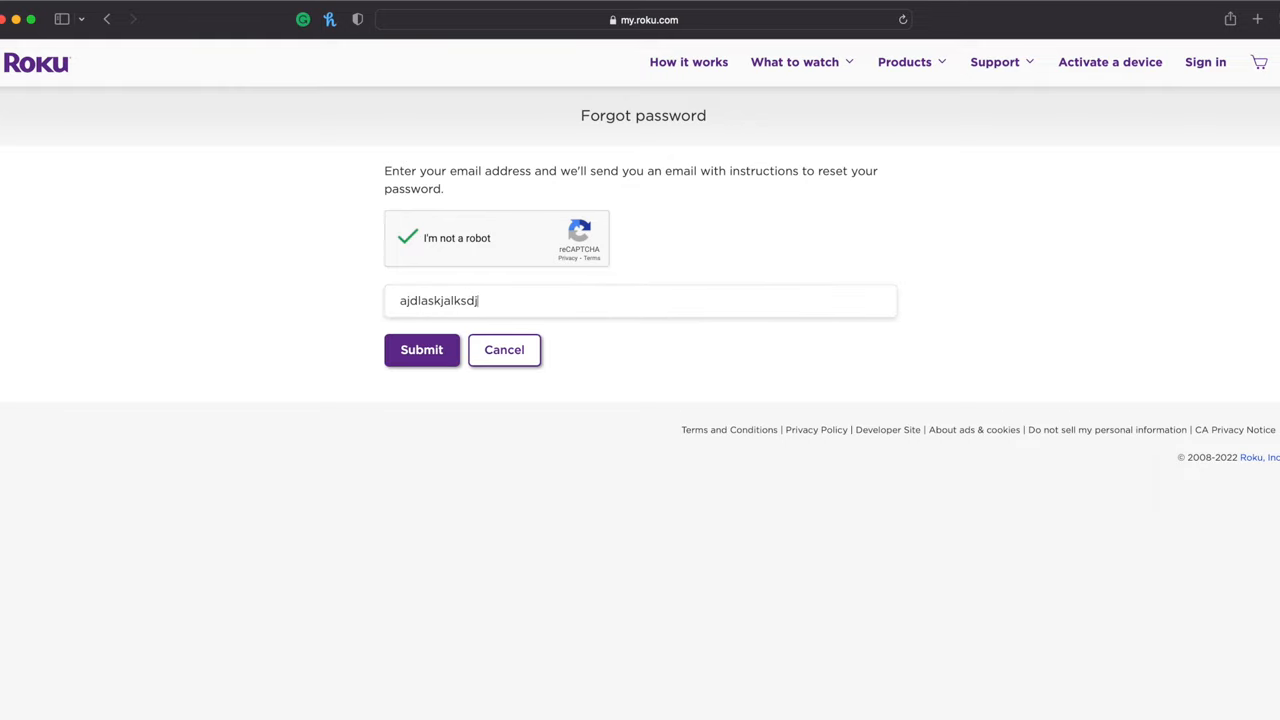
pyautogui.write('@aooaijd.com')
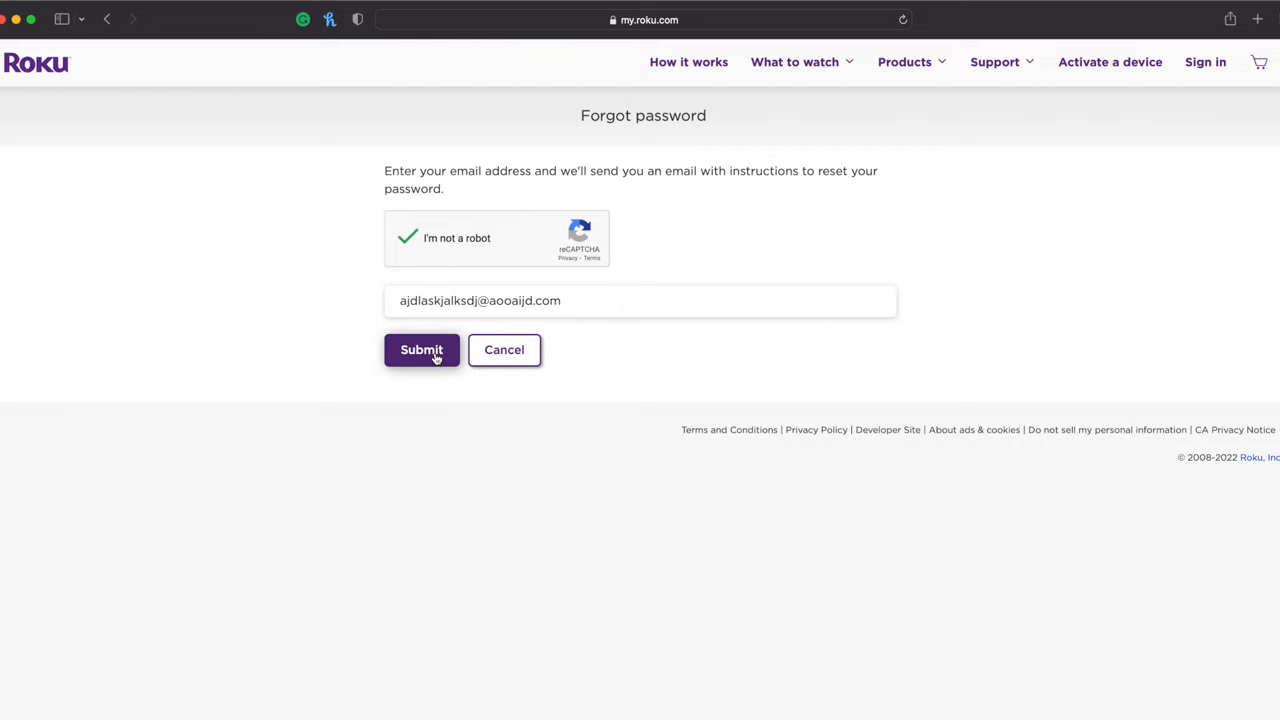
pyautogui.moveTo(421, 350)
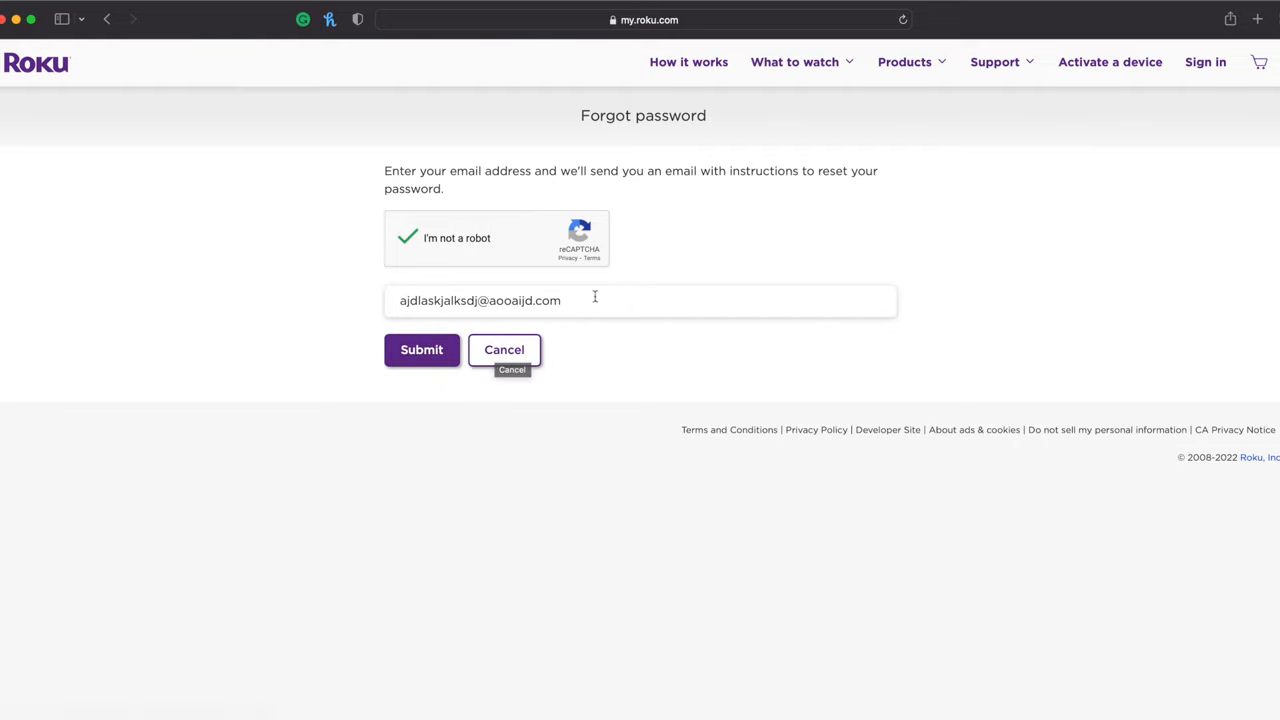
pyautogui.tripleClick(480, 300)
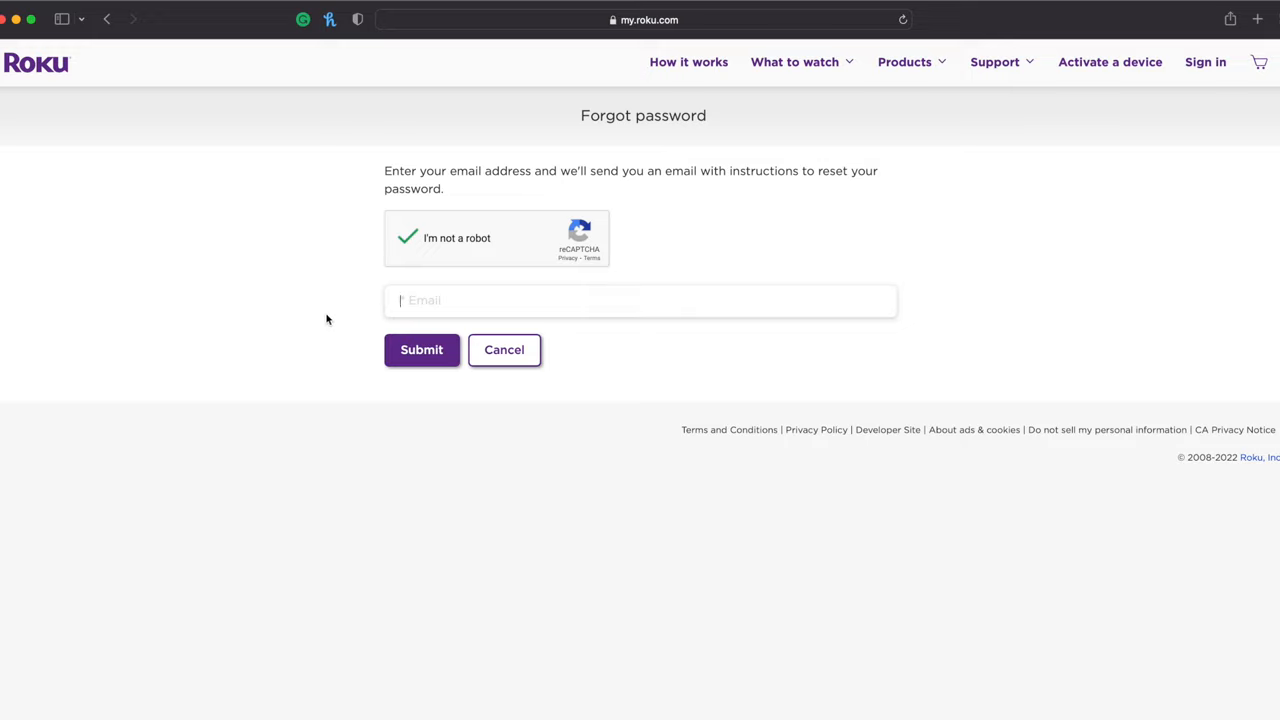
pyautogui.moveTo(340, 308)
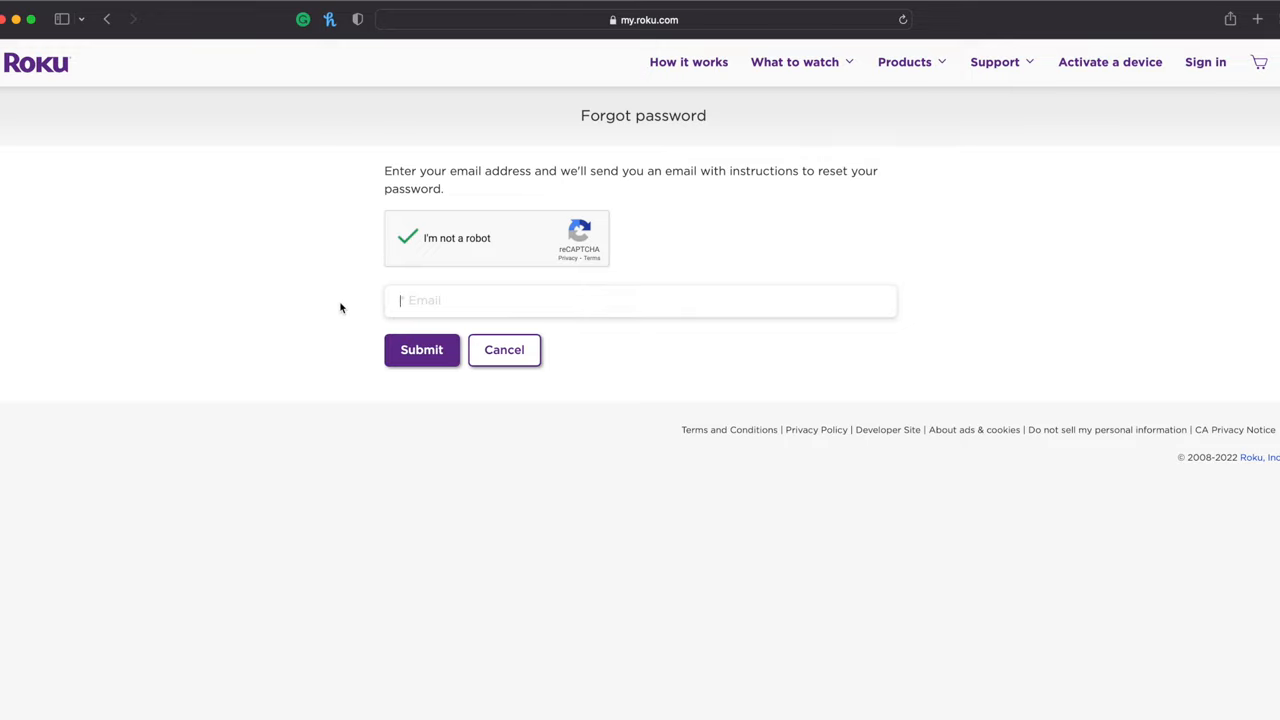
pyautogui.moveTo(318, 213)
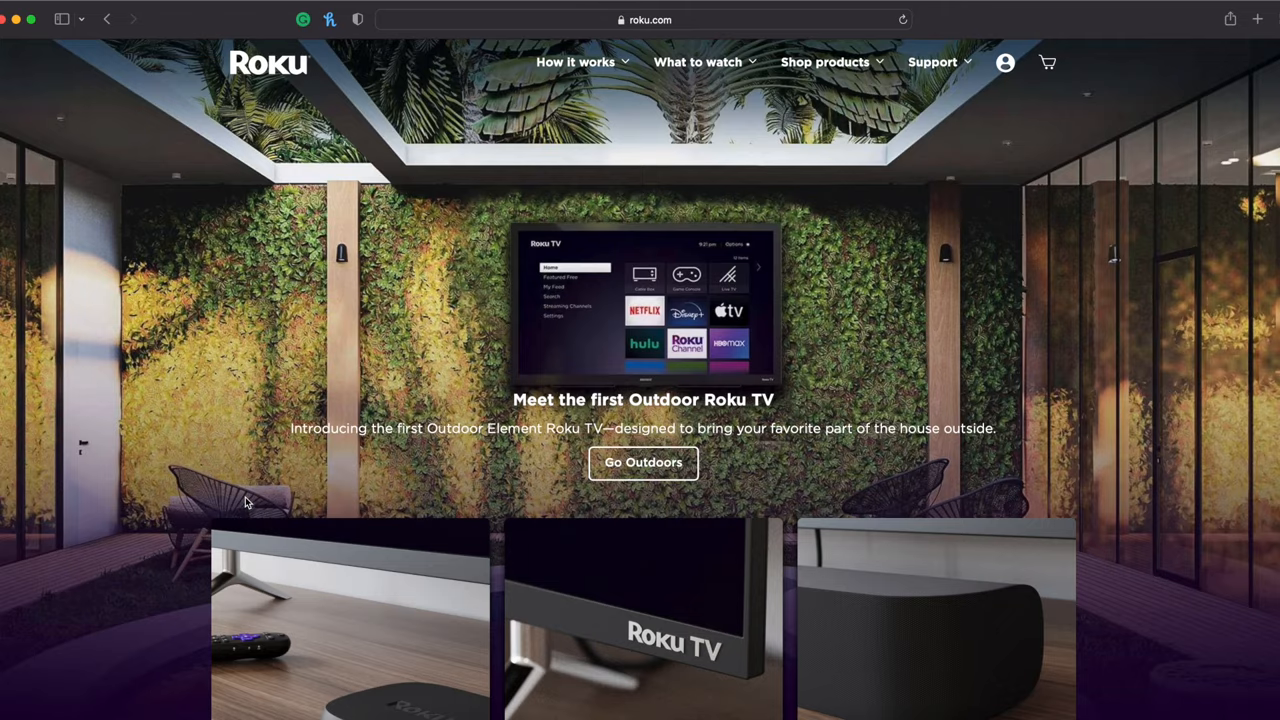
# - Choose My account from the profile icon's dropdown menu
pyautogui.click(1005, 62)
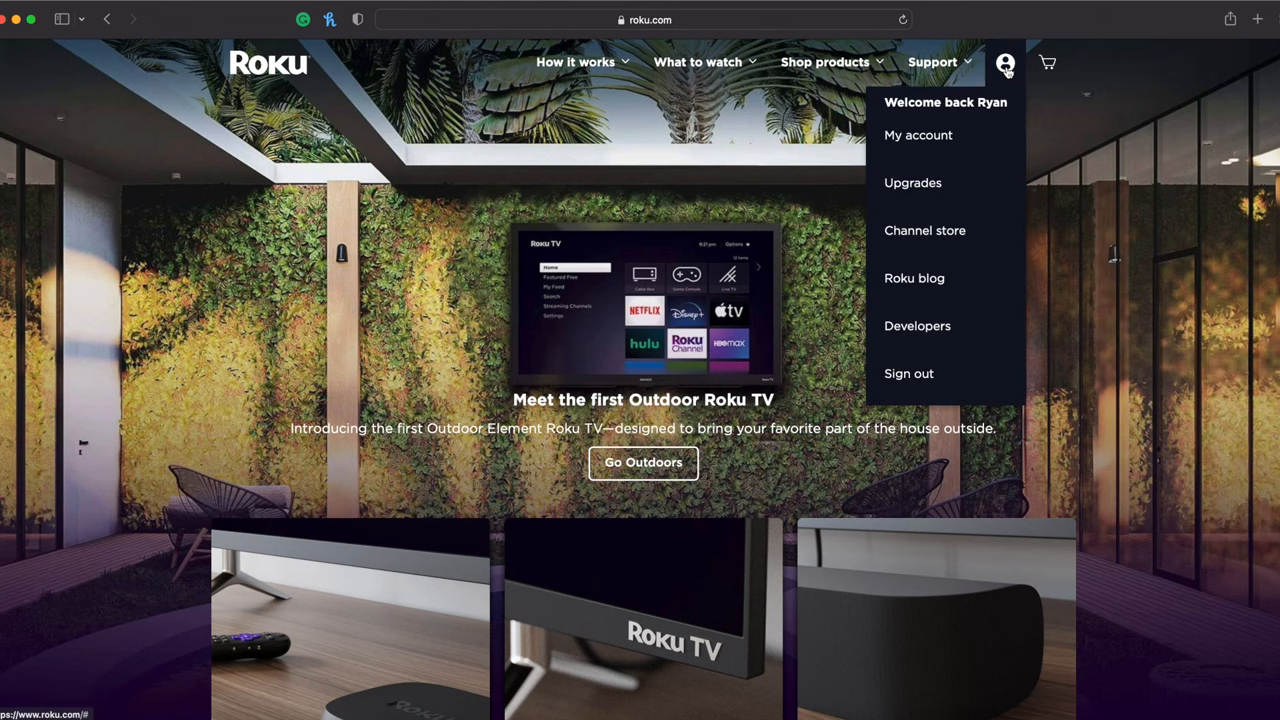
pyautogui.moveTo(917, 135)
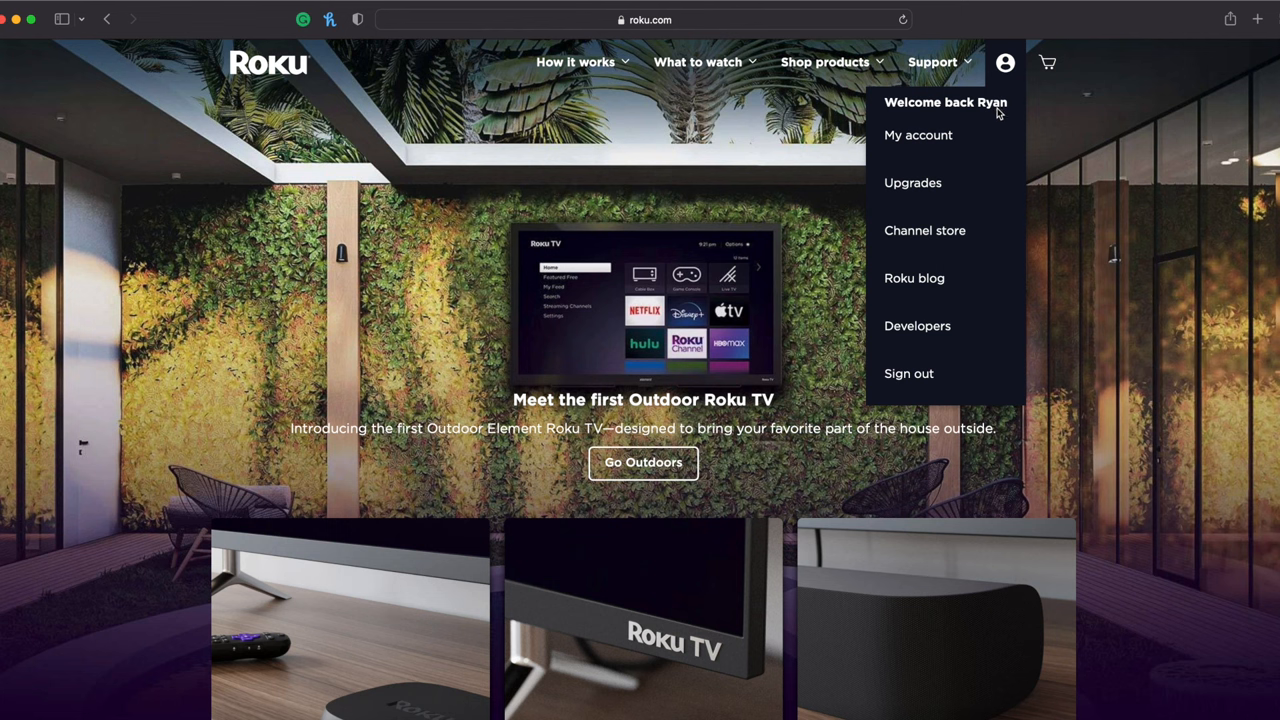
pyautogui.moveTo(945, 183)
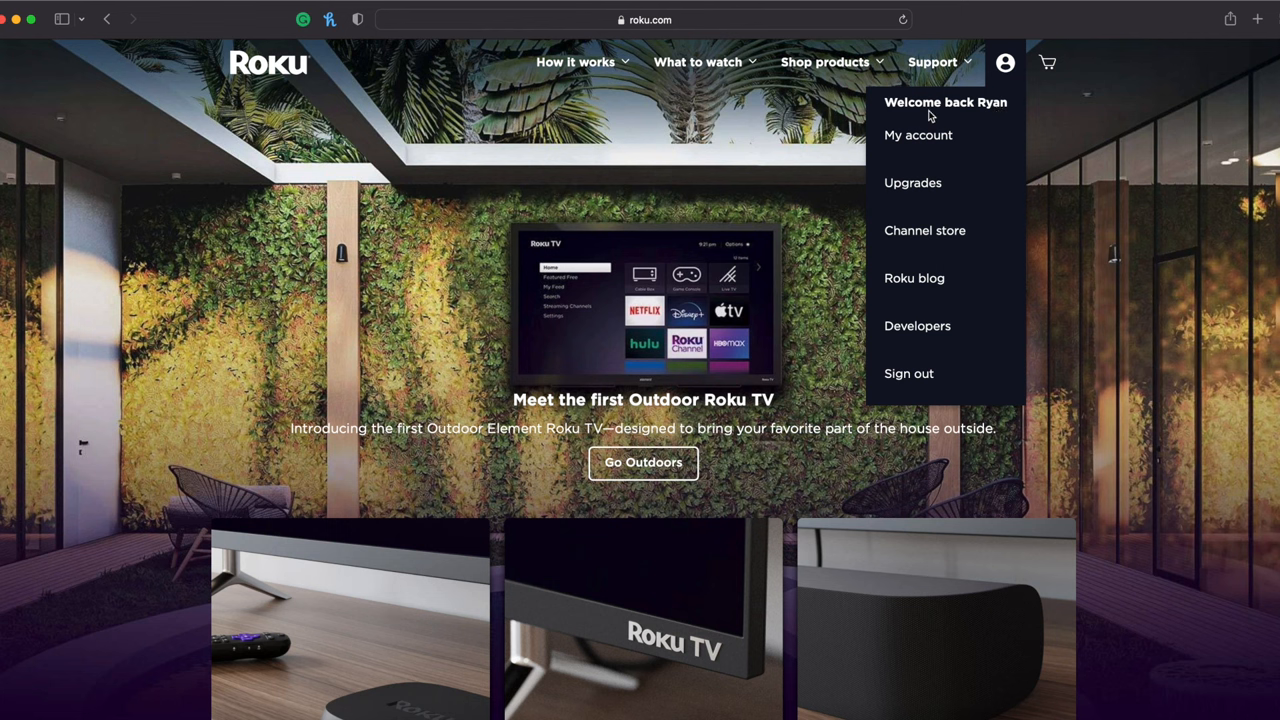
pyautogui.click(918, 135)
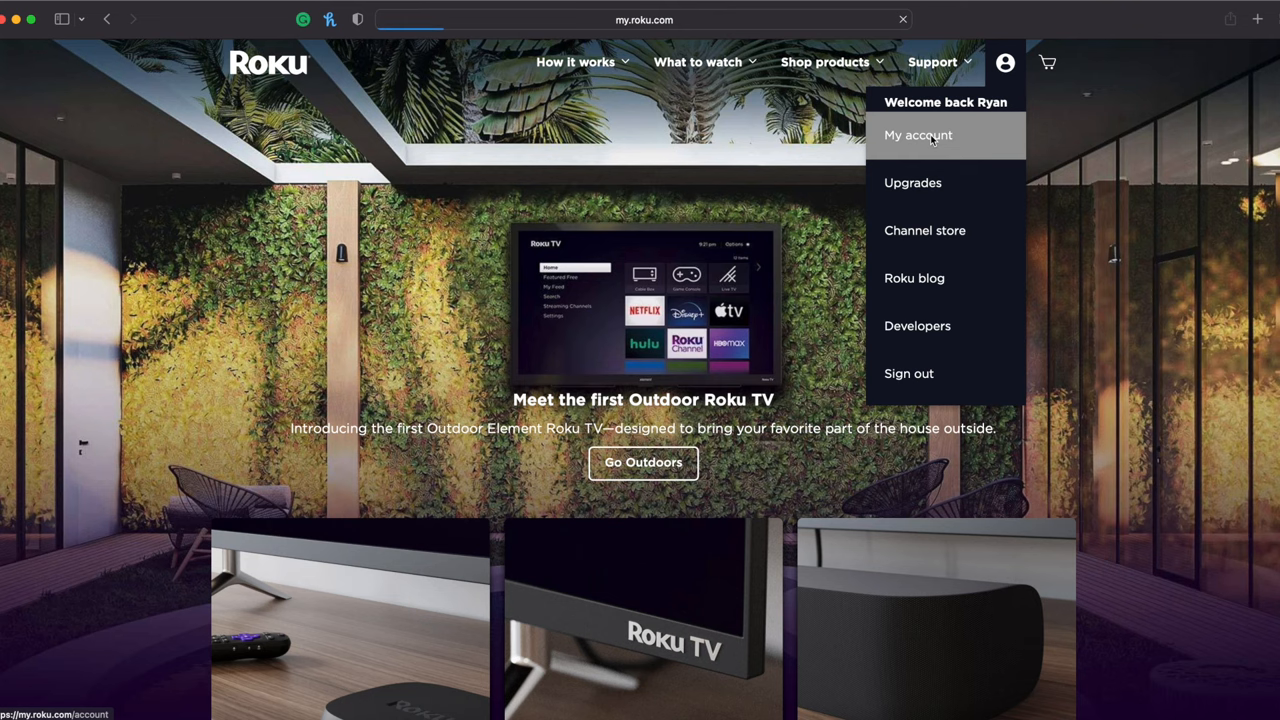
pyautogui.click(918, 135)
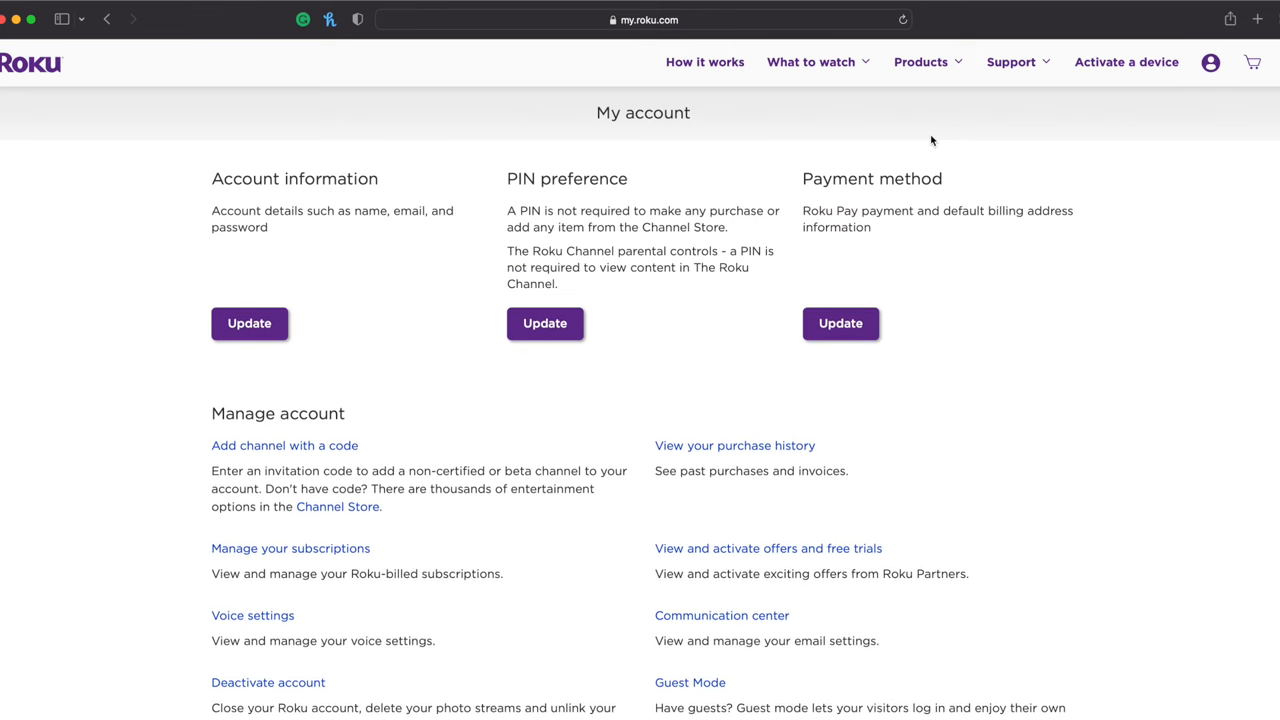
pyautogui.moveTo(576, 118)
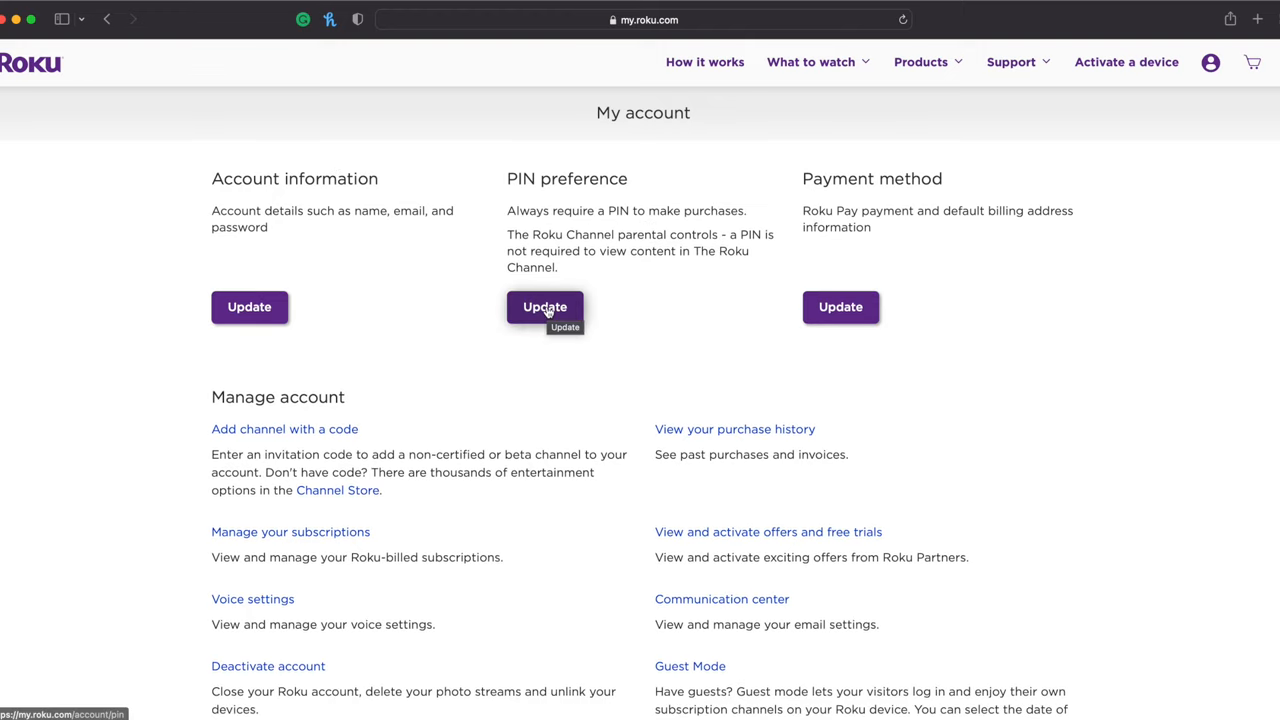
# - Open PIN preference, try the purchase PIN options, and select no PIN required
pyautogui.click(545, 307)
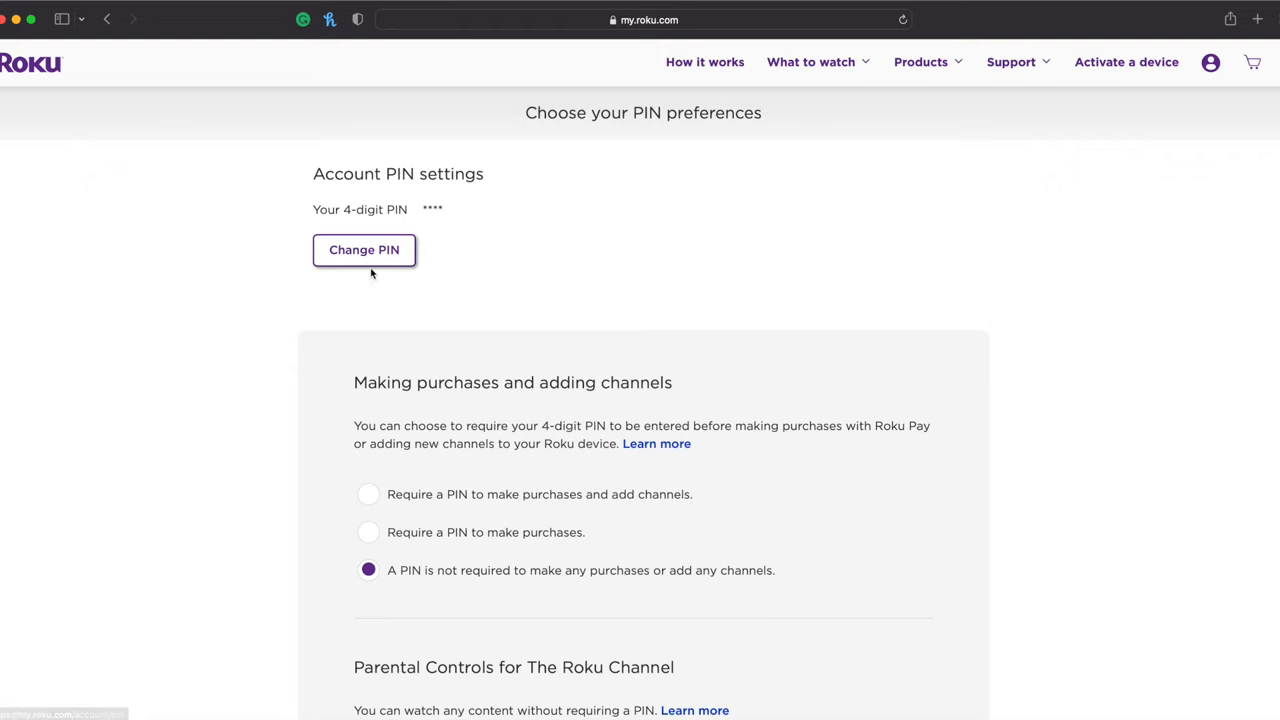
pyautogui.moveTo(518, 364)
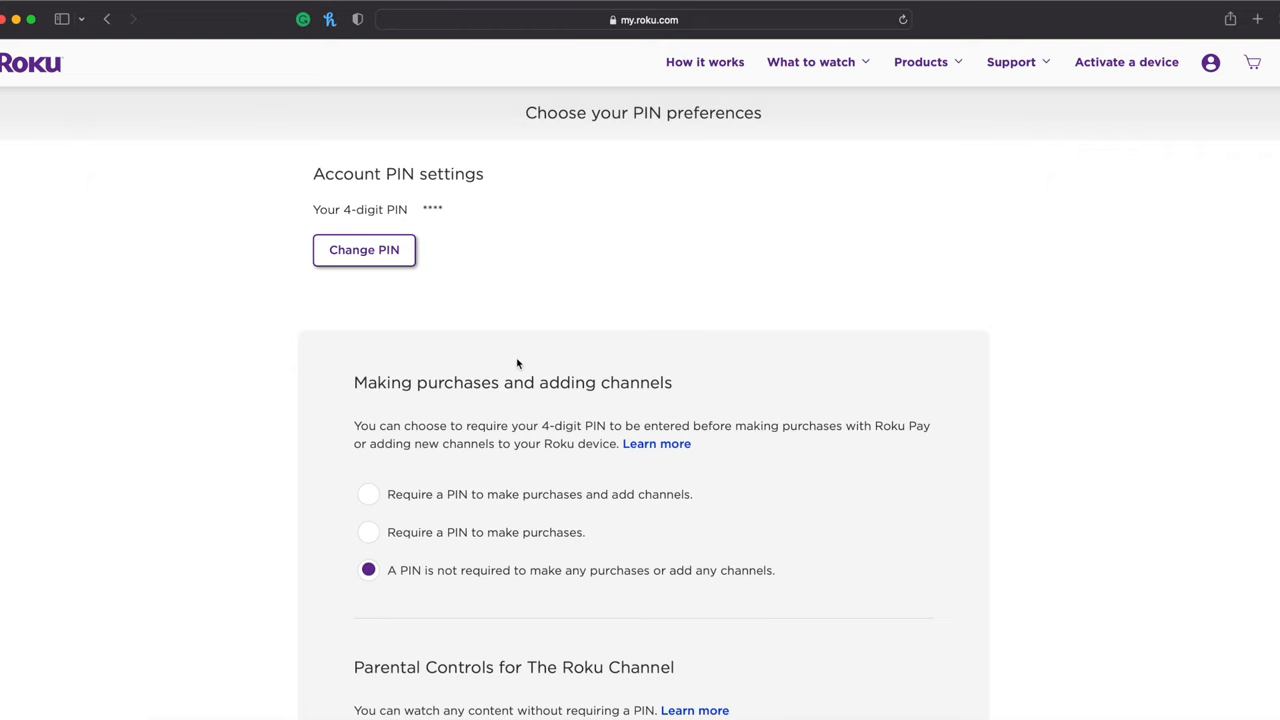
pyautogui.scroll(-3)
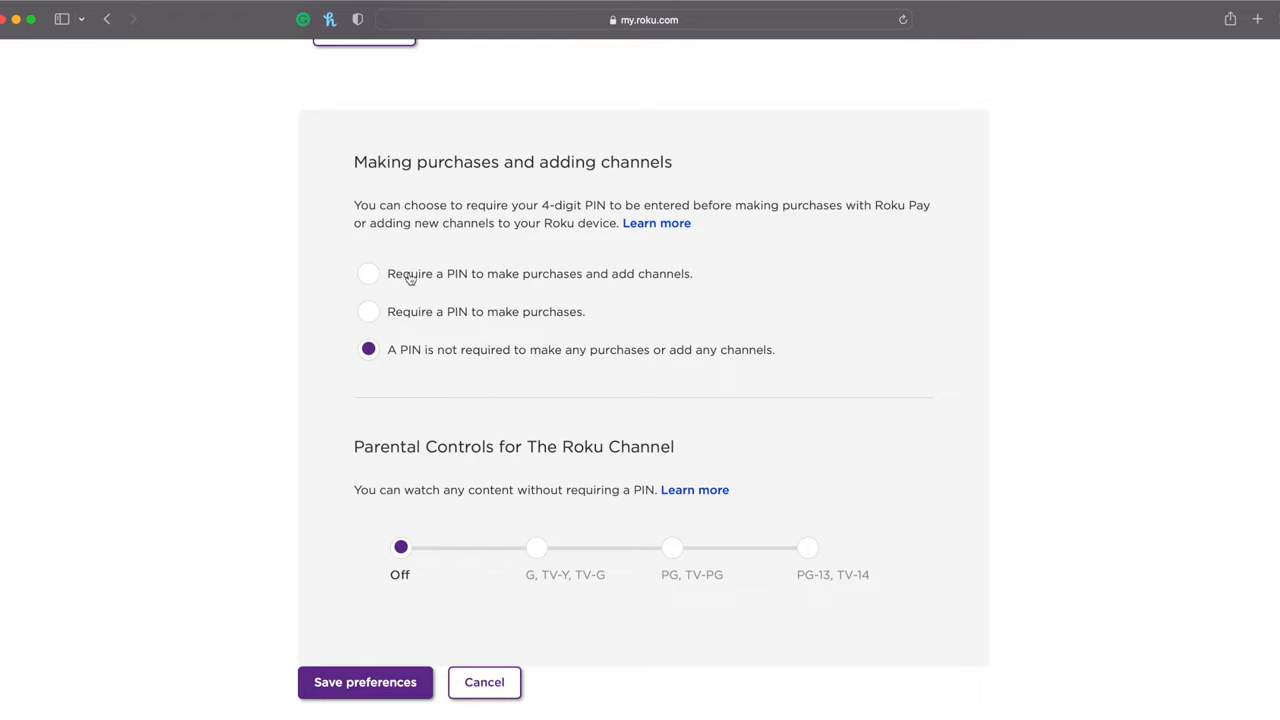
pyautogui.moveTo(422, 318)
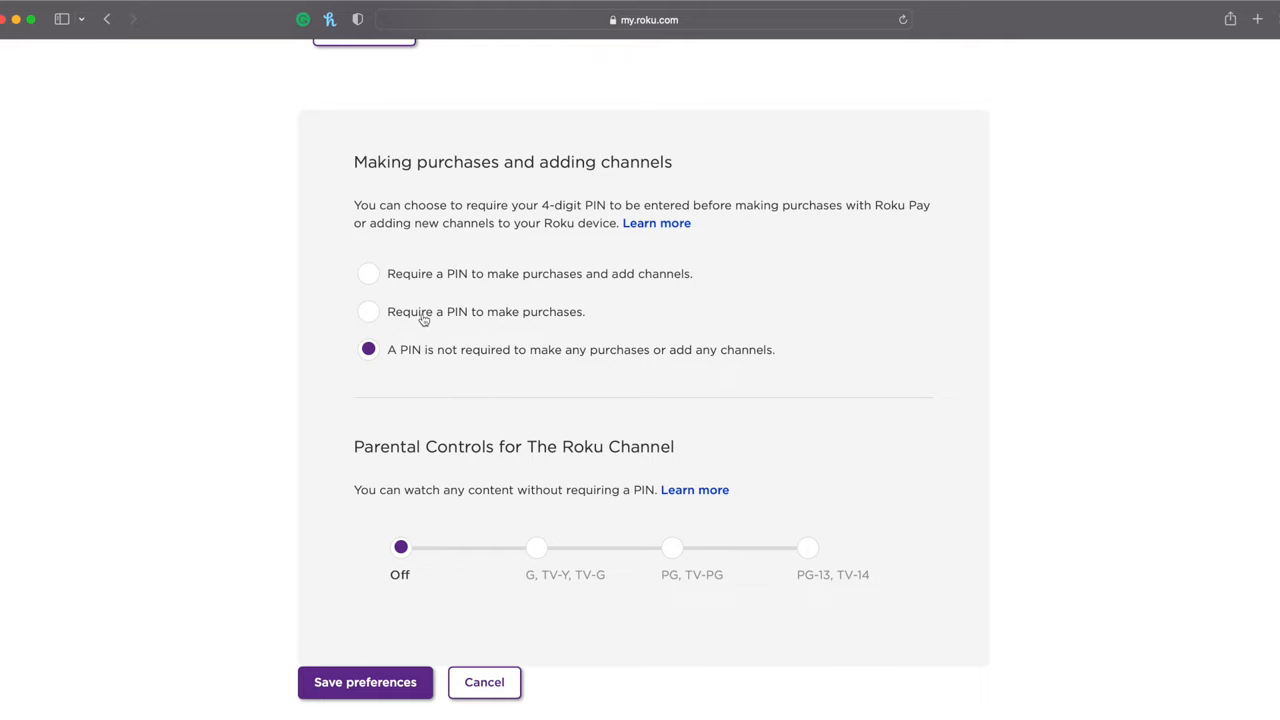
pyautogui.moveTo(376, 320)
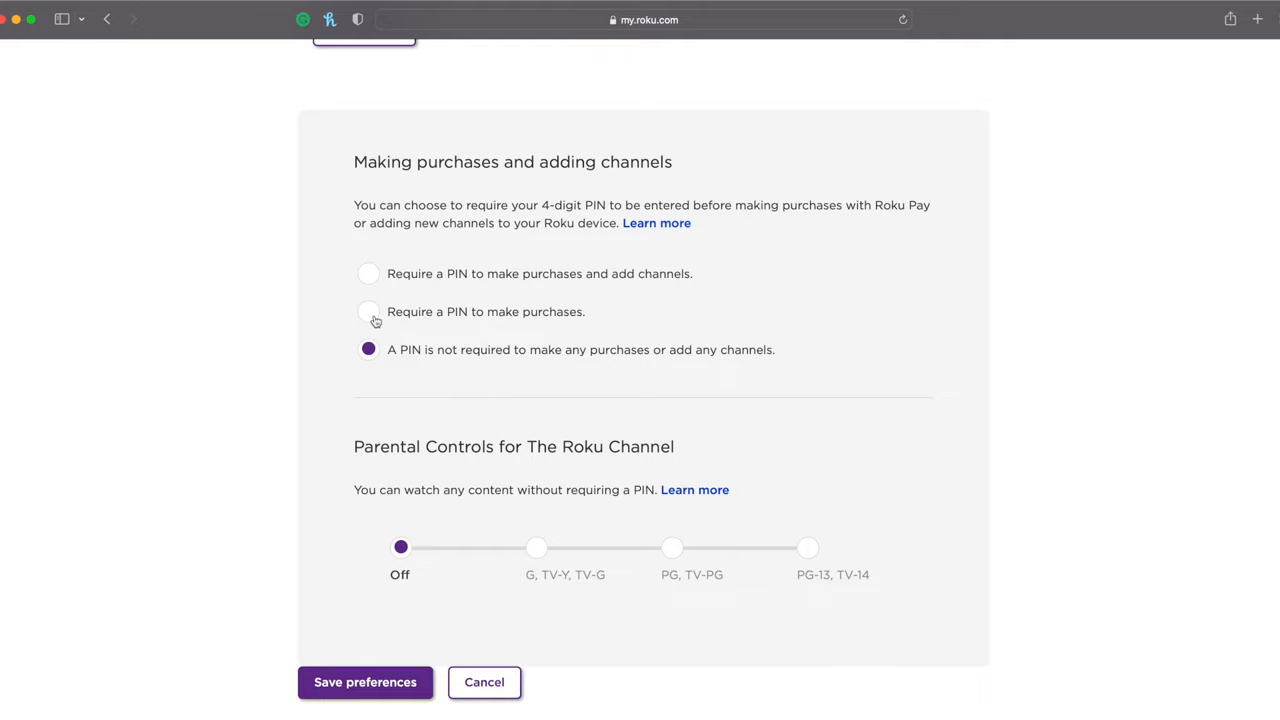
pyautogui.click(368, 274)
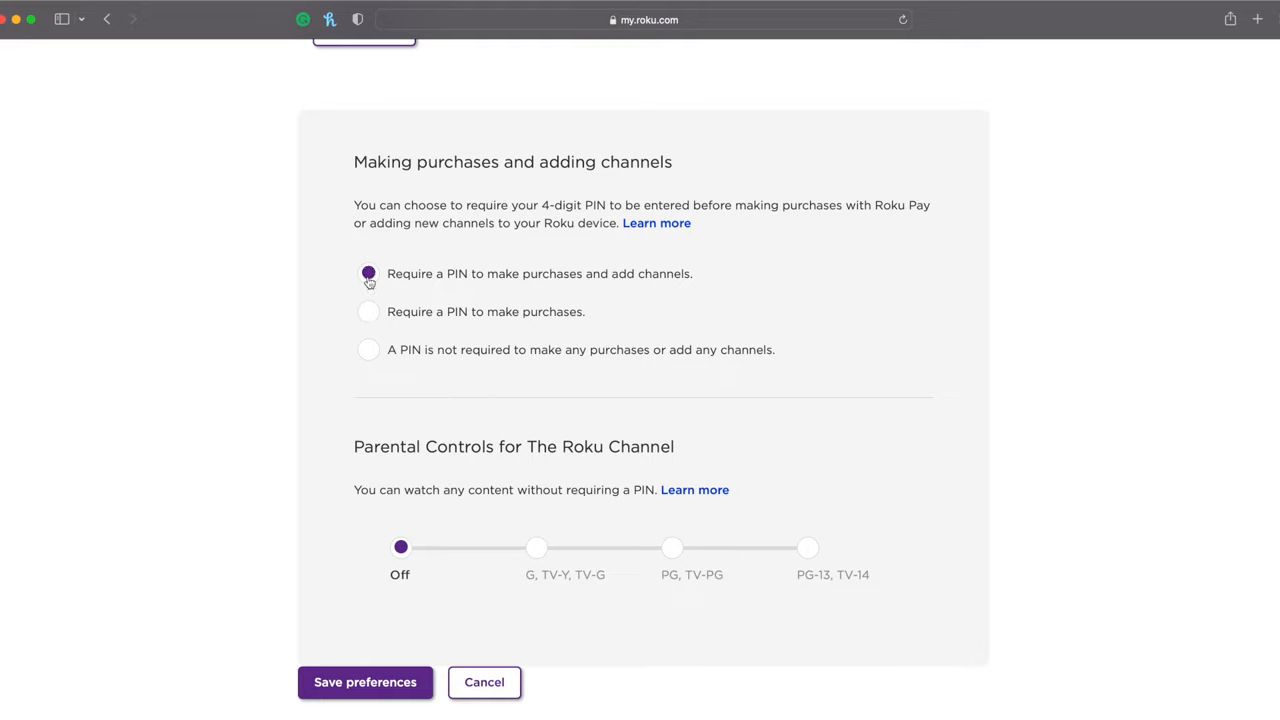
pyautogui.click(368, 311)
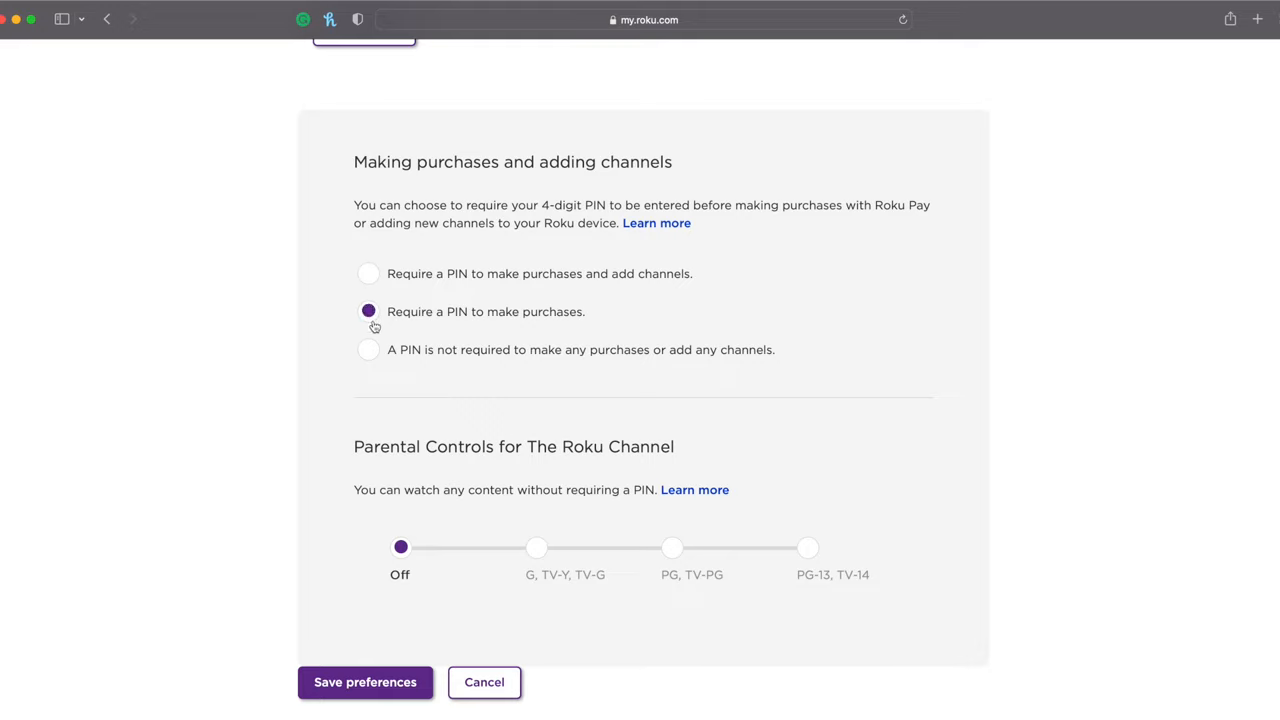
pyautogui.click(368, 349)
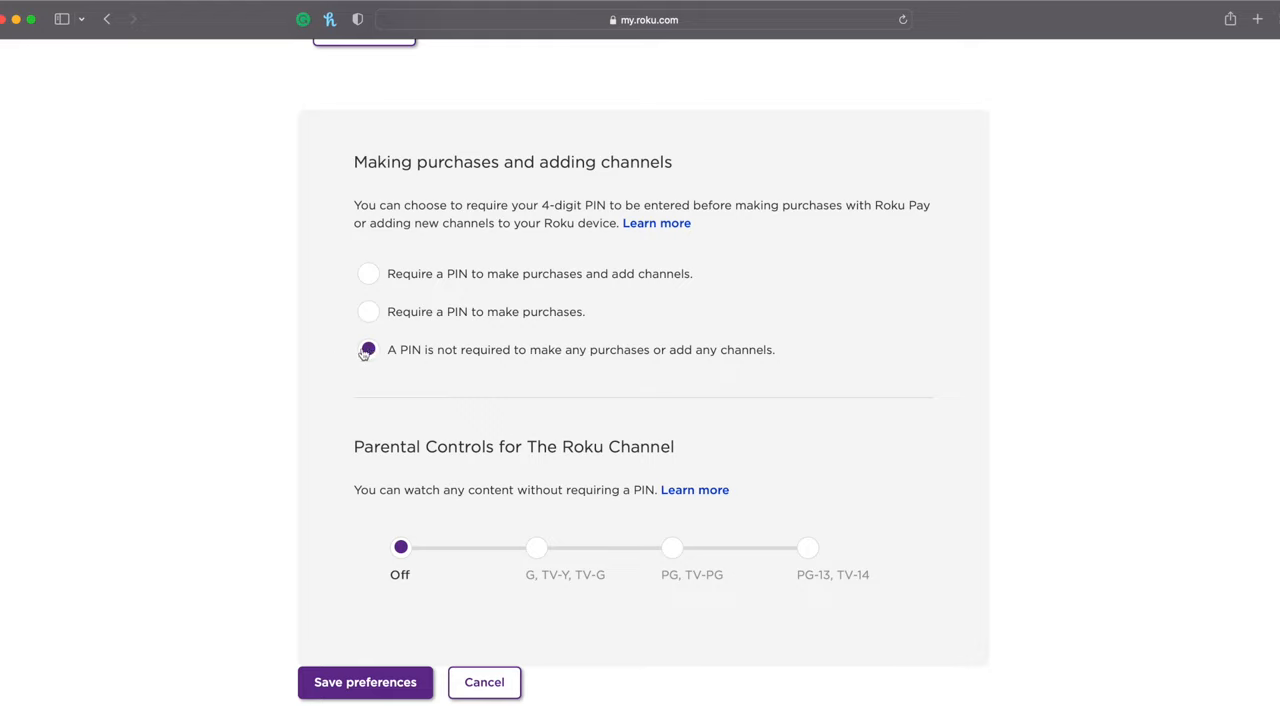
pyautogui.click(368, 349)
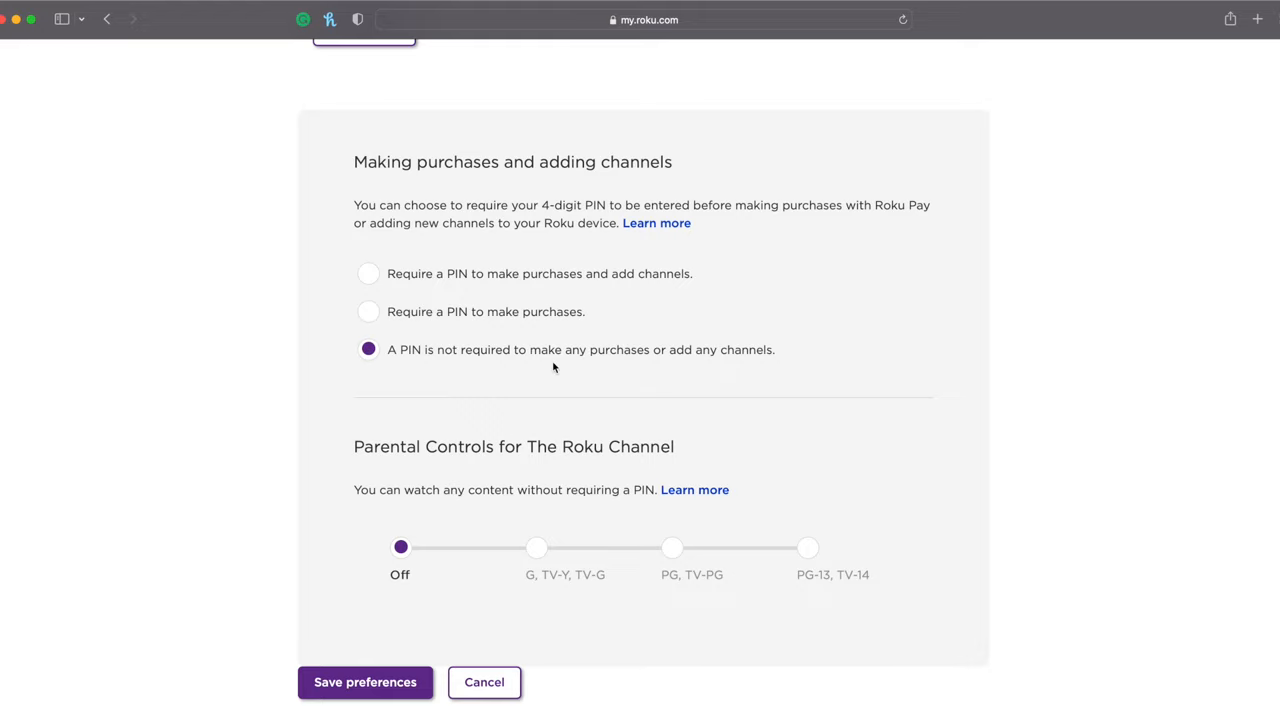
pyautogui.moveTo(372, 537)
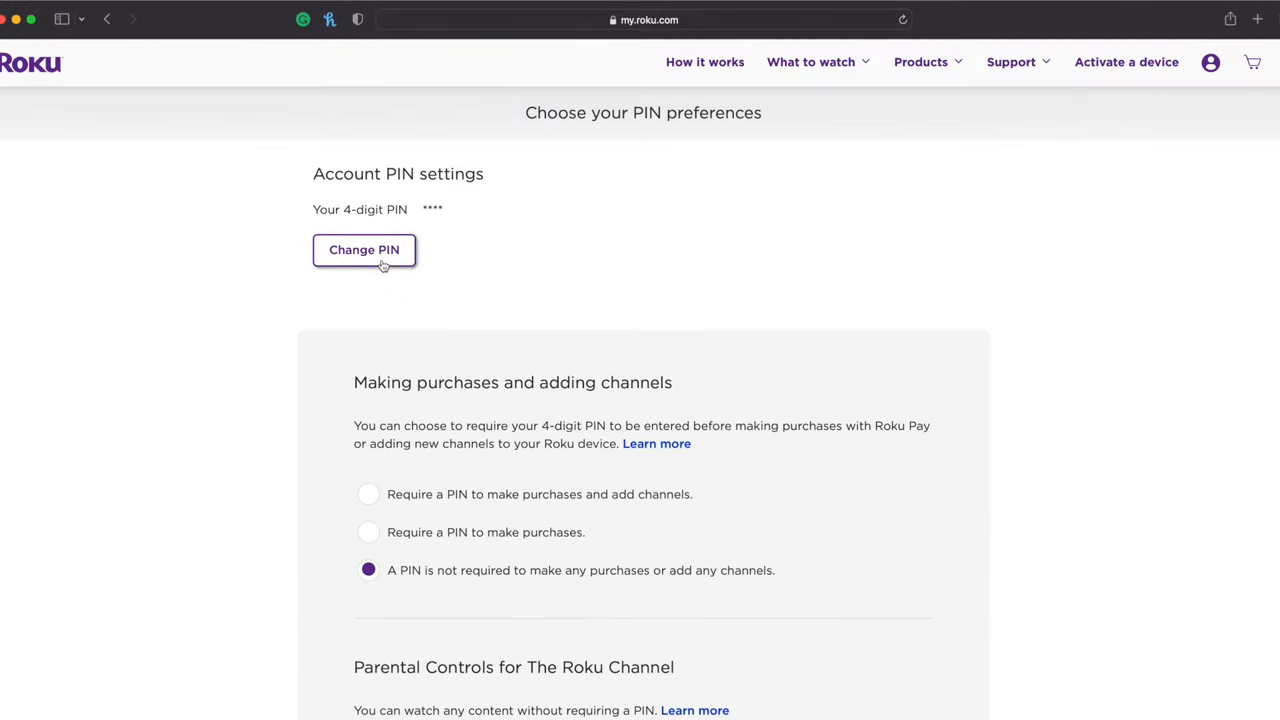
pyautogui.click(364, 250)
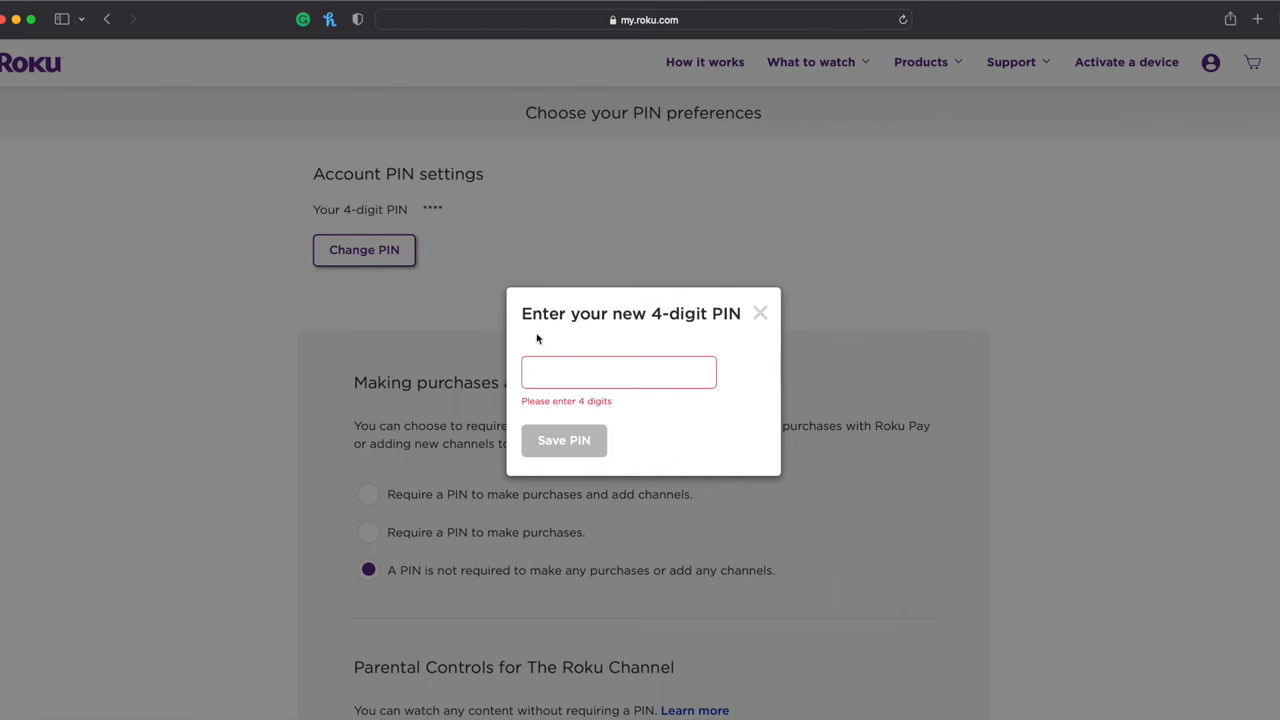
pyautogui.click(617, 372)
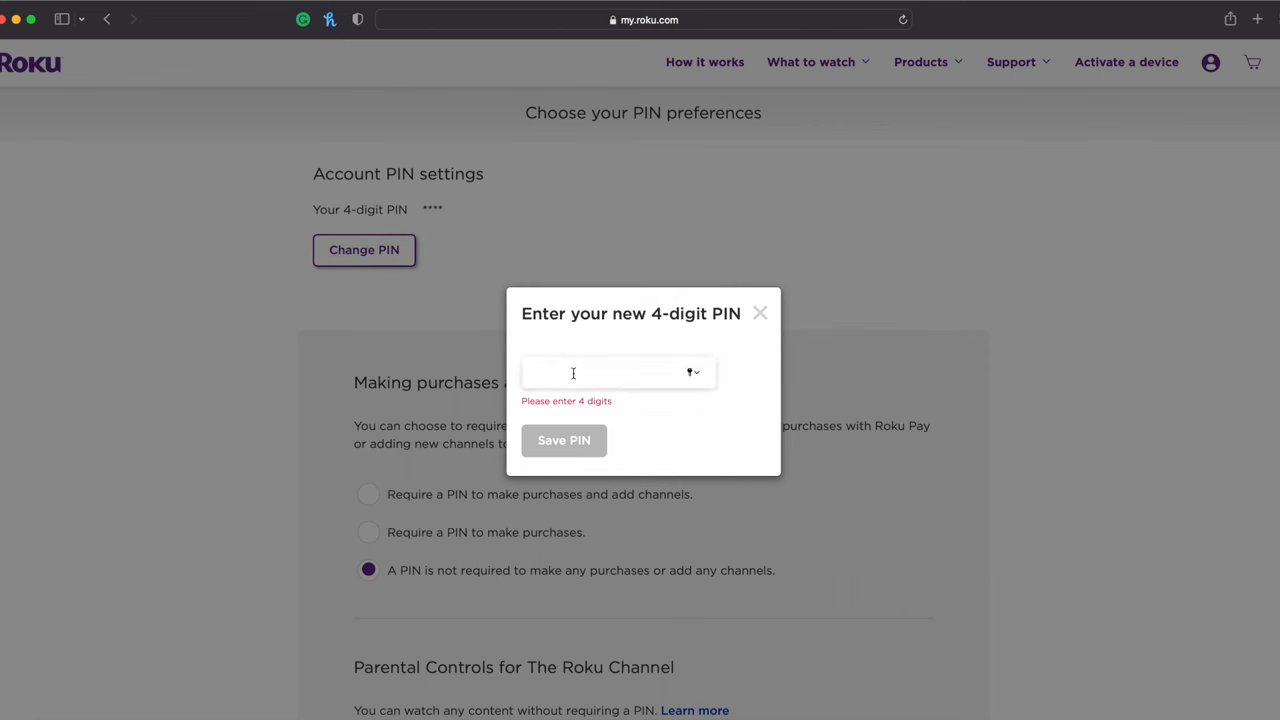
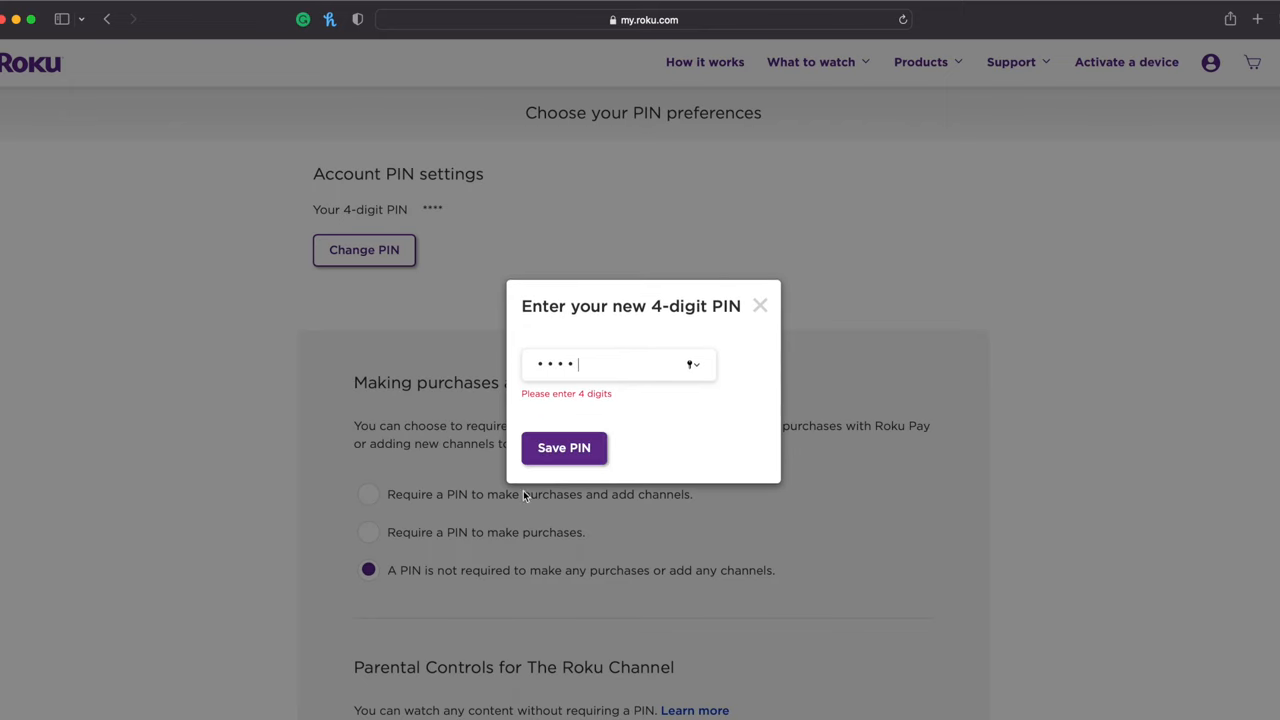
pyautogui.click(563, 447)
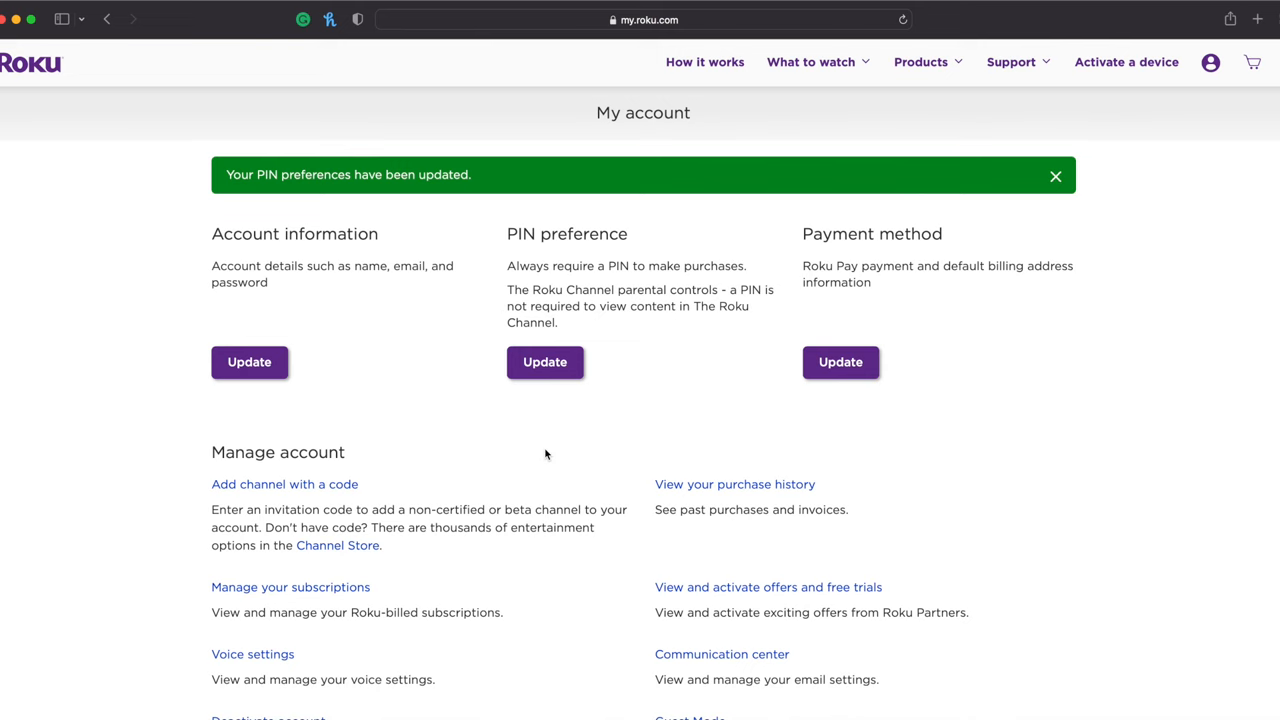
# - Reopen PIN preferences from My account and view the purchases and adding channels options
pyautogui.scroll(-3)
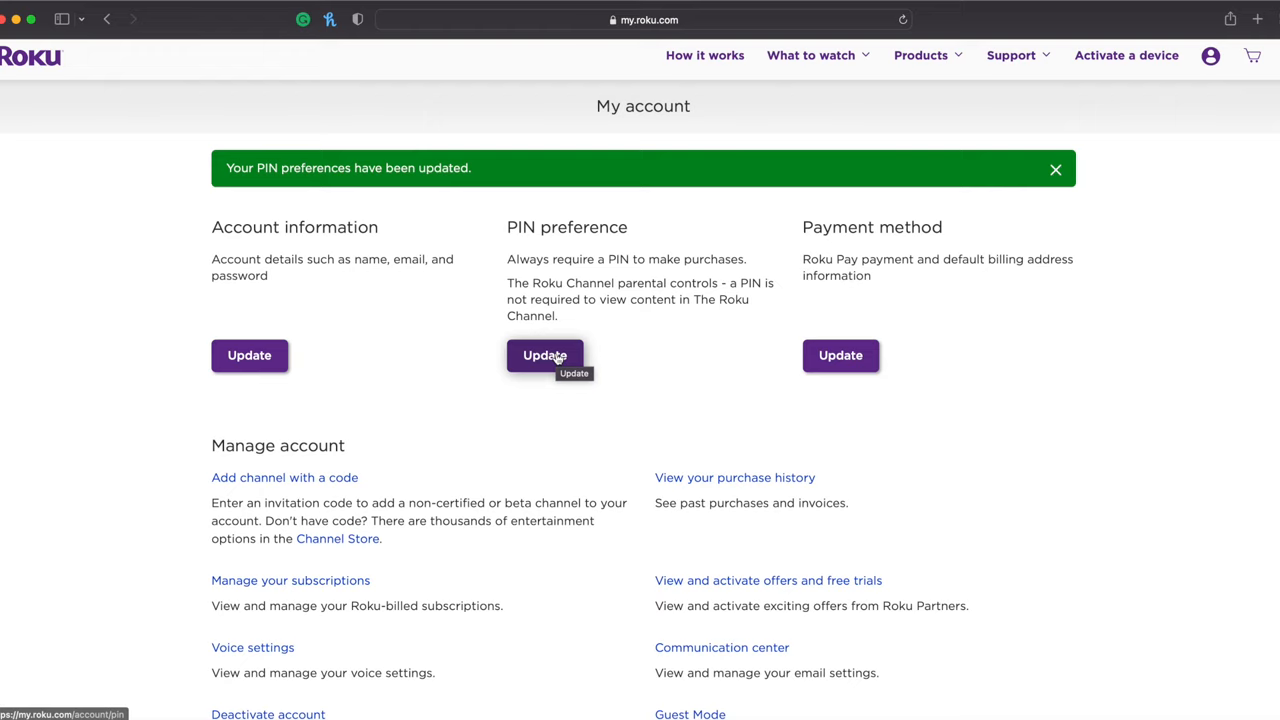
pyautogui.click(545, 355)
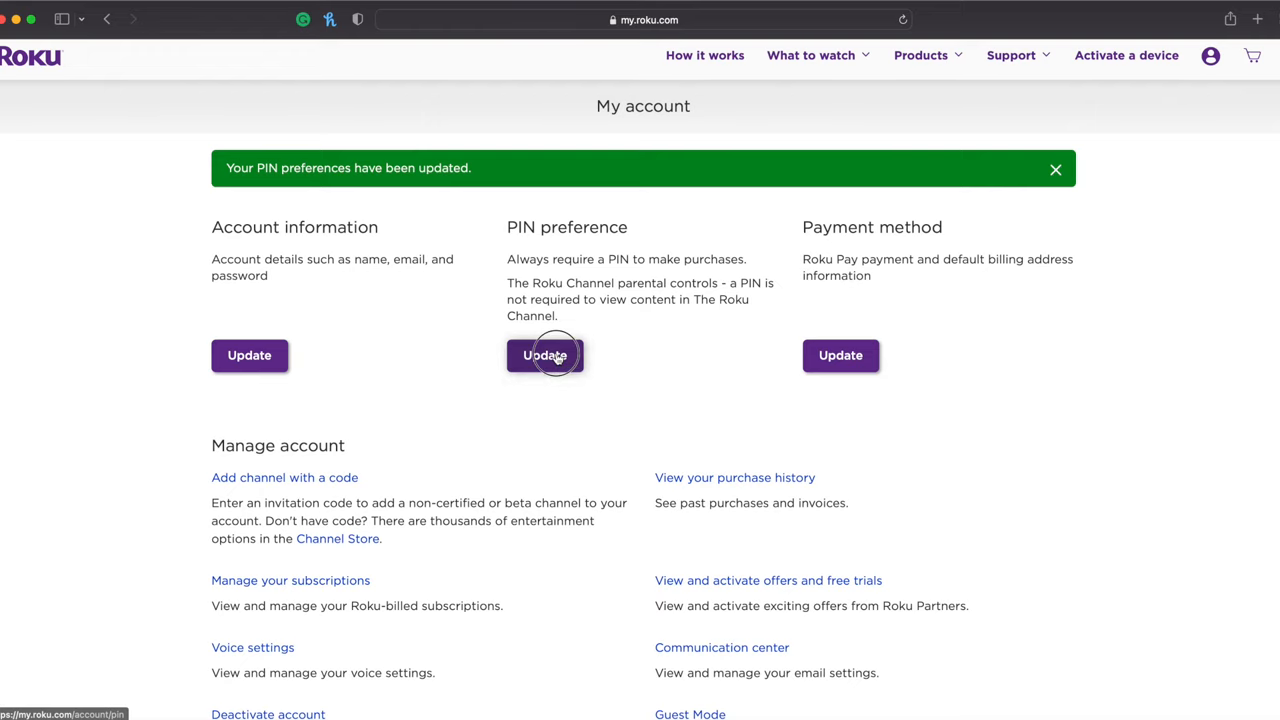
pyautogui.click(545, 355)
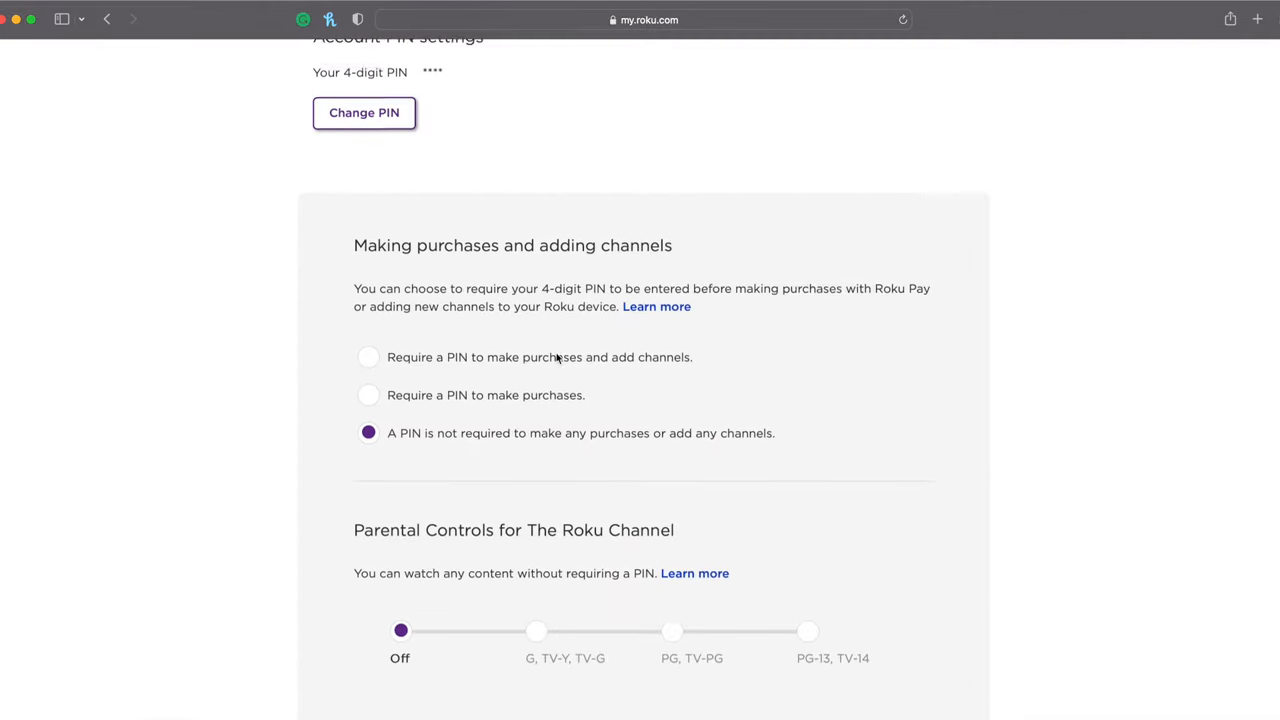
pyautogui.scroll(-3)
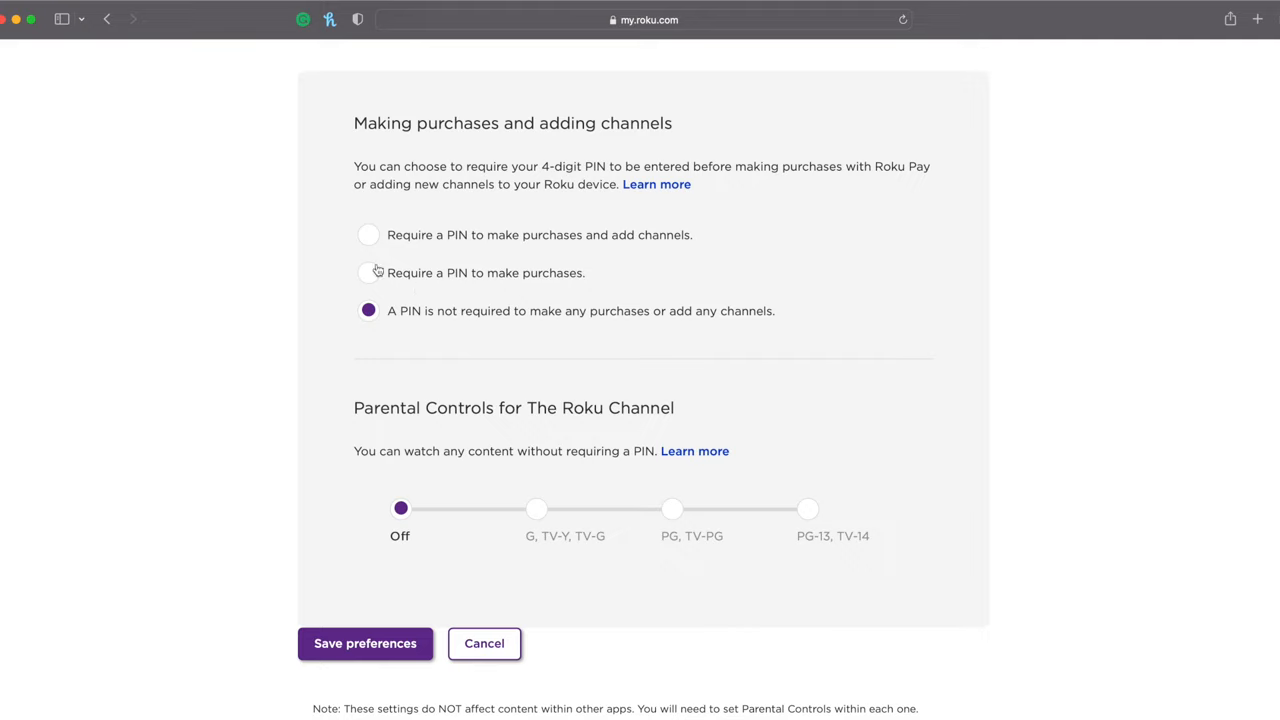
pyautogui.moveTo(375, 277)
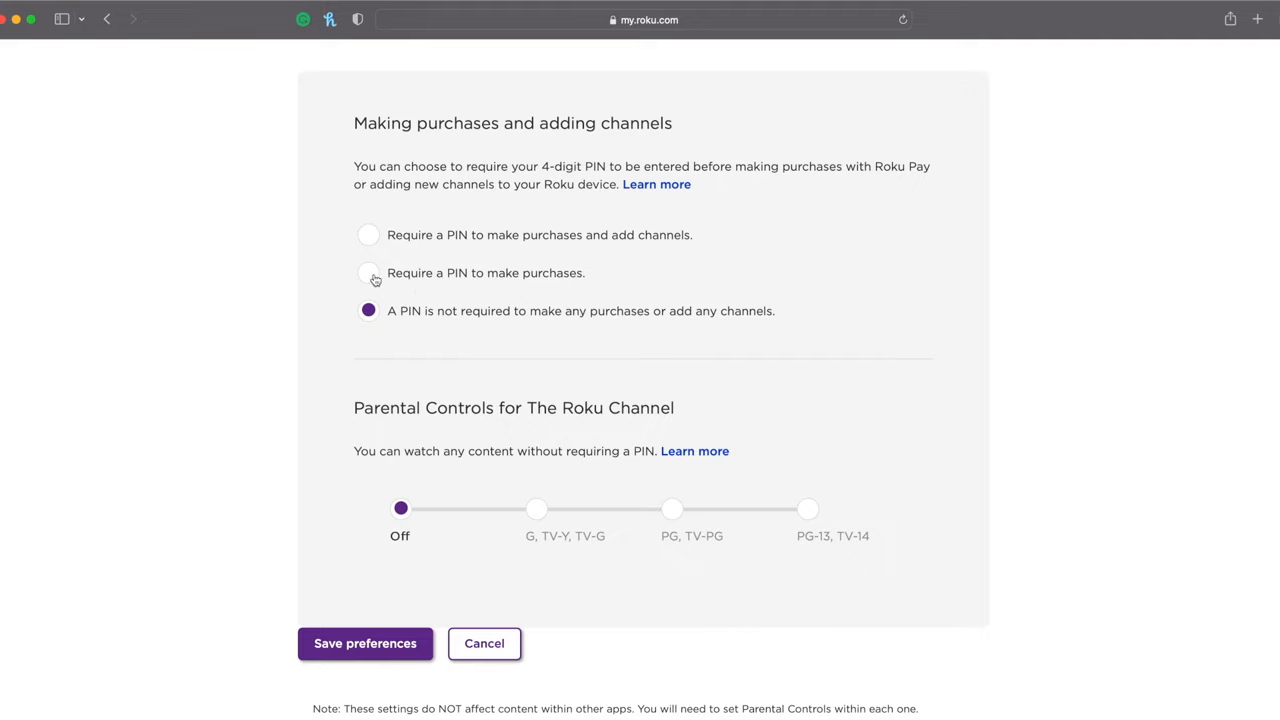
pyautogui.click(368, 272)
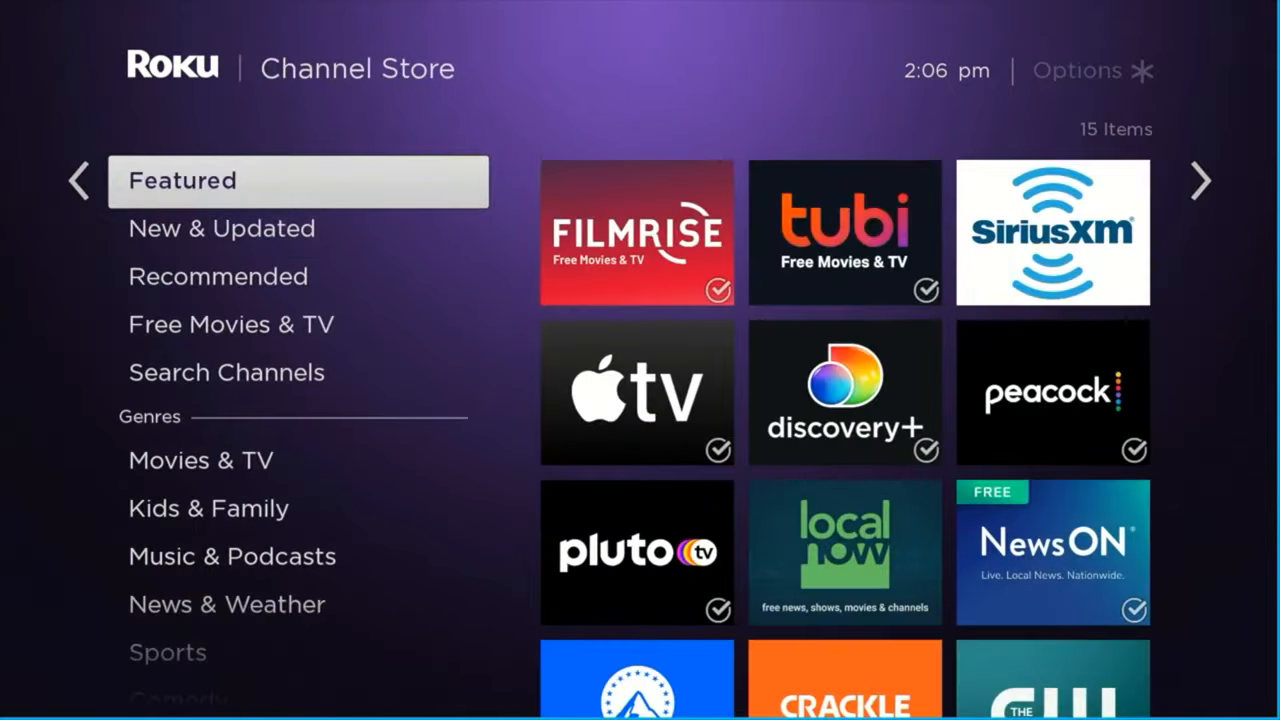
# - Add the Discovery GO channel from New & Updated in the Channel Store and confirm
pyautogui.click(222, 228)
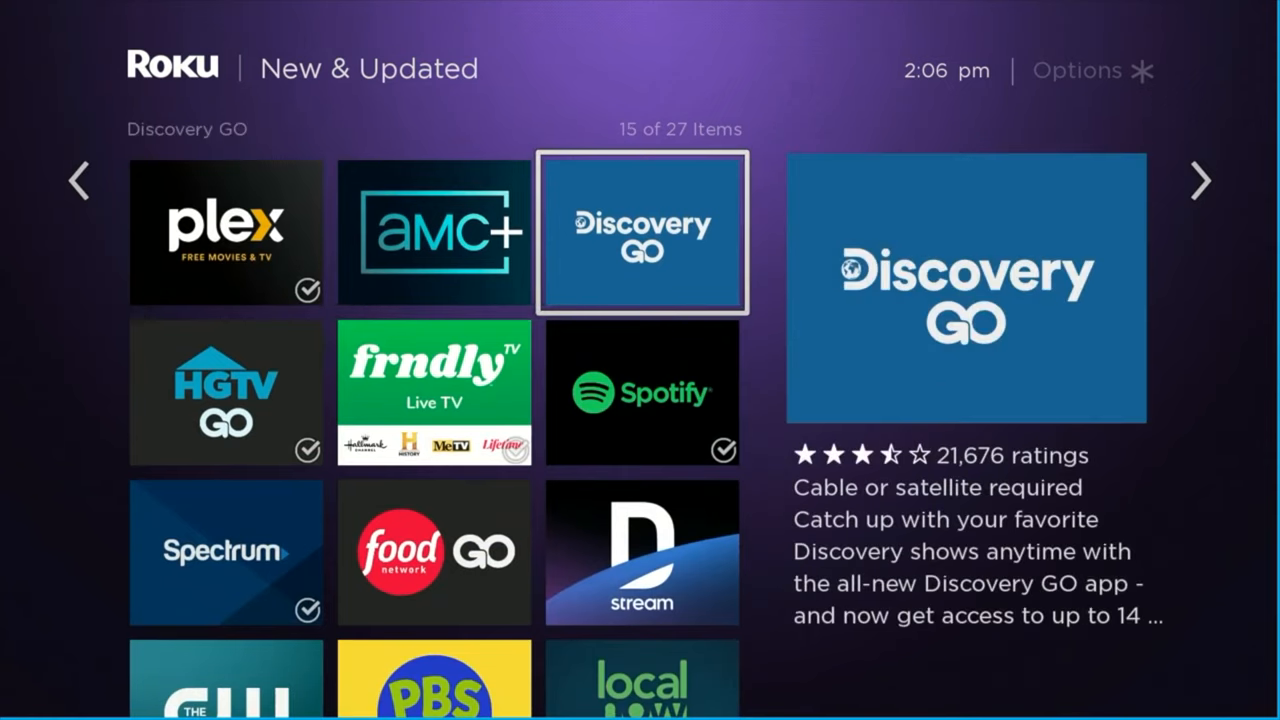
pyautogui.click(642, 233)
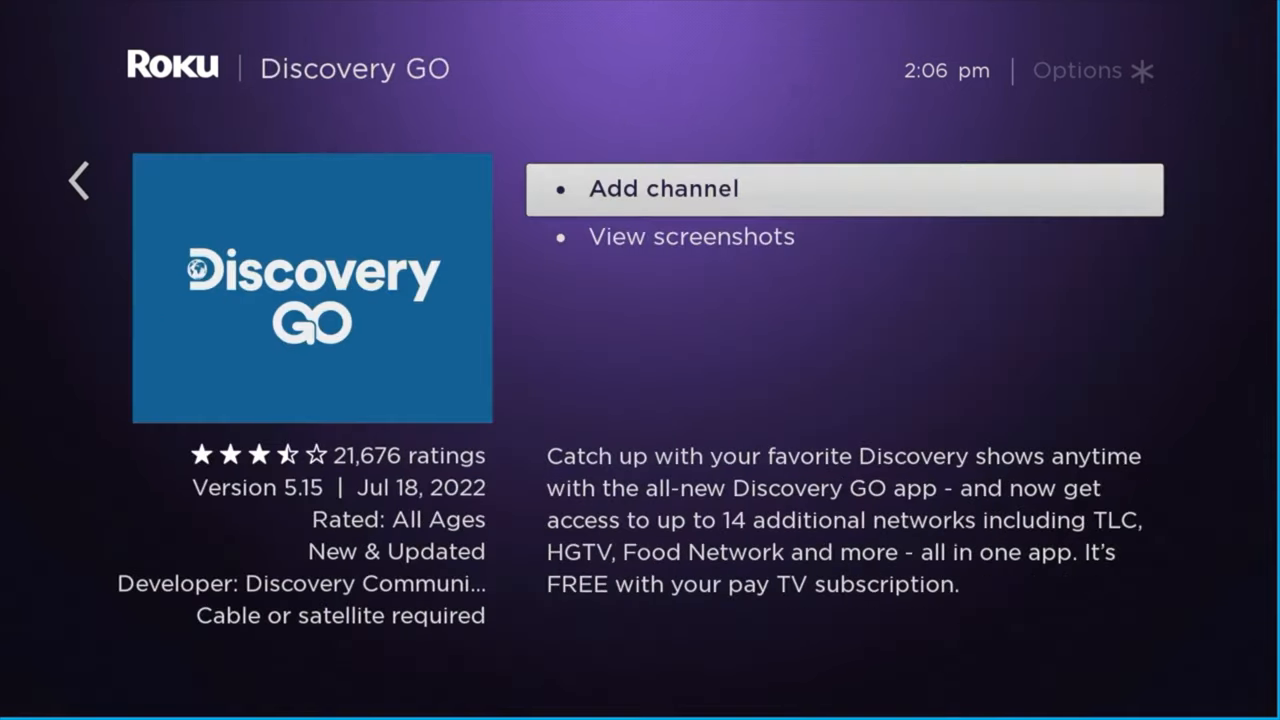
pyautogui.click(663, 189)
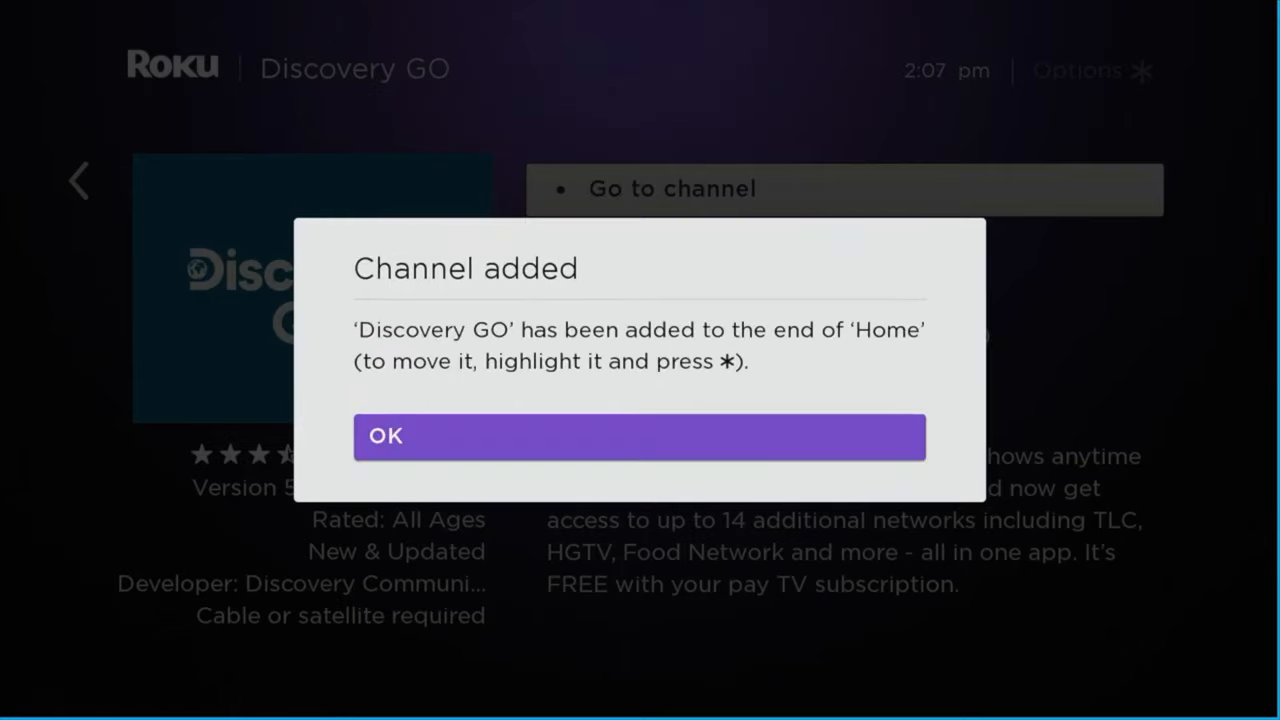
pyautogui.click(639, 436)
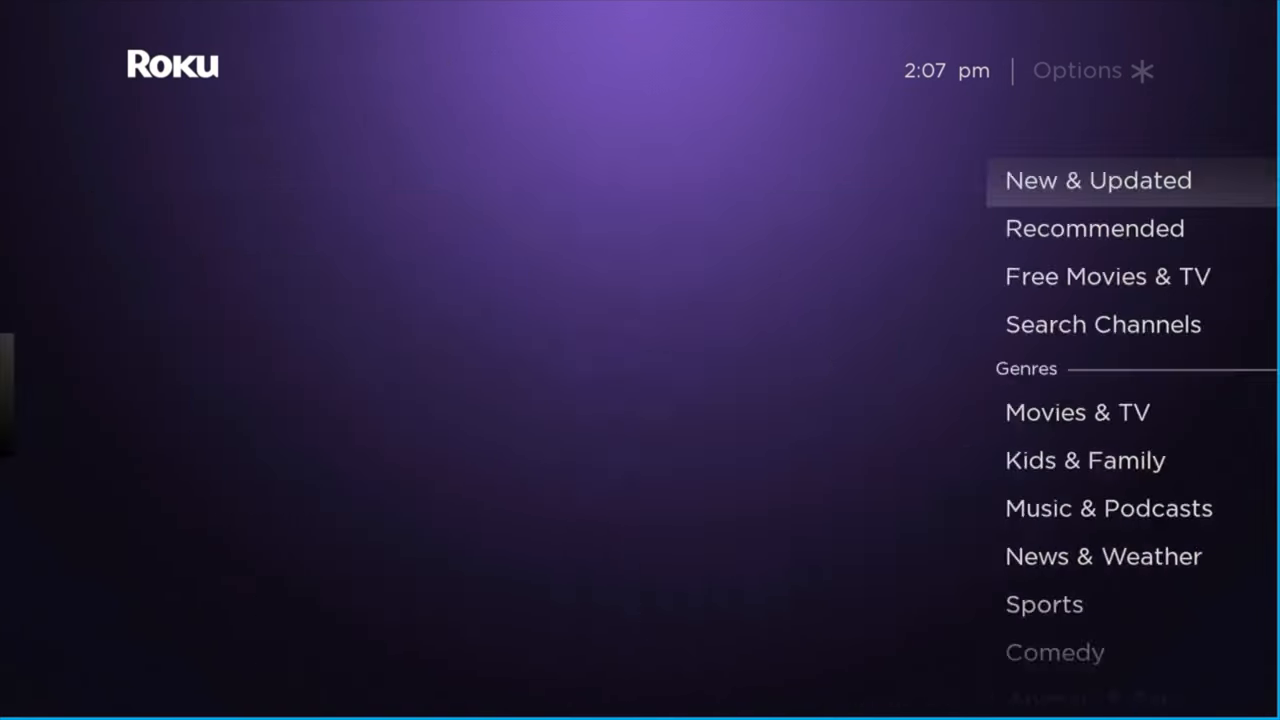
# - From Home, start removing the Discovery GO channel and answer the removal prompt
pyautogui.press('Home')
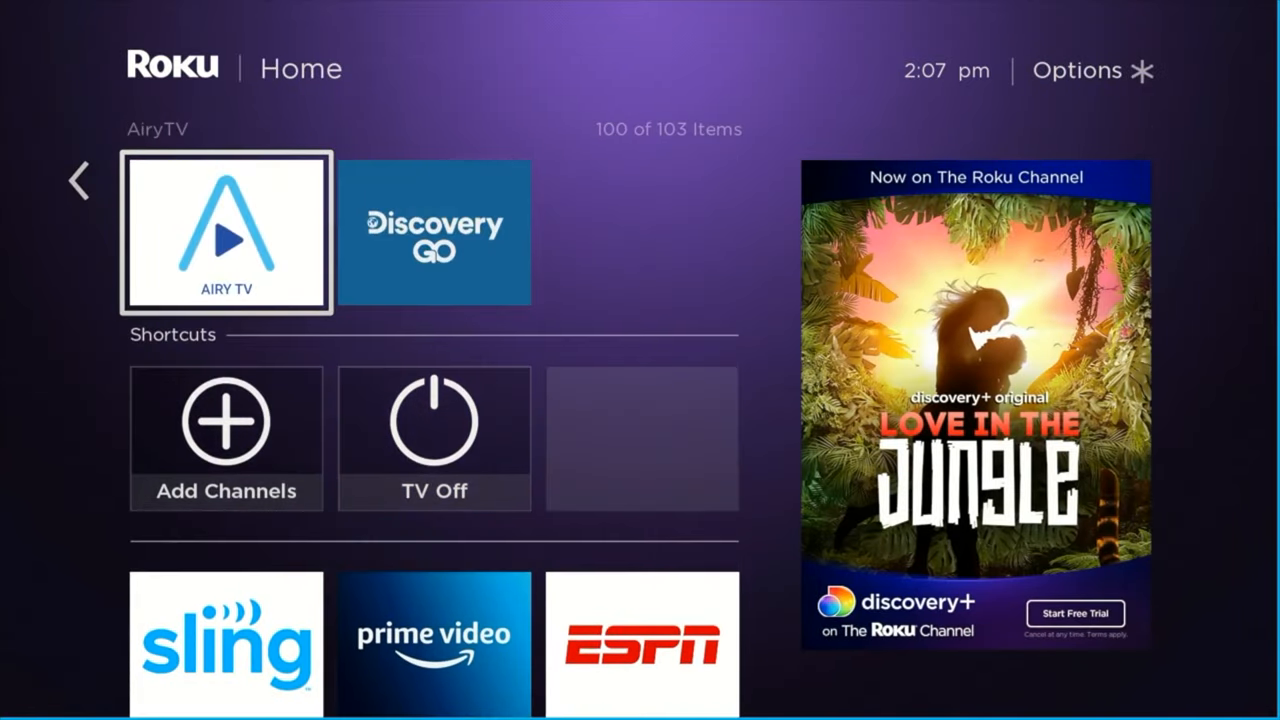
pyautogui.press('right')
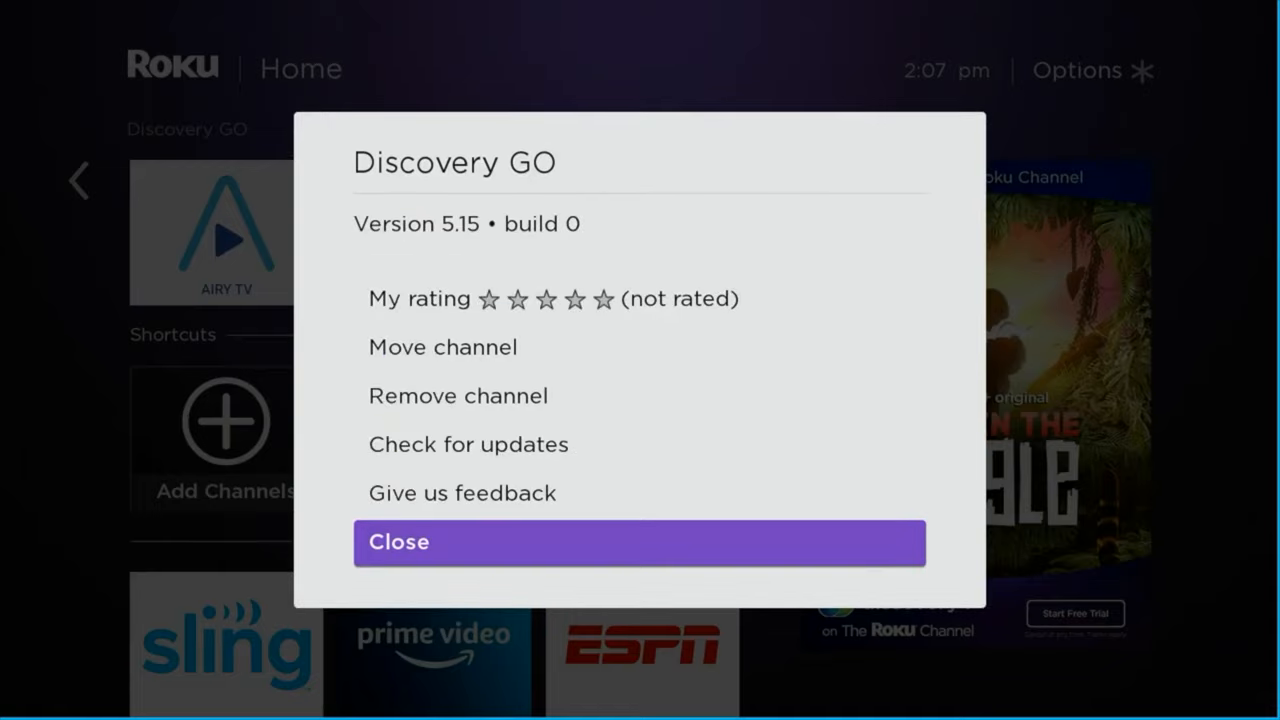
pyautogui.click(458, 395)
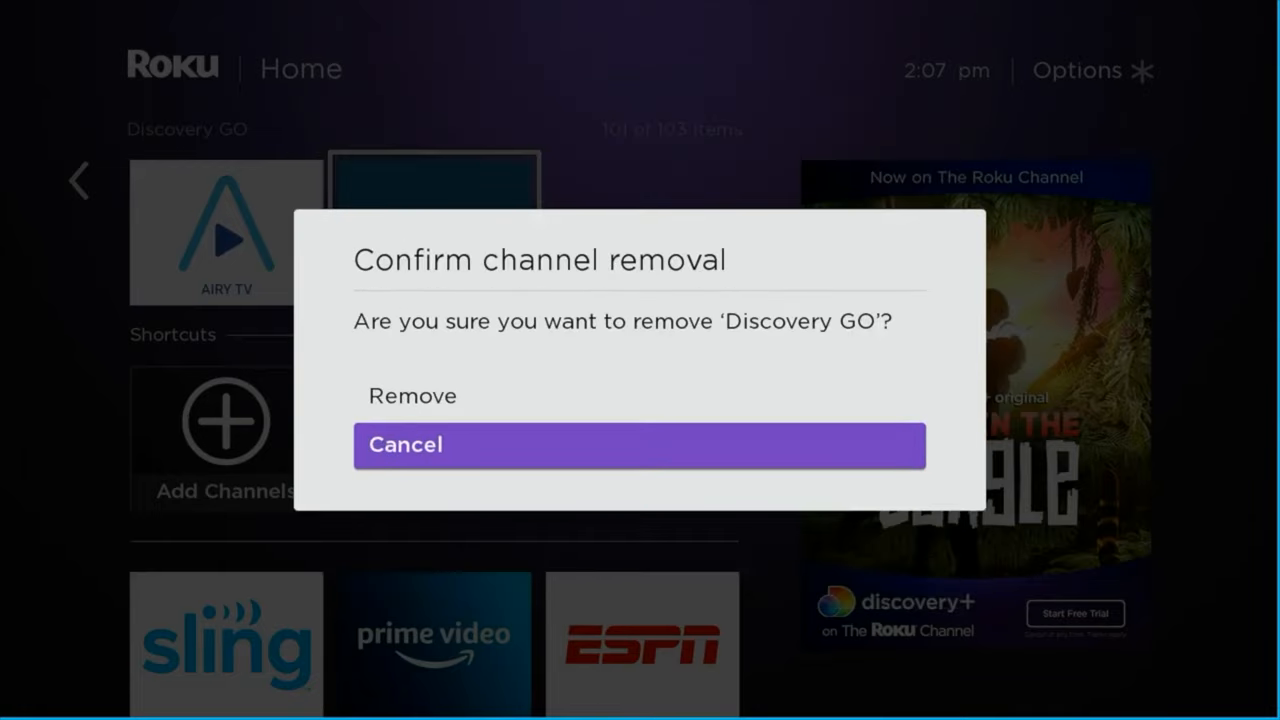
pyautogui.click(412, 395)
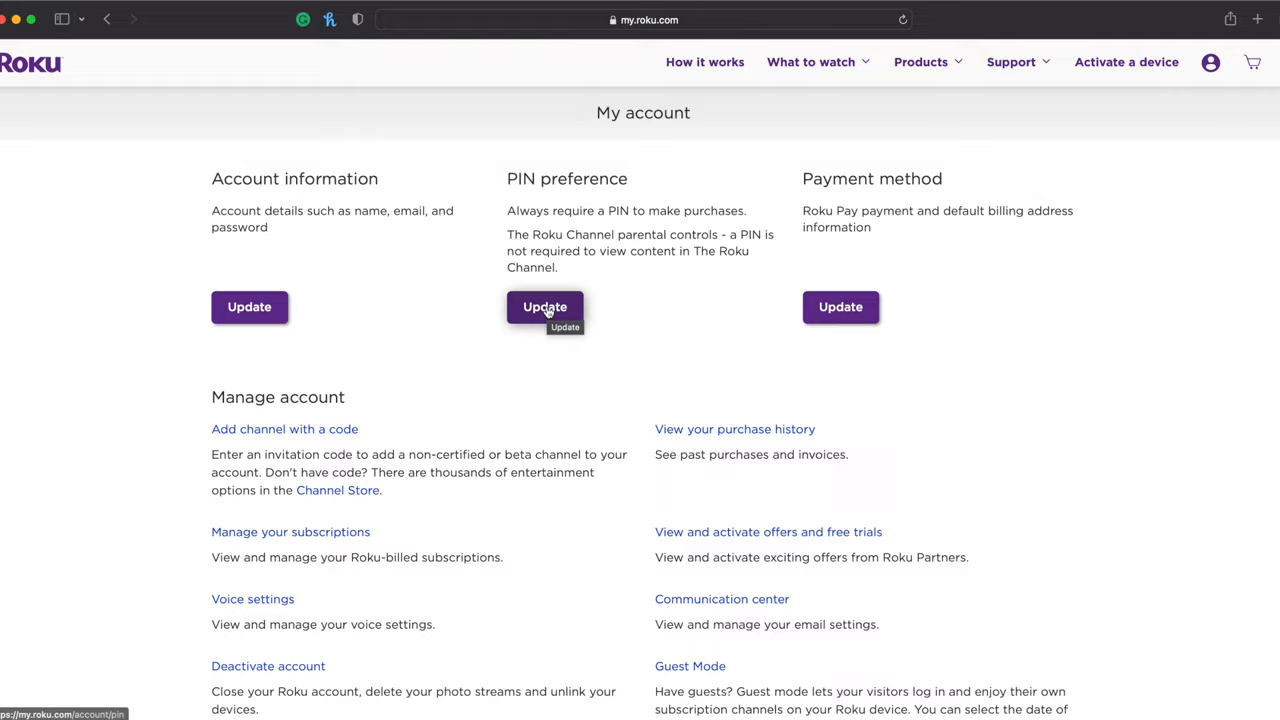
# - Open the PIN preference and try the purchases-only and purchases-and-channels options
pyautogui.click(544, 307)
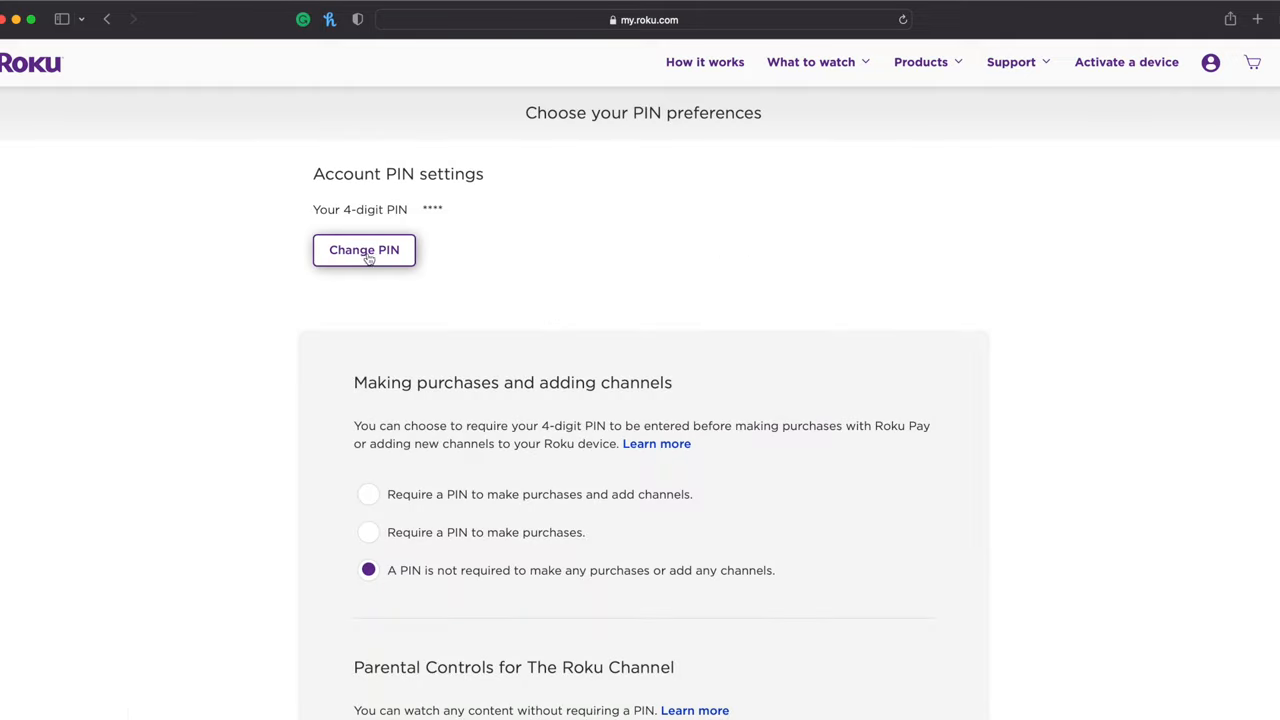
pyautogui.scroll(-3)
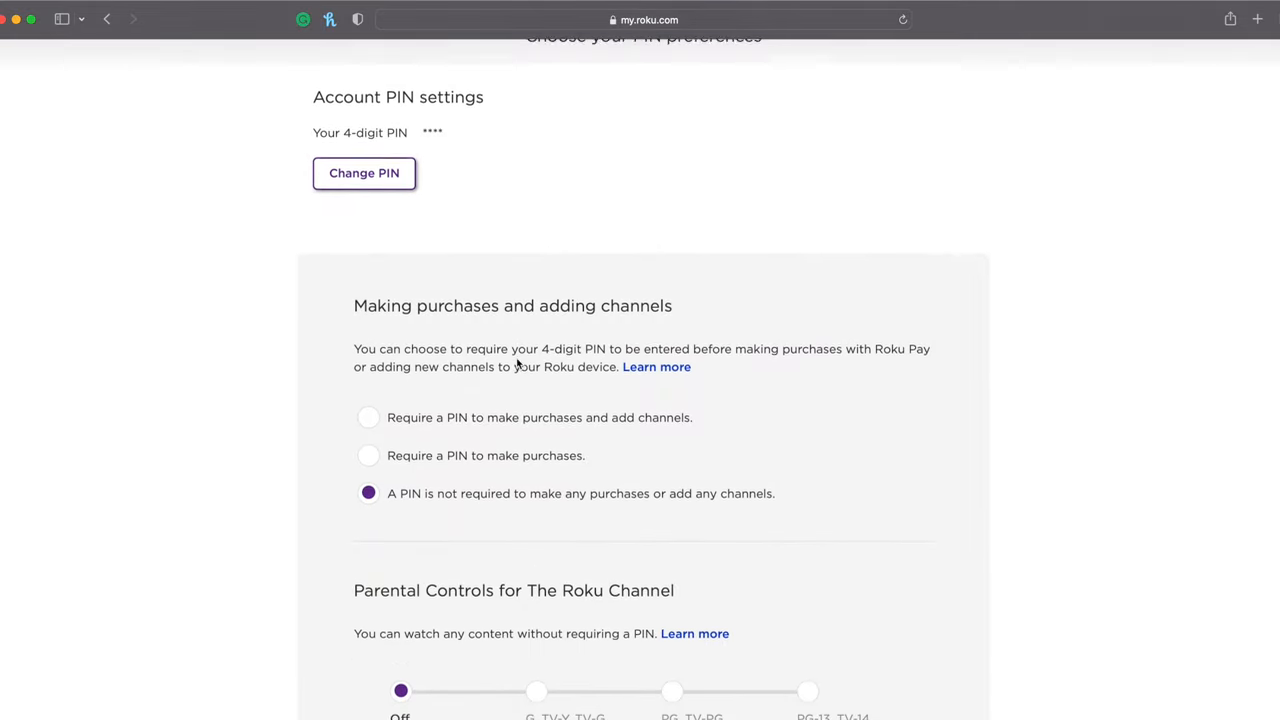
pyautogui.scroll(-3)
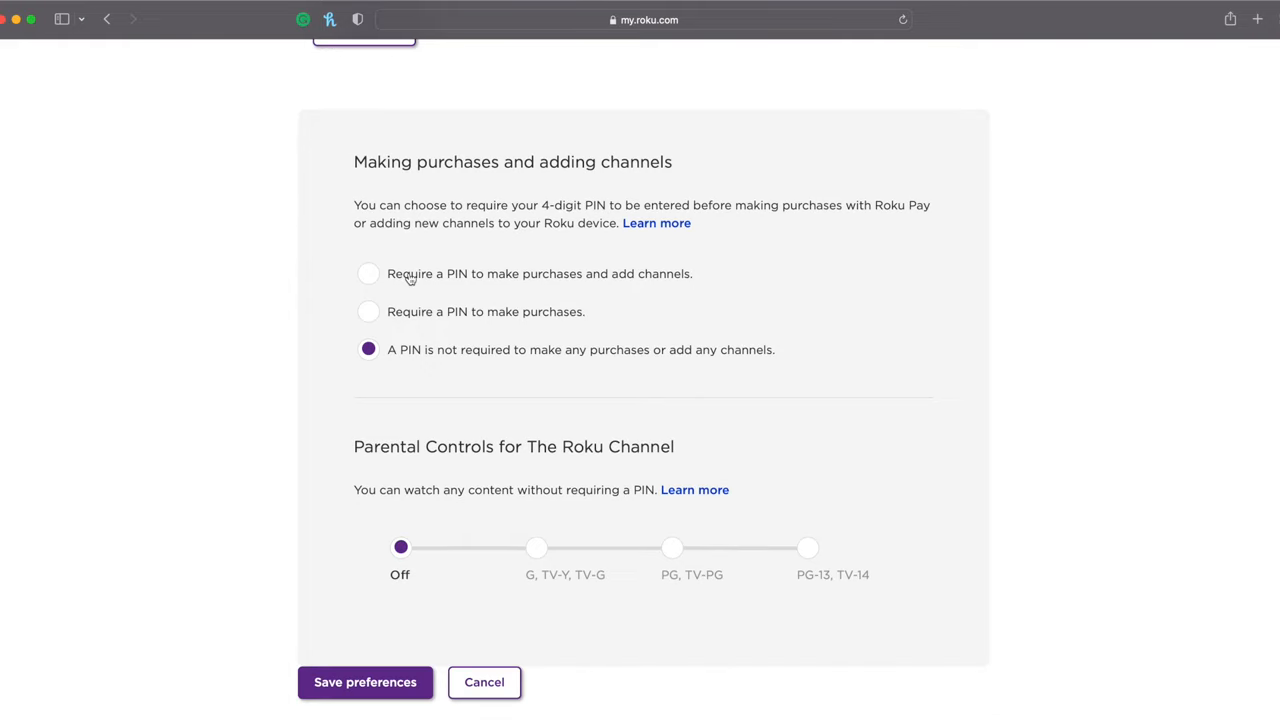
pyautogui.moveTo(423, 319)
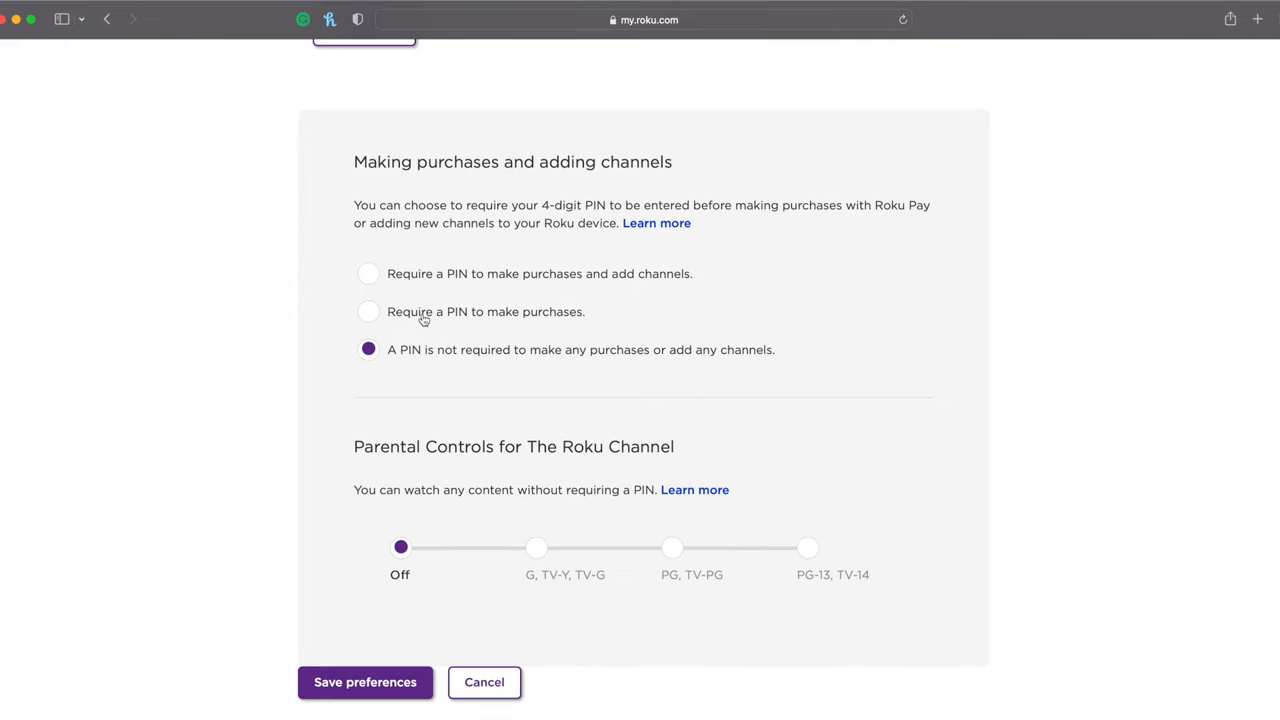
pyautogui.click(368, 311)
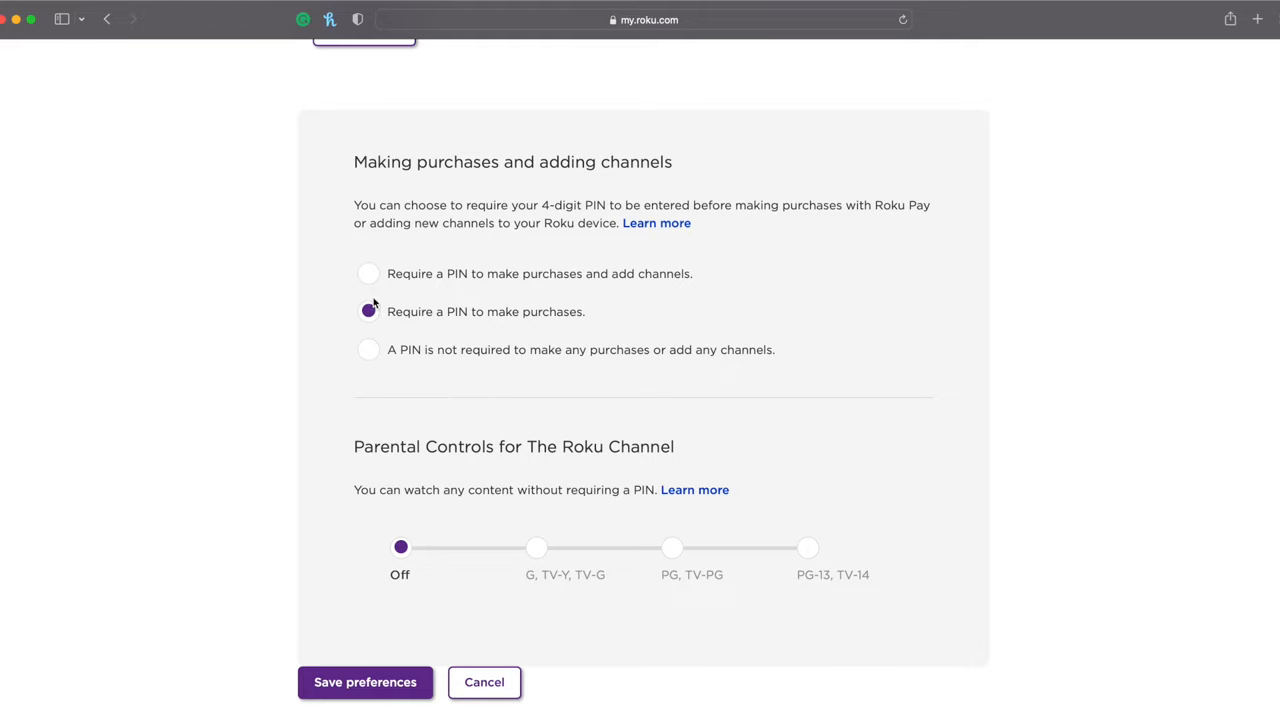
pyautogui.click(368, 273)
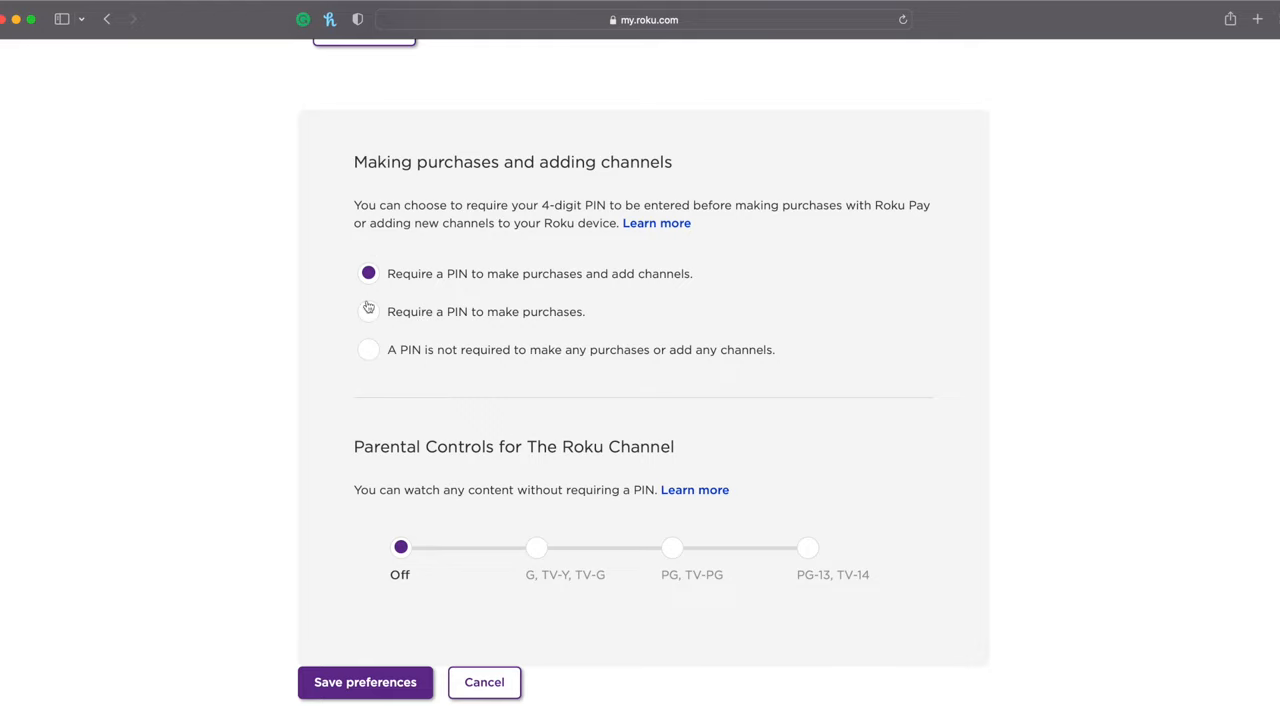
# - Settle on 'A PIN is not required' and bring up the new 4-digit PIN field
pyautogui.click(368, 311)
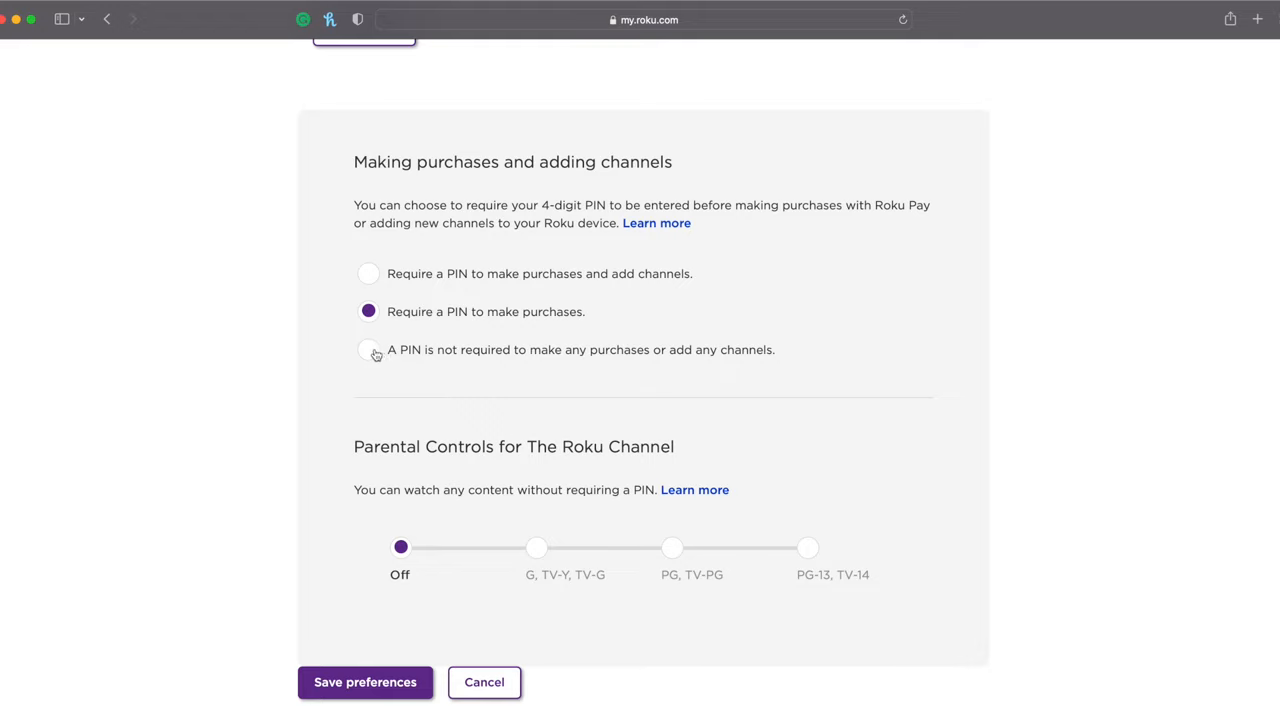
pyautogui.click(368, 349)
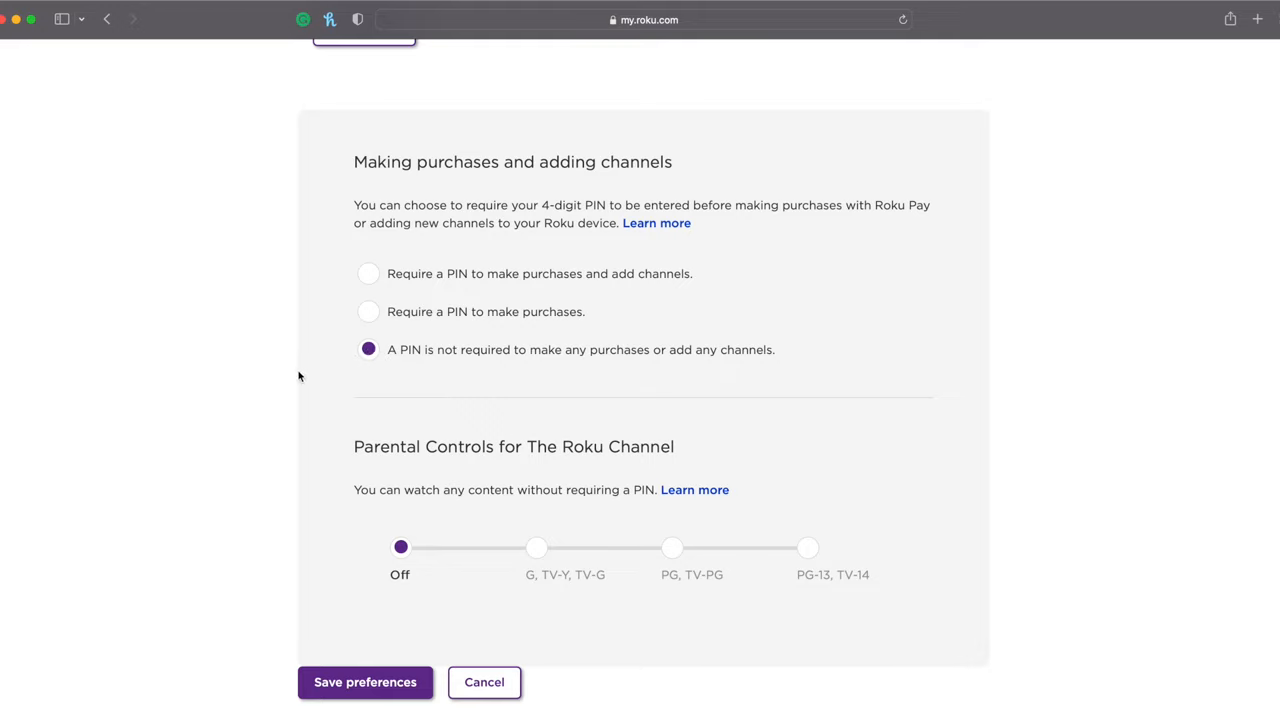
pyautogui.moveTo(411, 364)
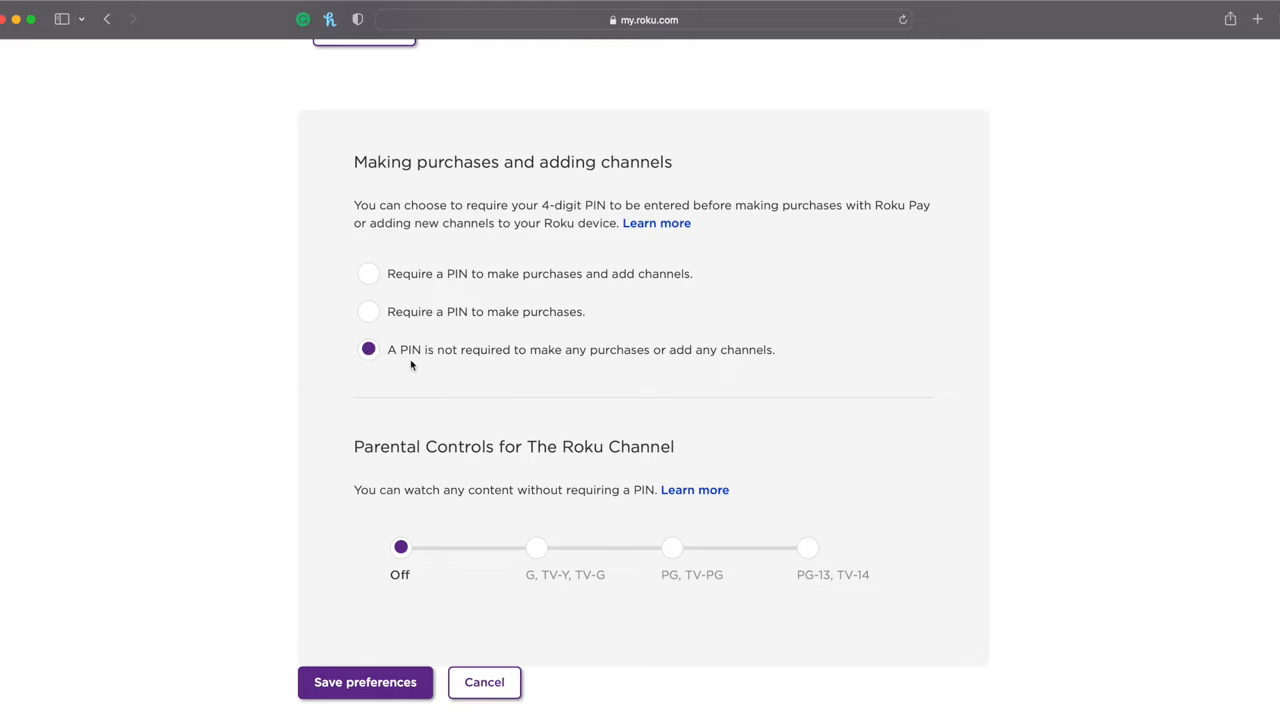
pyautogui.moveTo(393, 560)
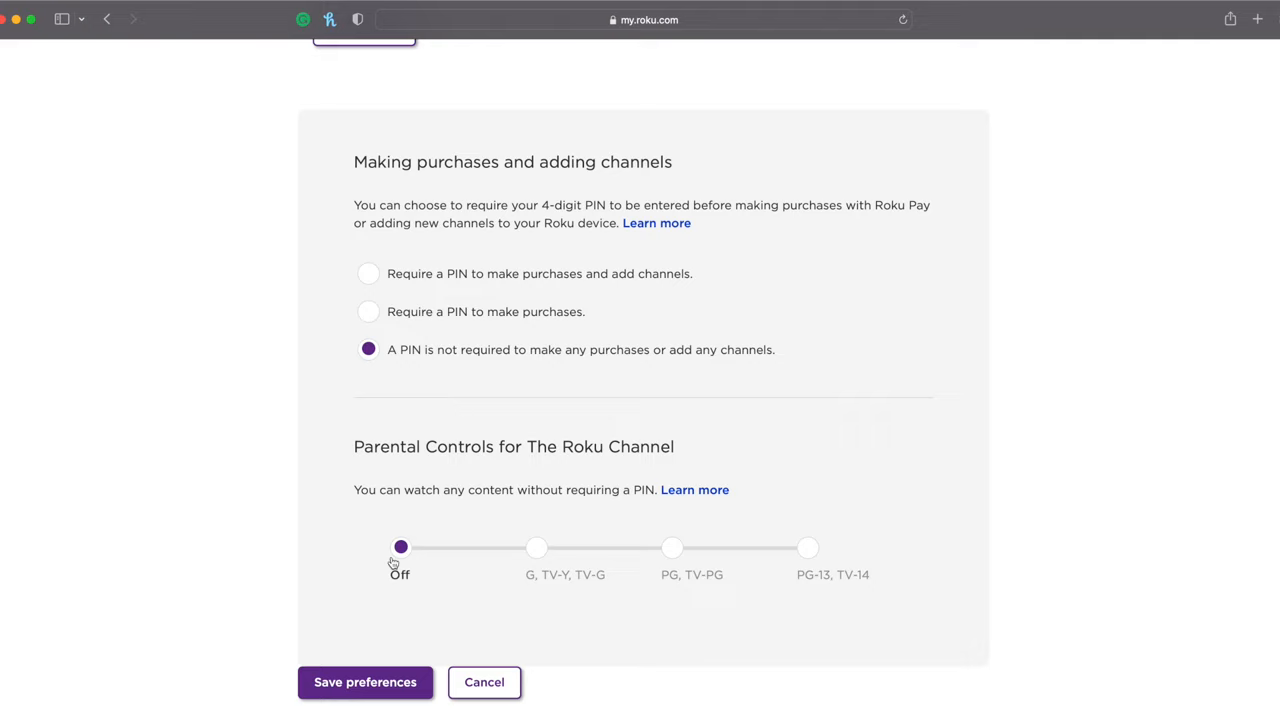
pyautogui.moveTo(307, 552)
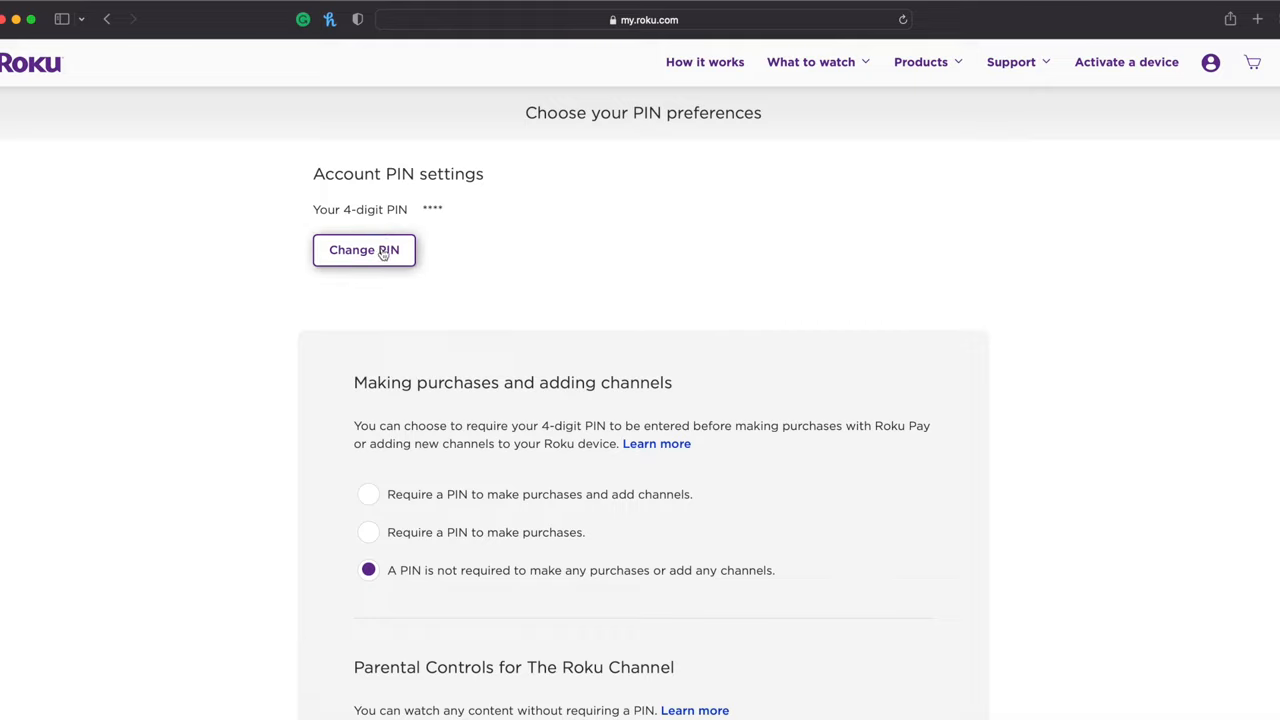
pyautogui.click(364, 250)
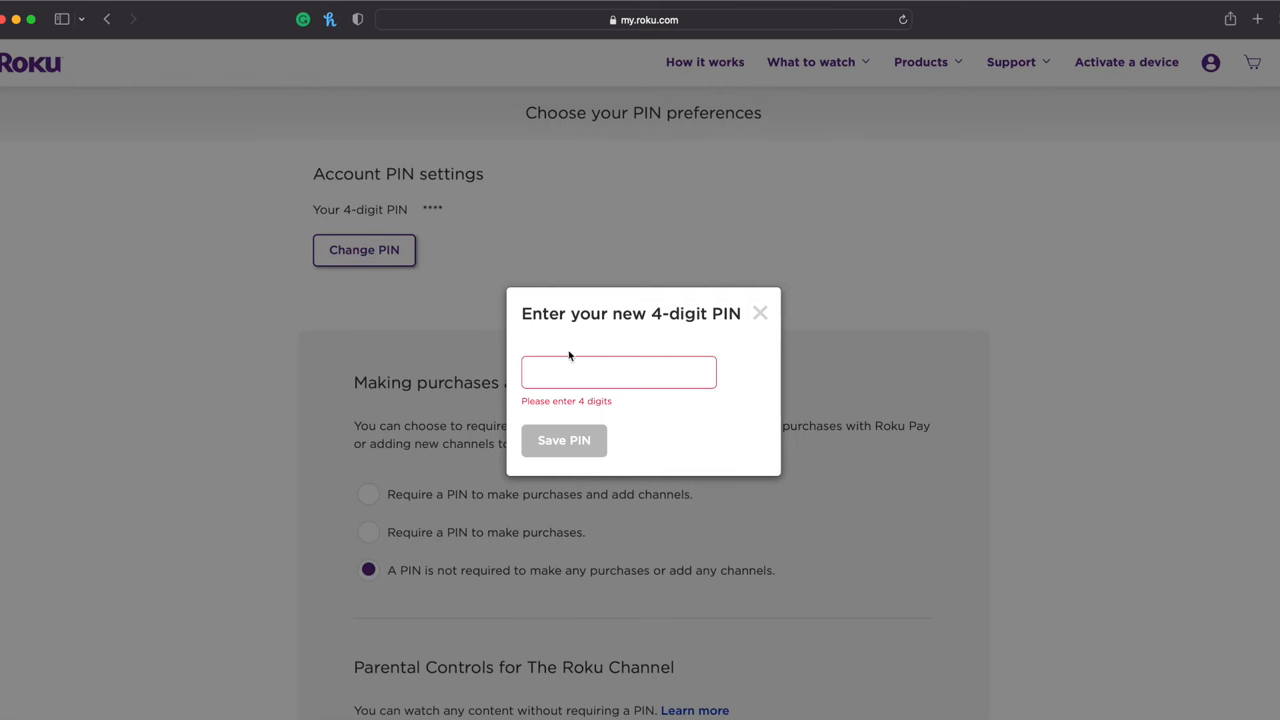
pyautogui.click(600, 372)
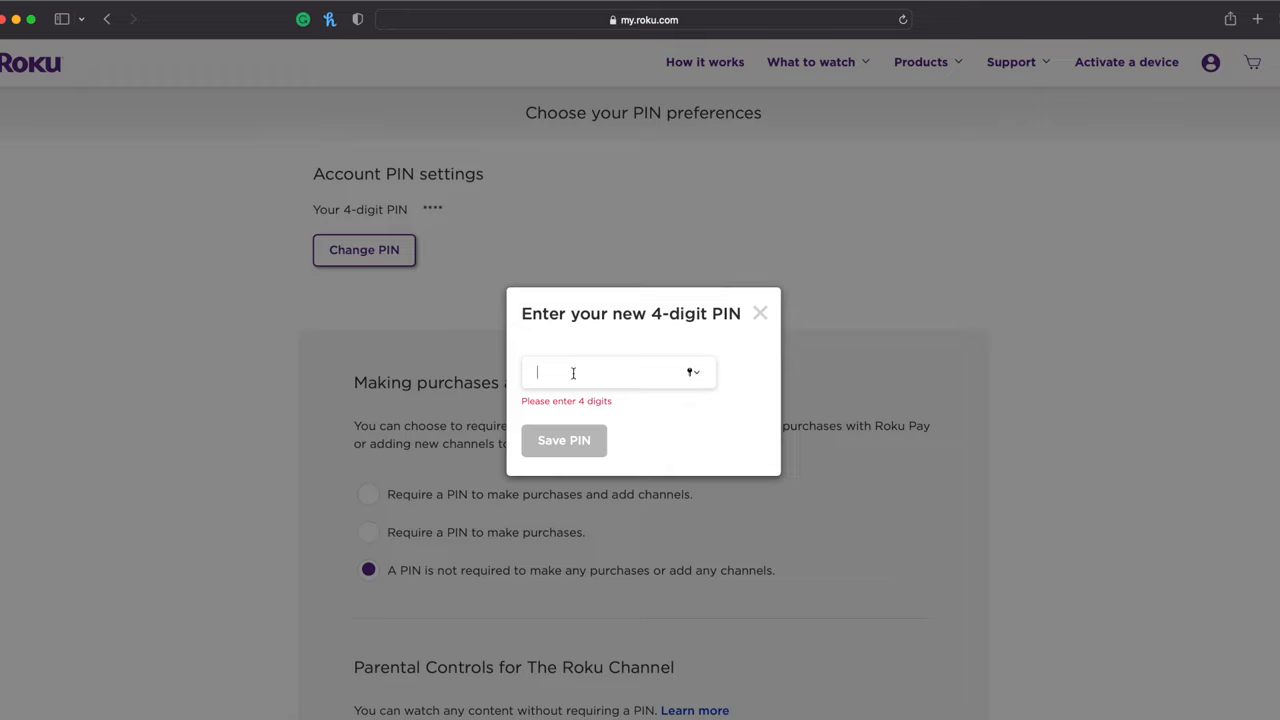